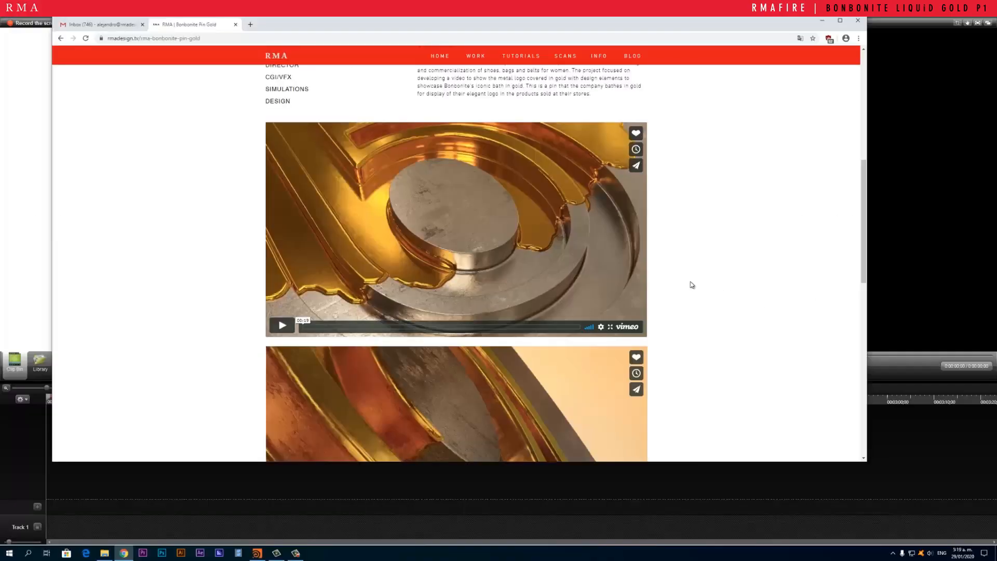
Step: Scroll through the Bonbonite project page and start playing the lower gold logo video
{"action": "scroll", "scroll_direction": "up", "scroll_amount": 3}
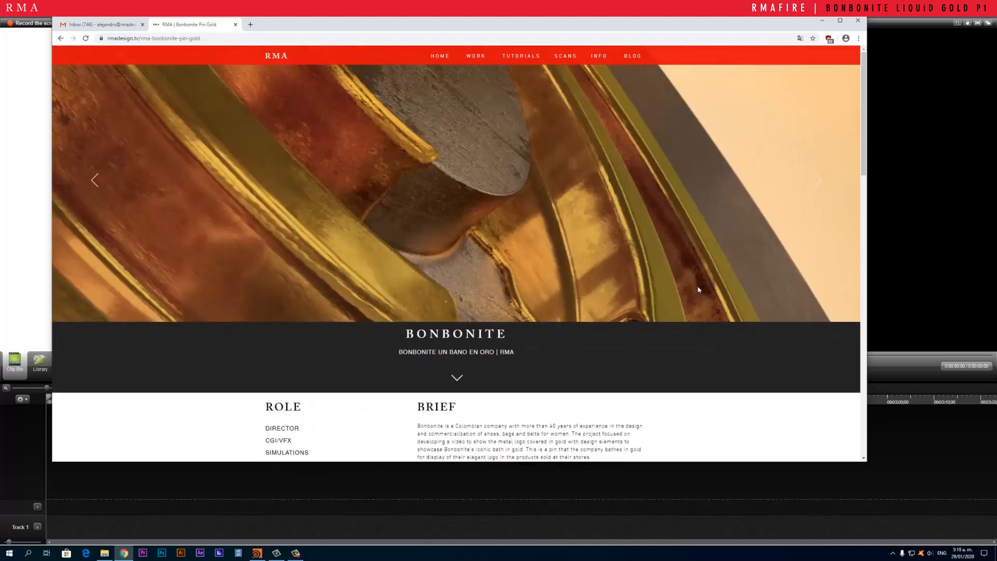
{"action": "mouse_move", "coordinate": [597, 153]}
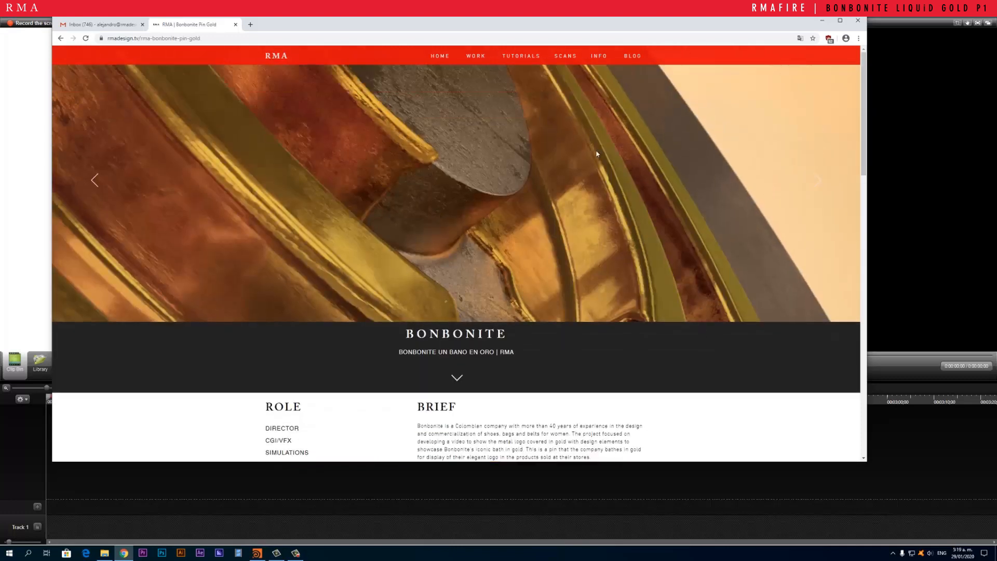
{"action": "mouse_move", "coordinate": [481, 330]}
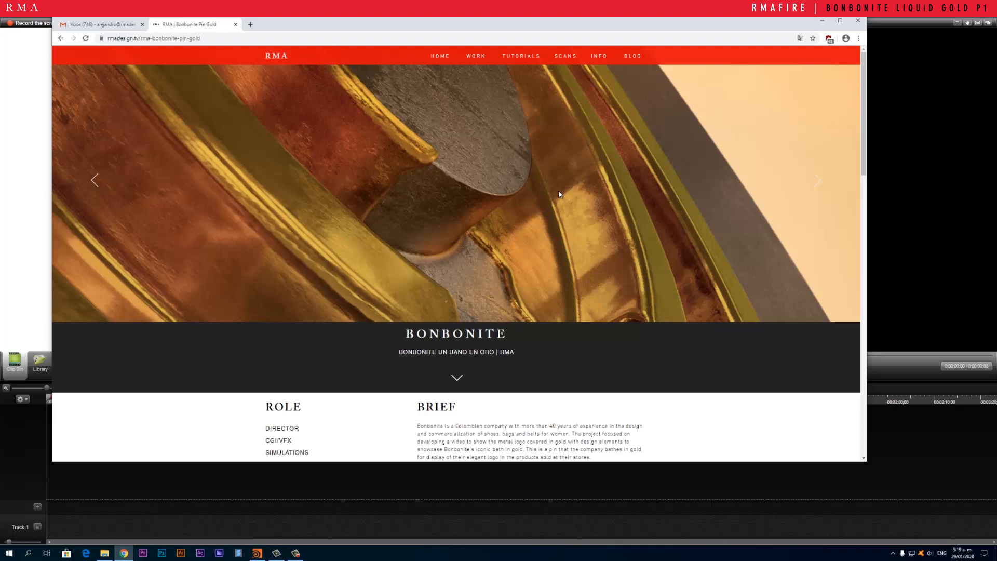
{"action": "mouse_move", "coordinate": [514, 217]}
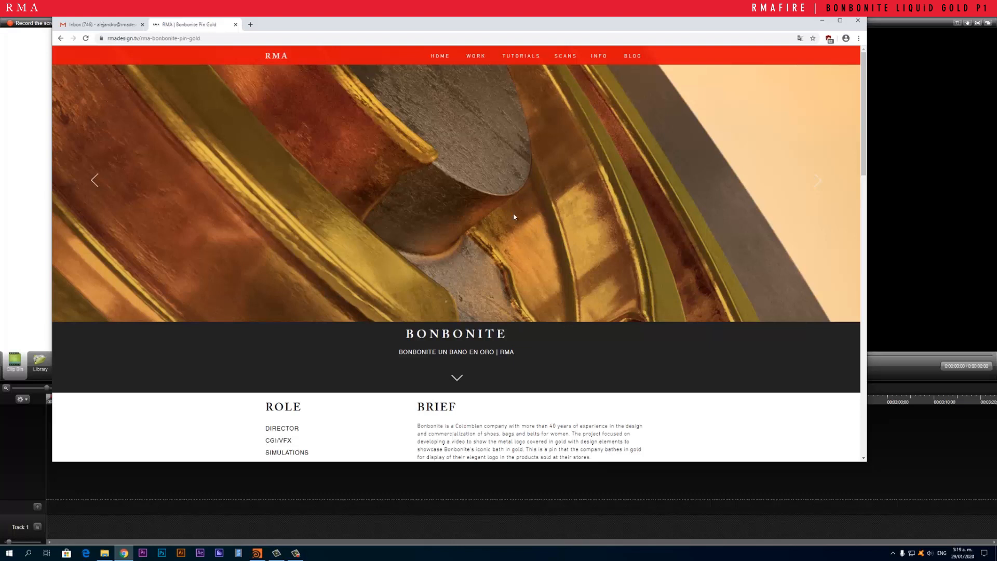
{"action": "scroll", "scroll_direction": "down", "scroll_amount": 3}
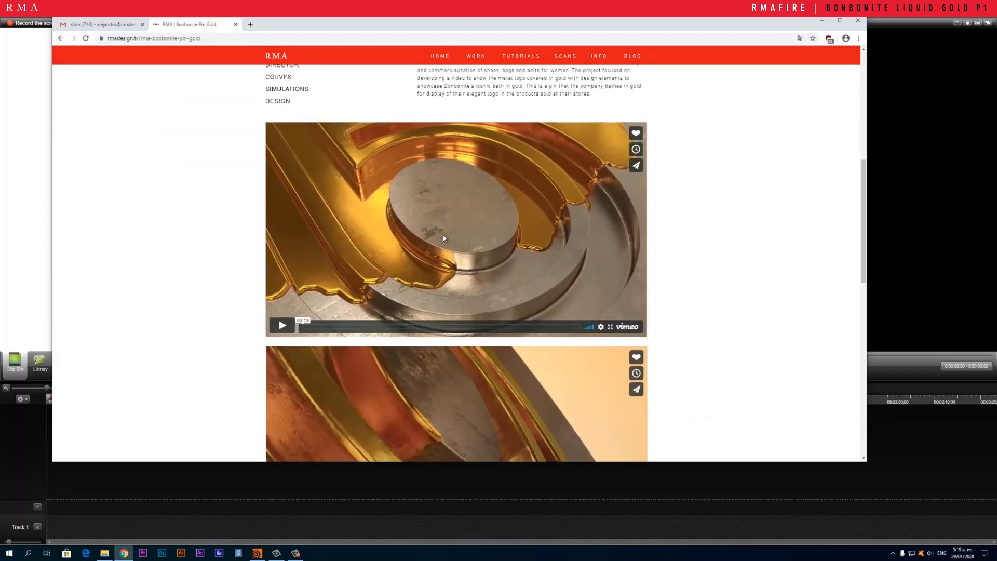
{"action": "scroll", "scroll_direction": "down", "scroll_amount": 3}
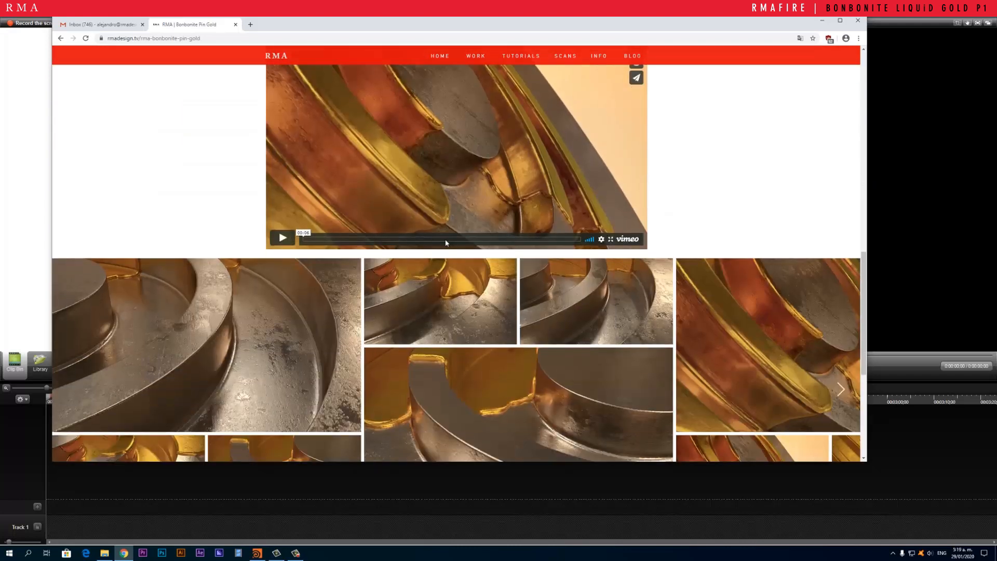
{"action": "scroll", "scroll_direction": "down", "scroll_amount": 3}
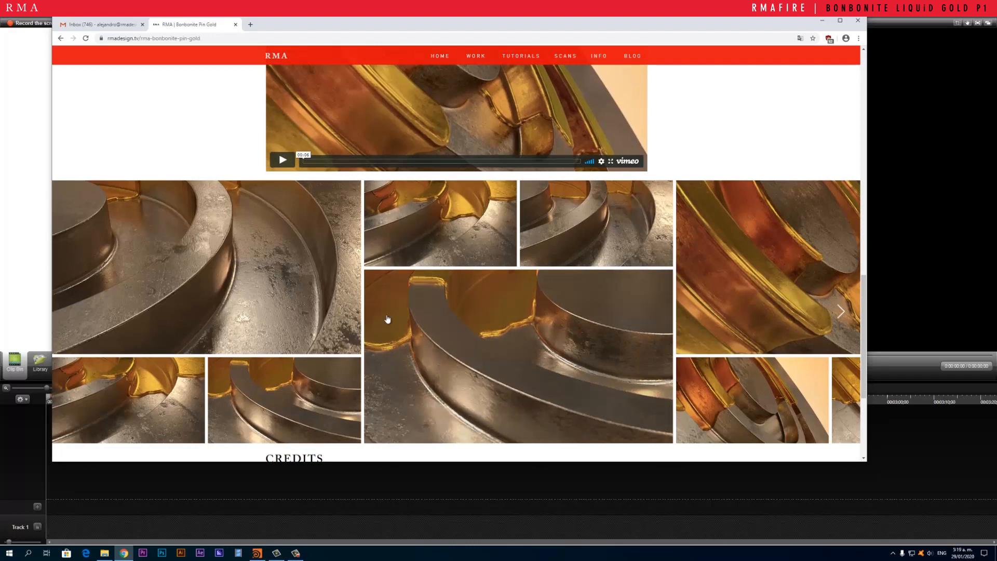
{"action": "scroll", "scroll_direction": "down", "scroll_amount": 3}
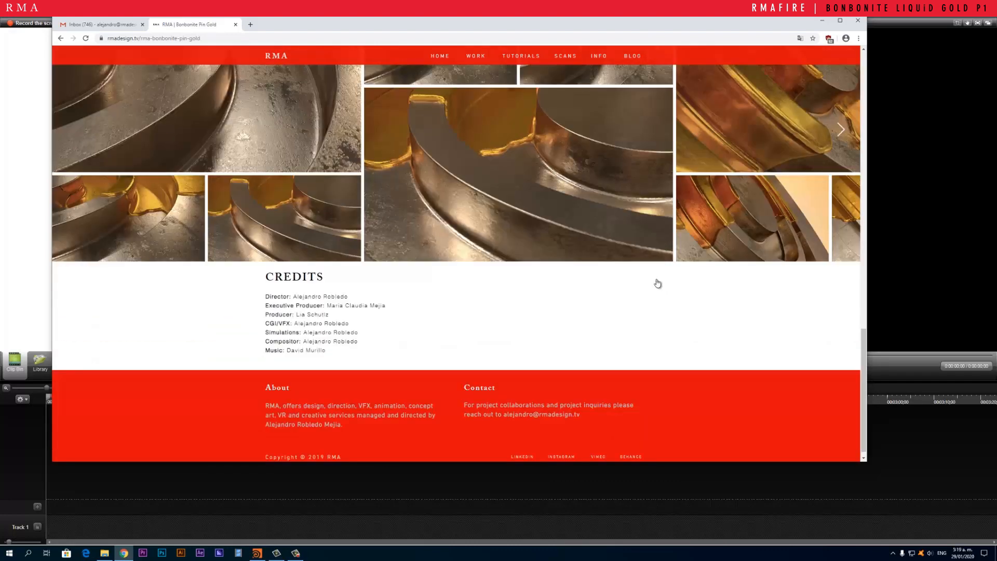
{"action": "scroll", "scroll_direction": "up", "scroll_amount": 3}
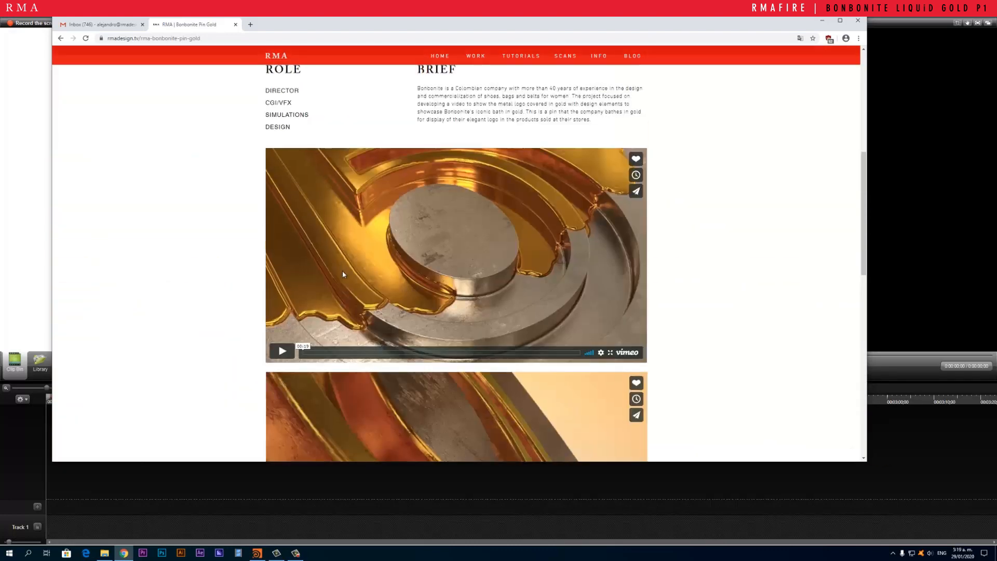
{"action": "left_click", "coordinate": [281, 351]}
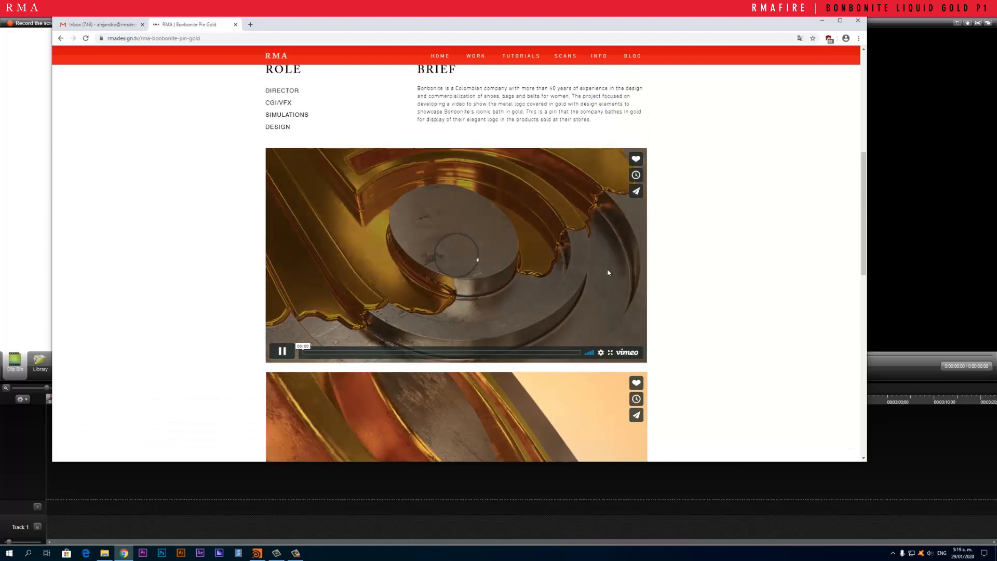
{"action": "scroll", "scroll_direction": "down", "scroll_amount": 3}
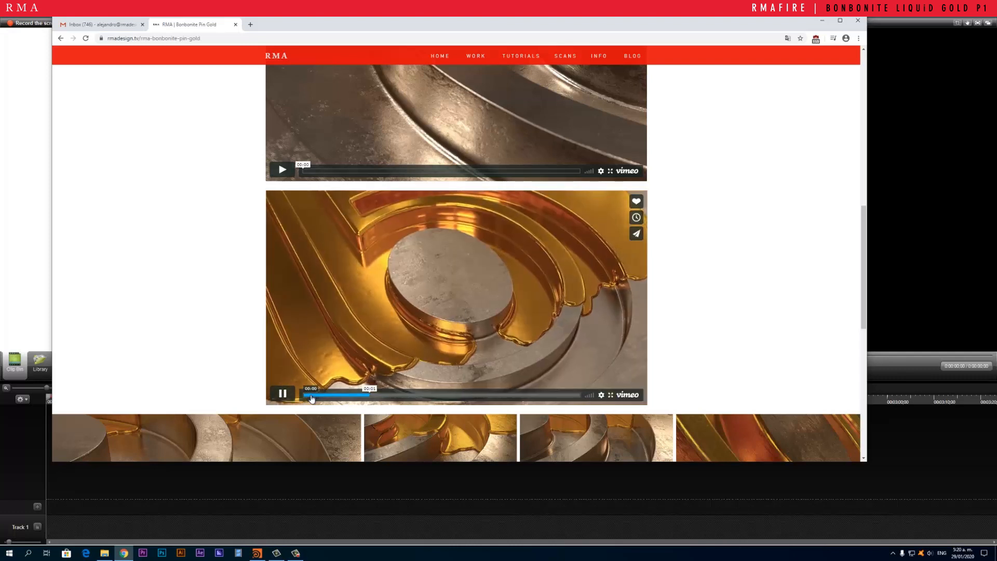
Step: Pause the gold logo video, jump to another moment, resume, then pause on a golden liquid shot
{"action": "left_click", "coordinate": [281, 394]}
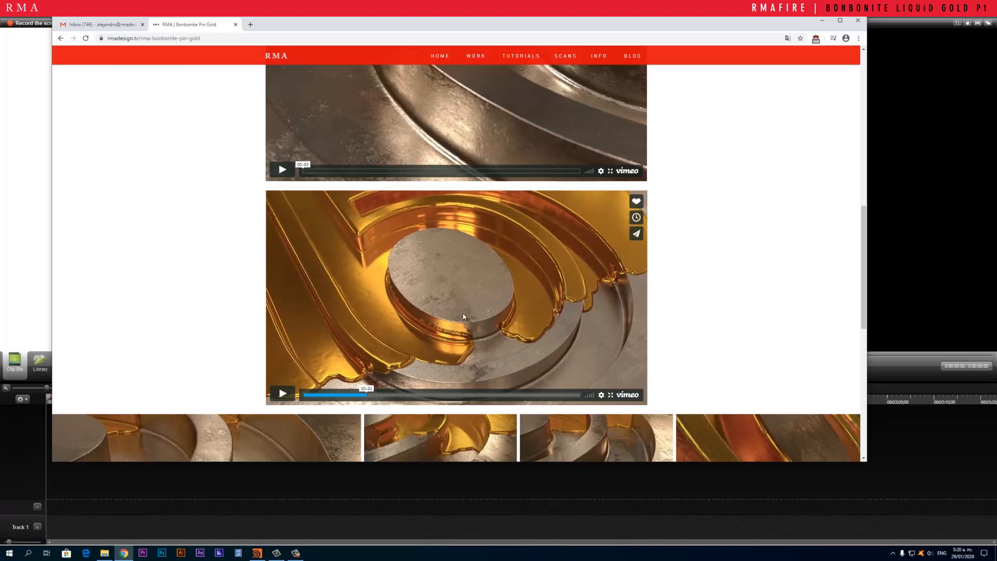
{"action": "mouse_move", "coordinate": [529, 360]}
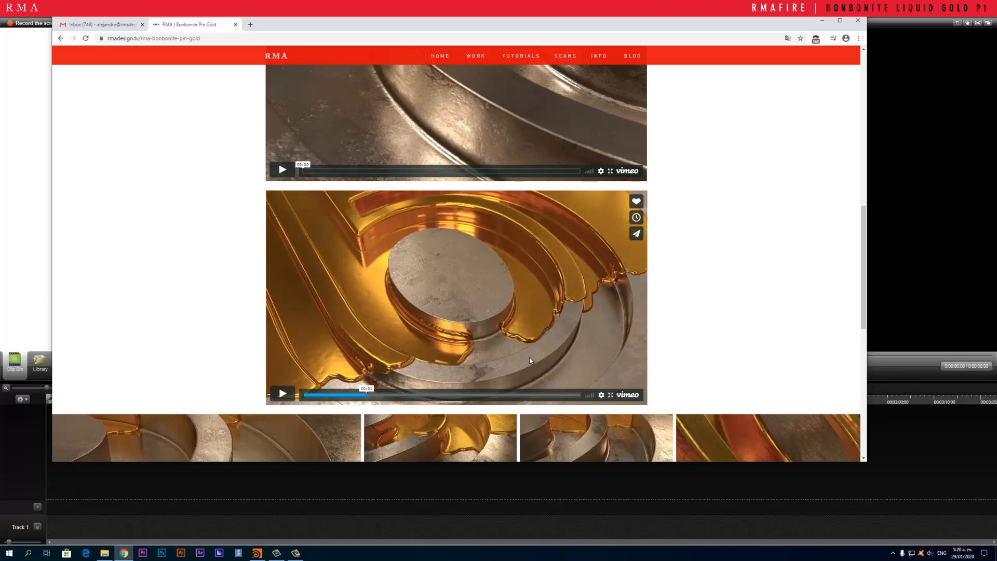
{"action": "mouse_move", "coordinate": [486, 276]}
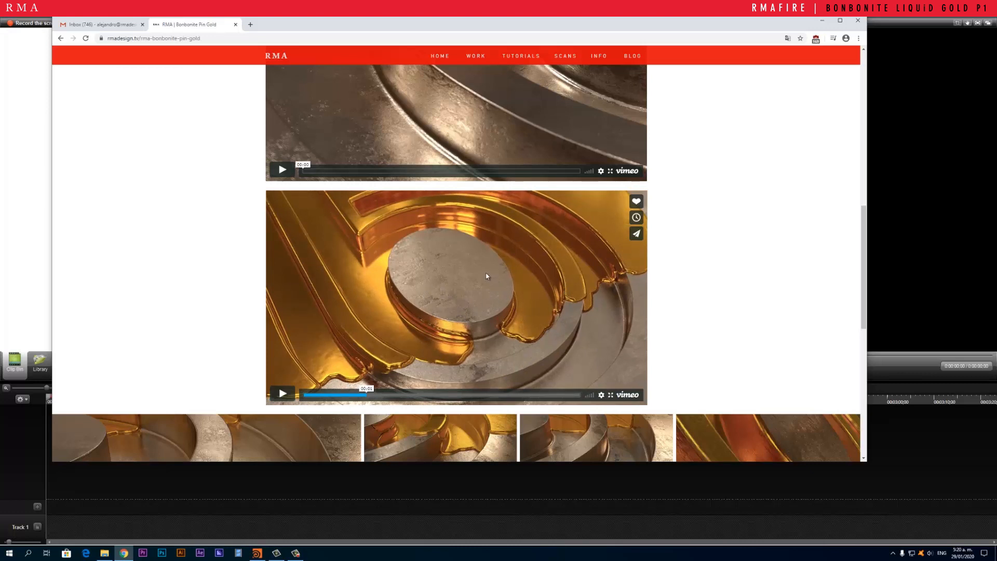
{"action": "mouse_move", "coordinate": [623, 294]}
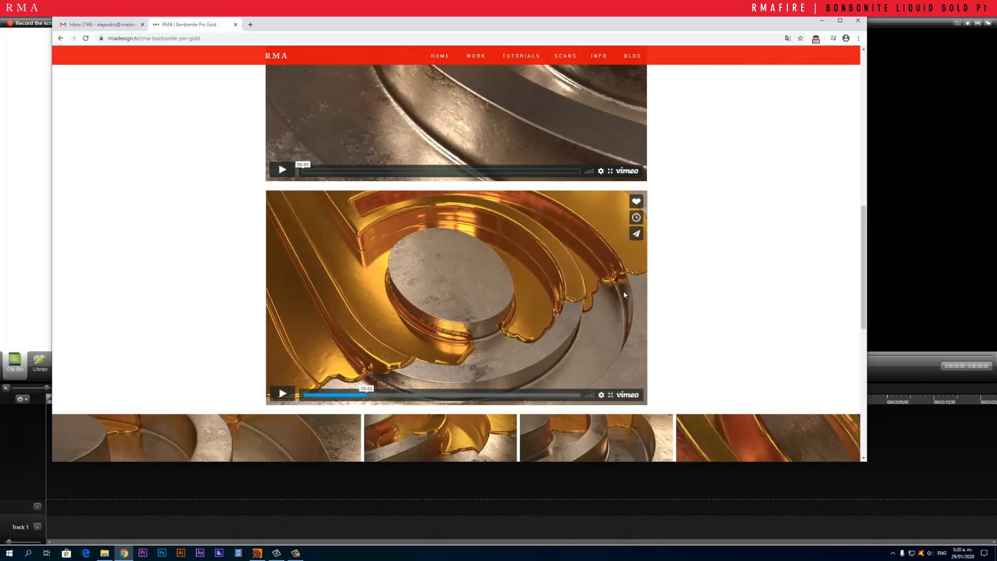
{"action": "mouse_move", "coordinate": [679, 360]}
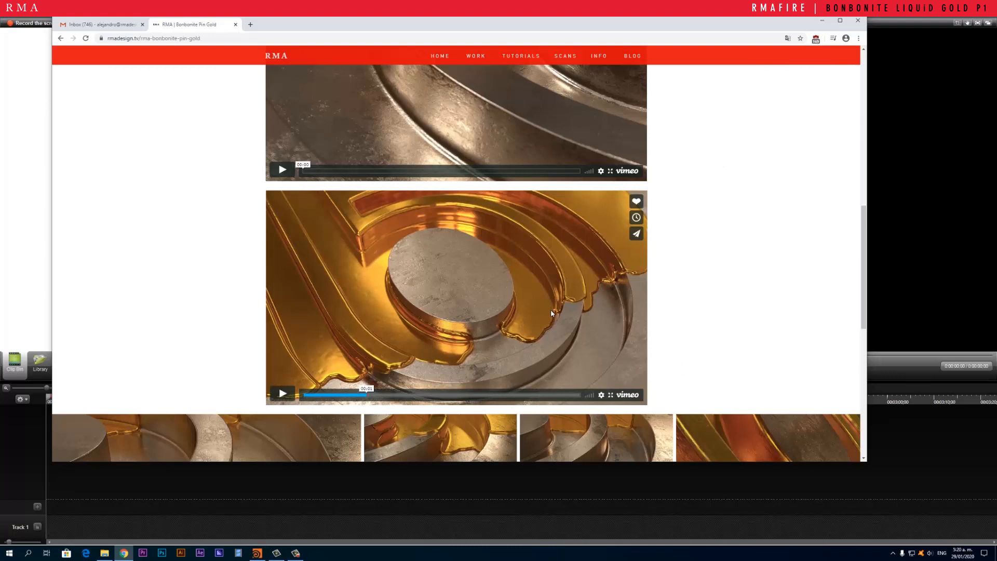
{"action": "mouse_move", "coordinate": [344, 317]}
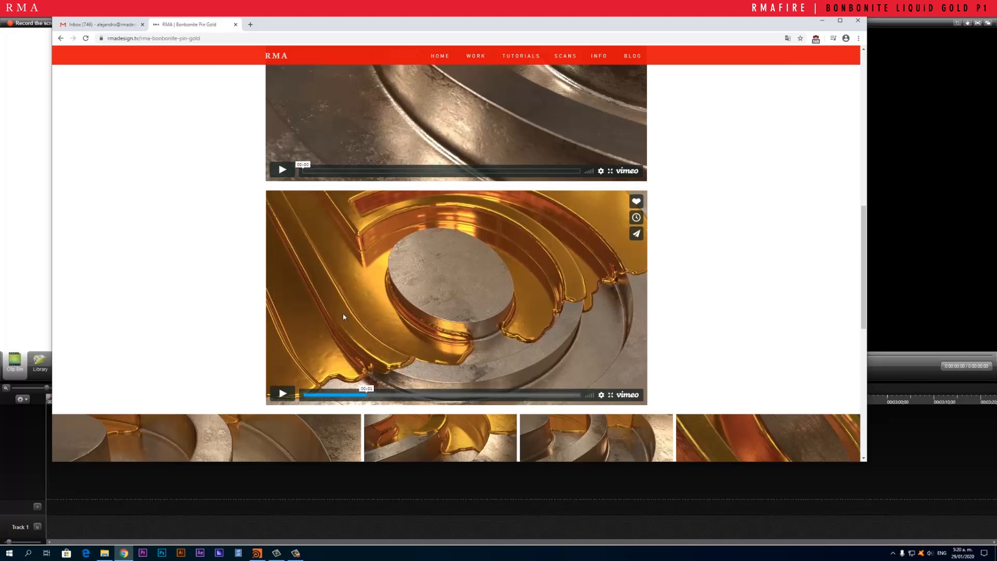
{"action": "mouse_move", "coordinate": [496, 348]}
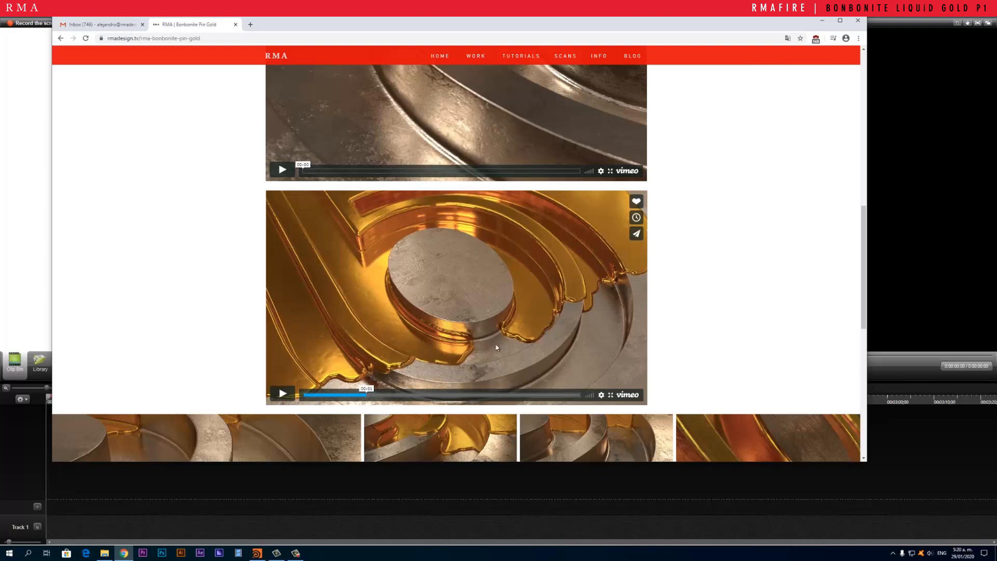
{"action": "mouse_move", "coordinate": [524, 329]}
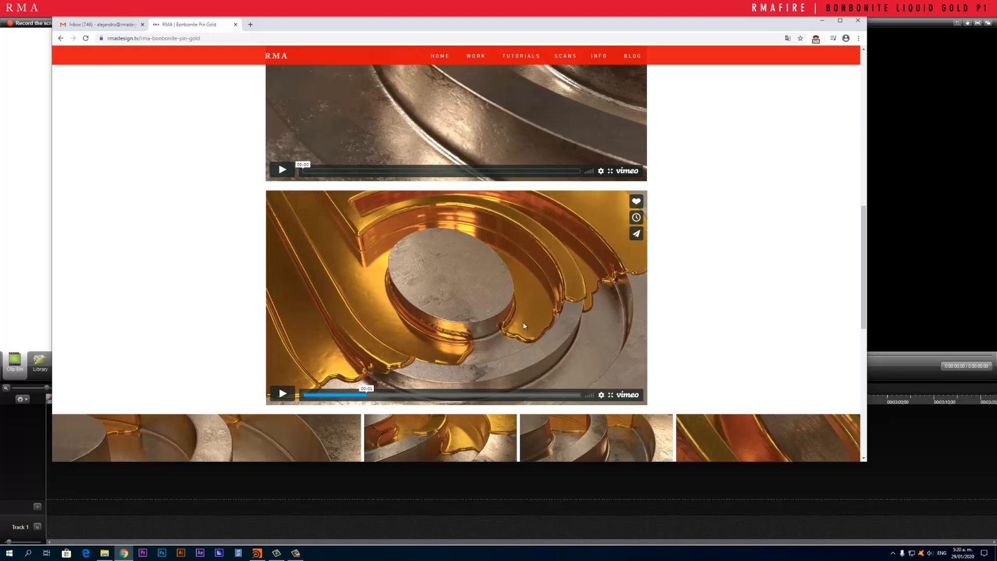
{"action": "mouse_move", "coordinate": [530, 285]}
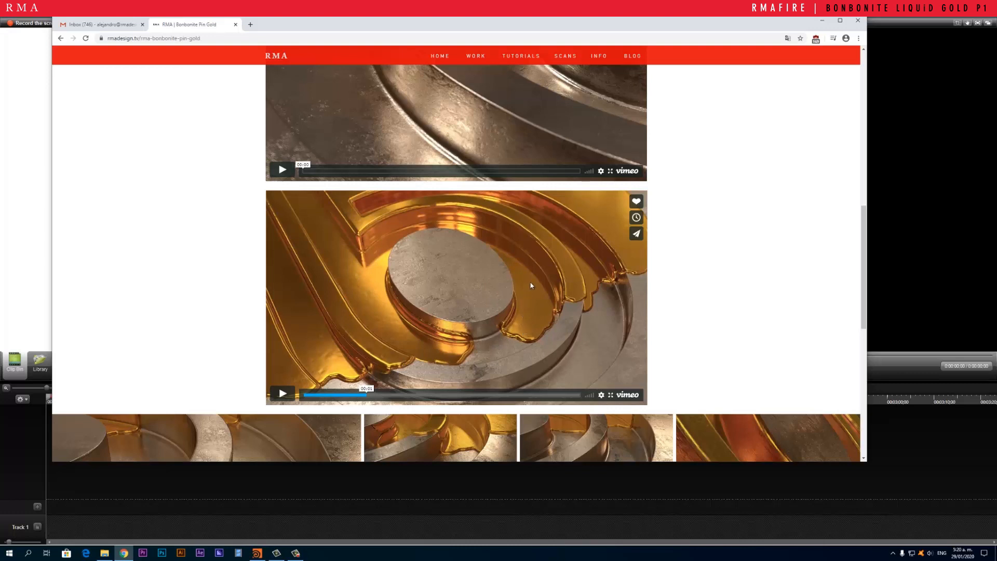
{"action": "left_click", "coordinate": [342, 395]}
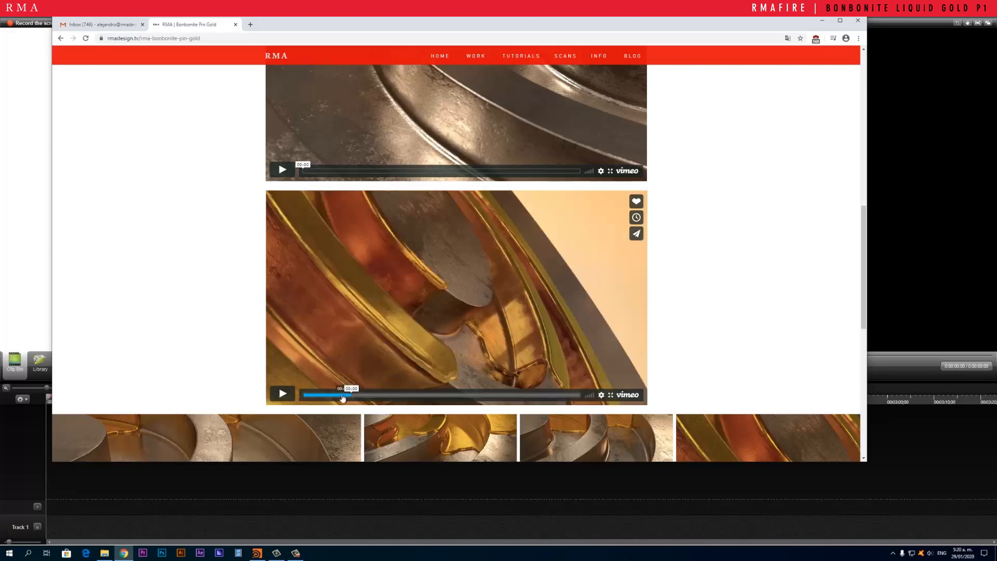
{"action": "left_click", "coordinate": [281, 394]}
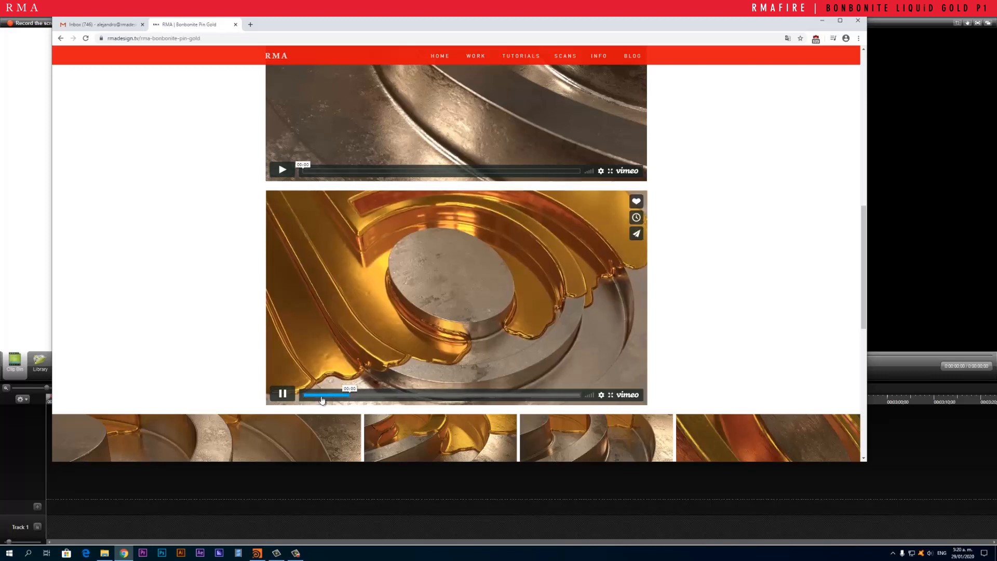
{"action": "left_click", "coordinate": [281, 393]}
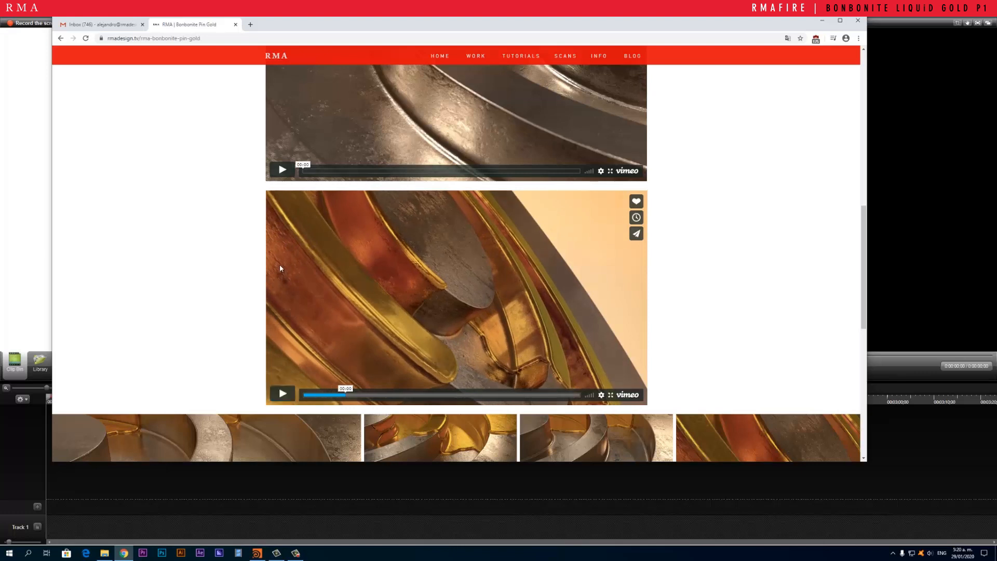
{"action": "mouse_move", "coordinate": [354, 300]}
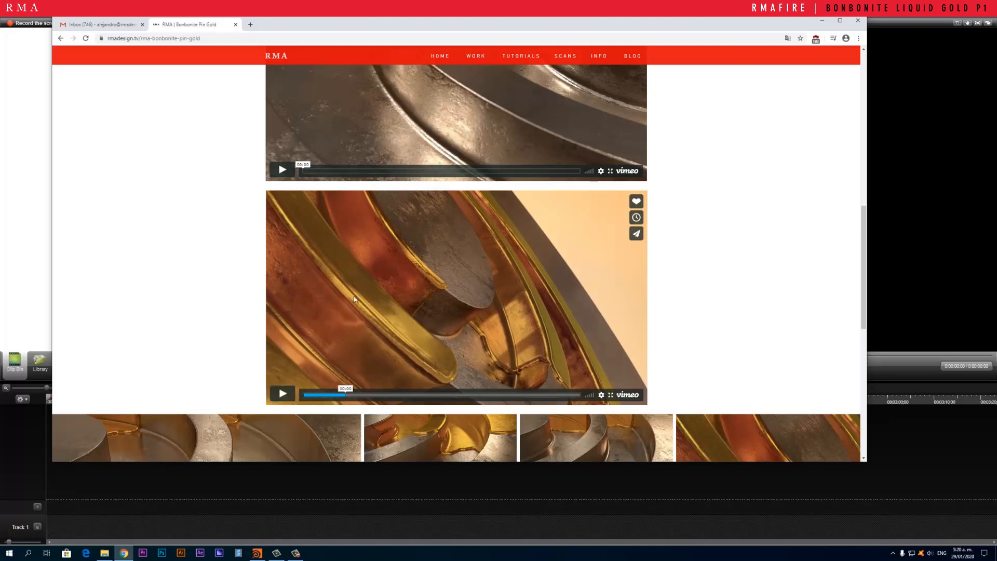
{"action": "mouse_move", "coordinate": [556, 289]}
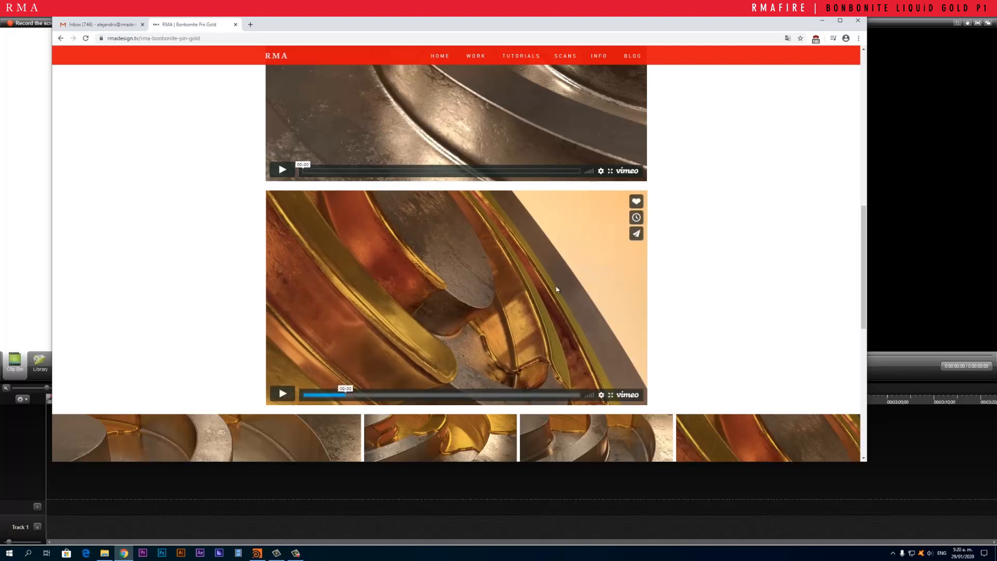
{"action": "mouse_move", "coordinate": [448, 221]}
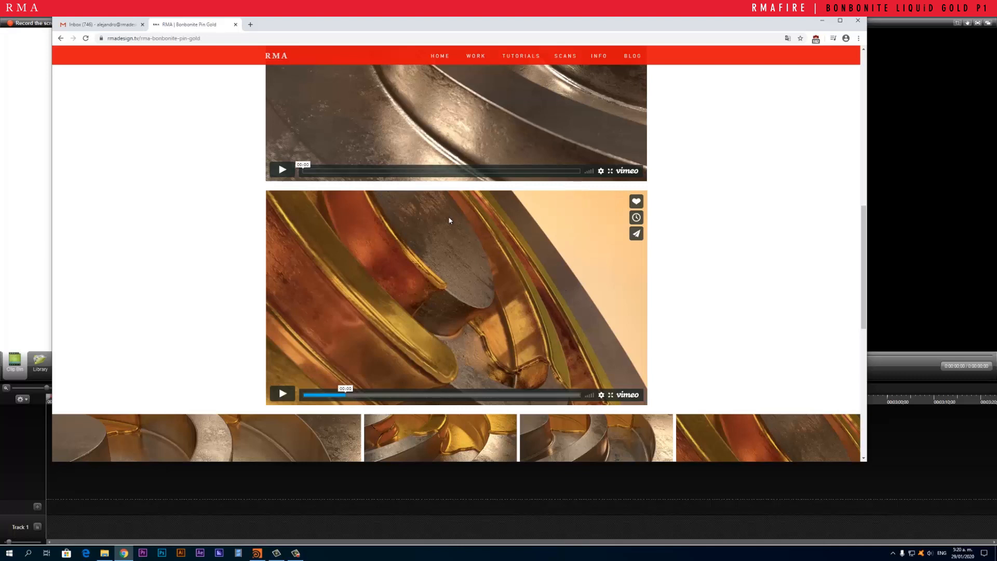
{"action": "mouse_move", "coordinate": [427, 255]}
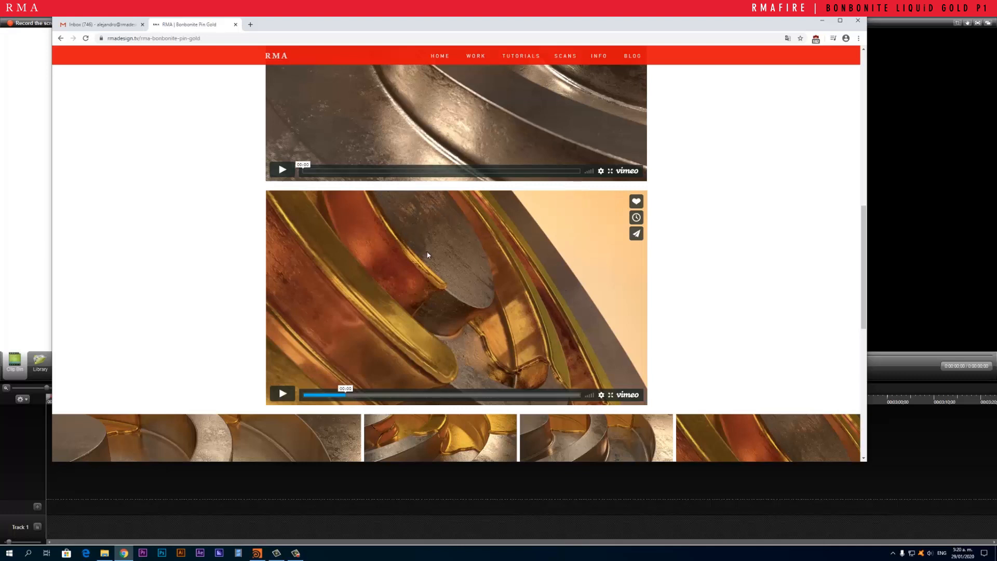
{"action": "mouse_move", "coordinate": [474, 297]}
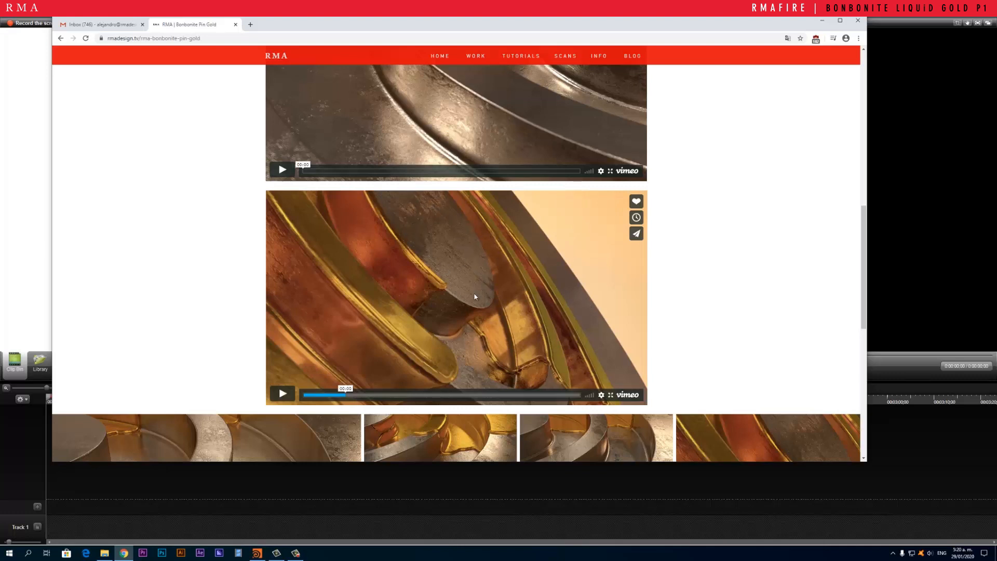
{"action": "mouse_move", "coordinate": [478, 209]}
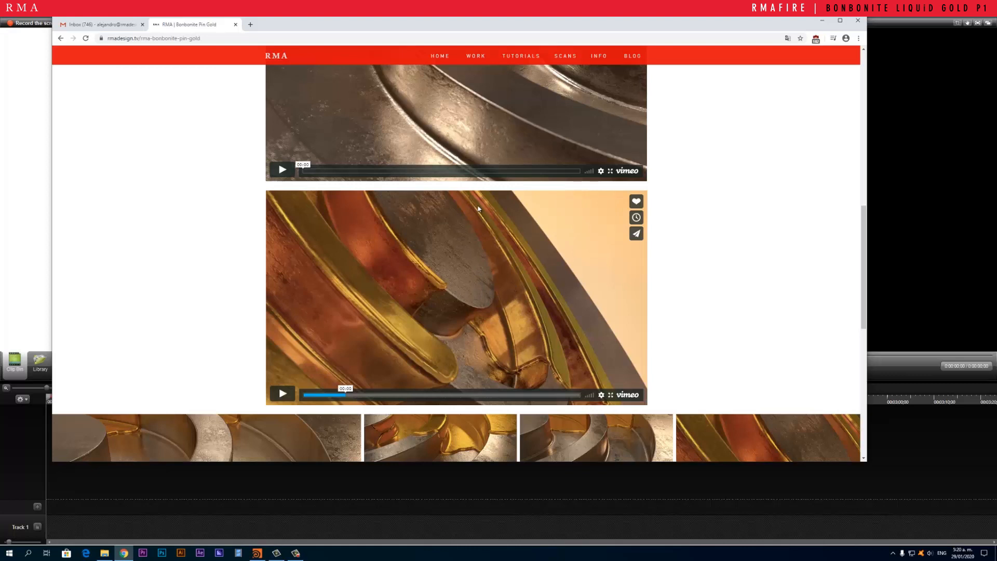
{"action": "mouse_move", "coordinate": [504, 253]}
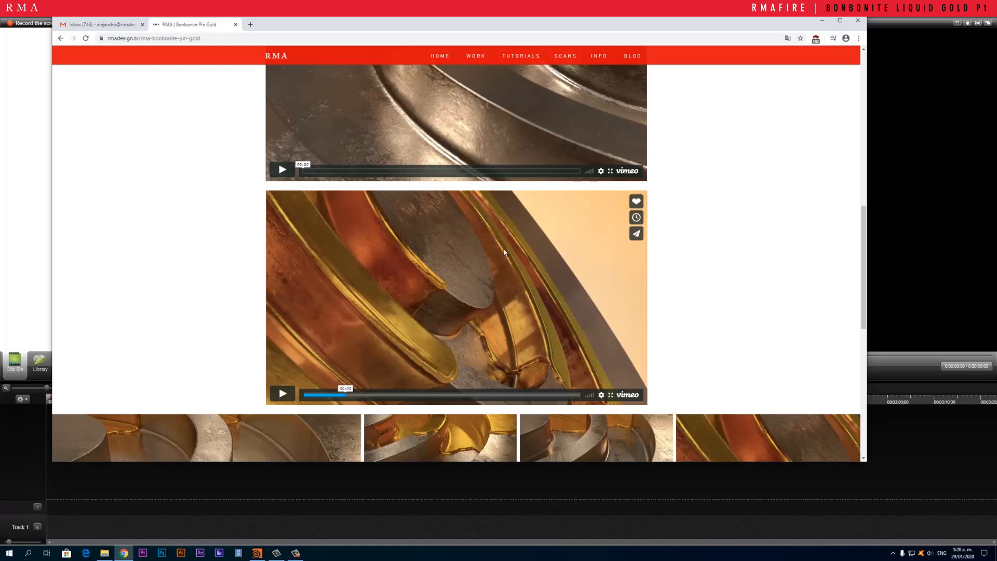
{"action": "mouse_move", "coordinate": [533, 324]}
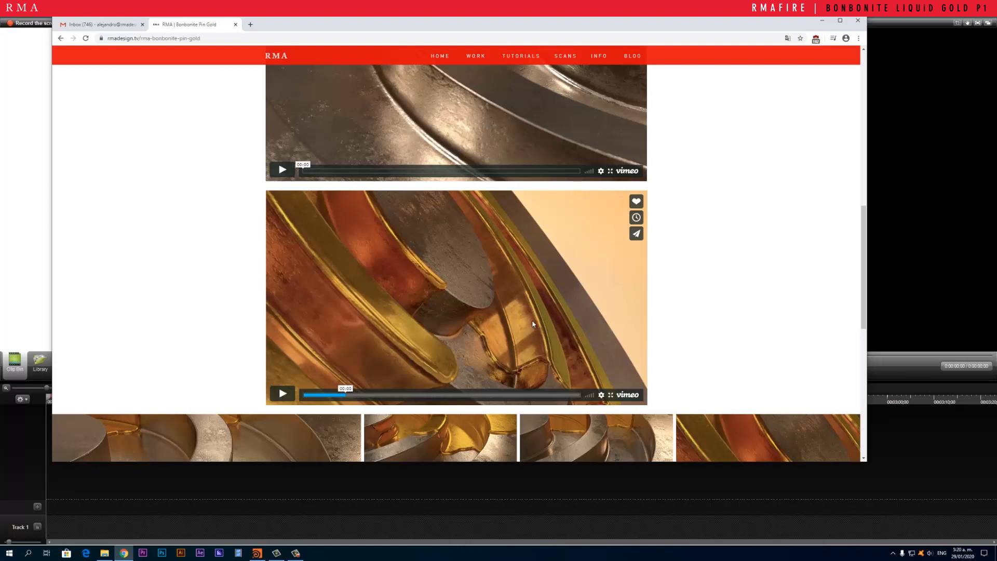
{"action": "mouse_move", "coordinate": [521, 348]}
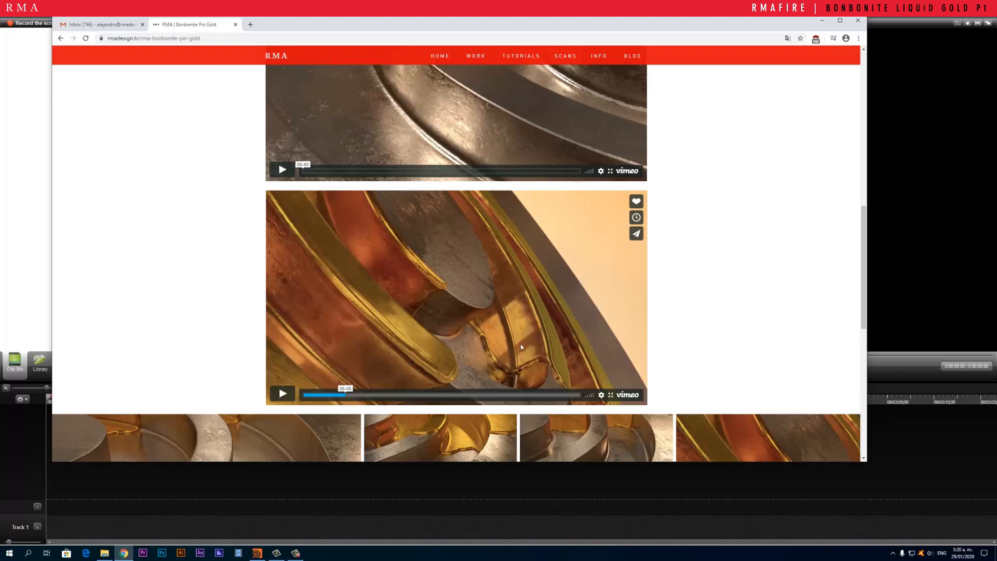
Step: Switch back to Houdini's logo_main network showing the extruded b logo
{"action": "left_click", "coordinate": [257, 552]}
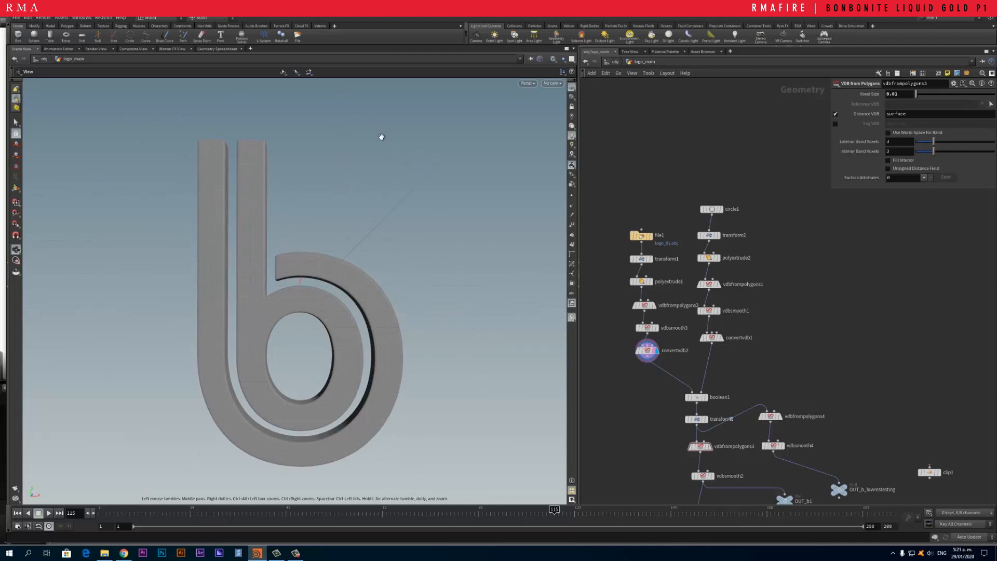
{"action": "mouse_move", "coordinate": [744, 356]}
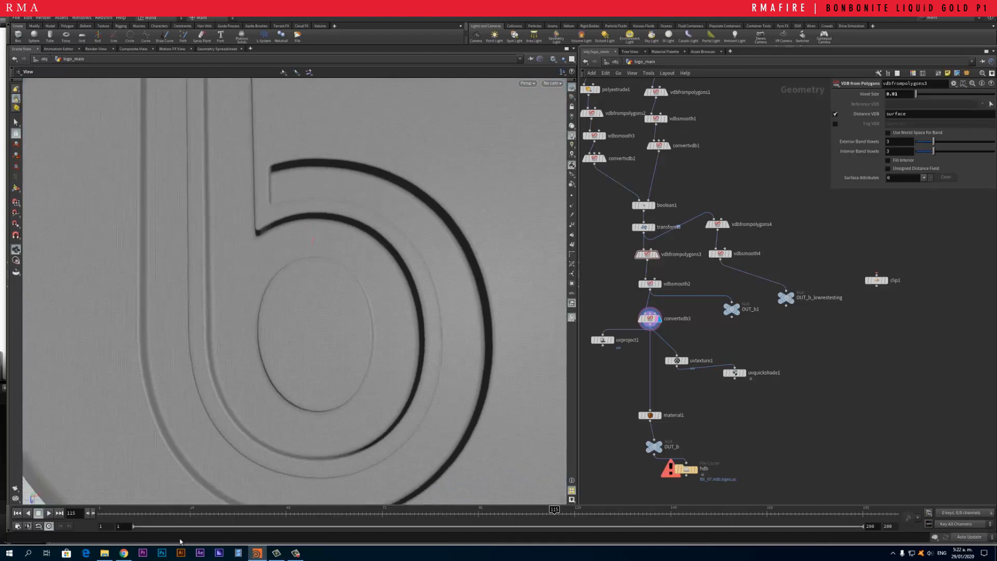
Step: Search Google for 'BONBONITE PIN' in a new tab and show image results
{"action": "left_click", "coordinate": [343, 24]}
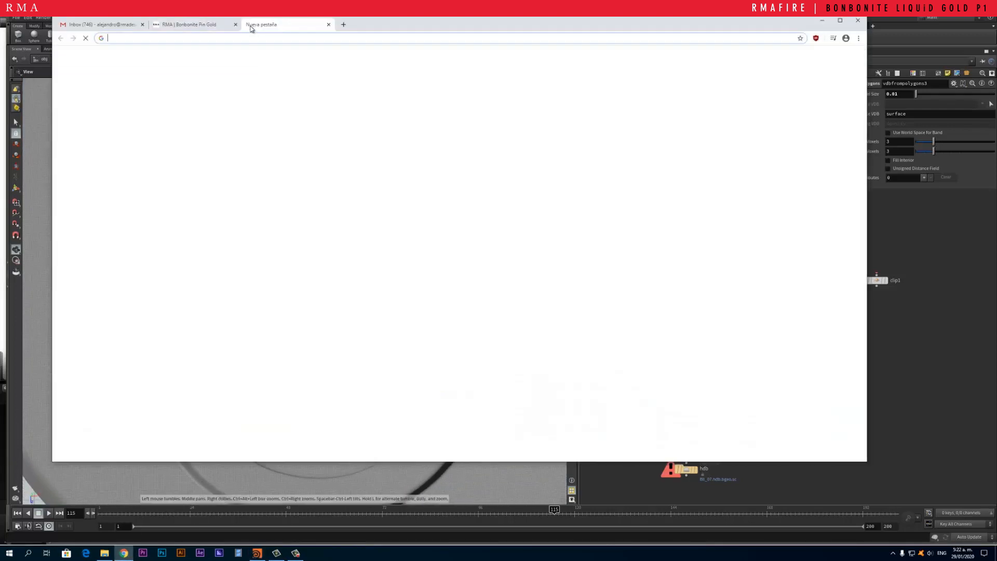
{"action": "type", "text": "BONB"}
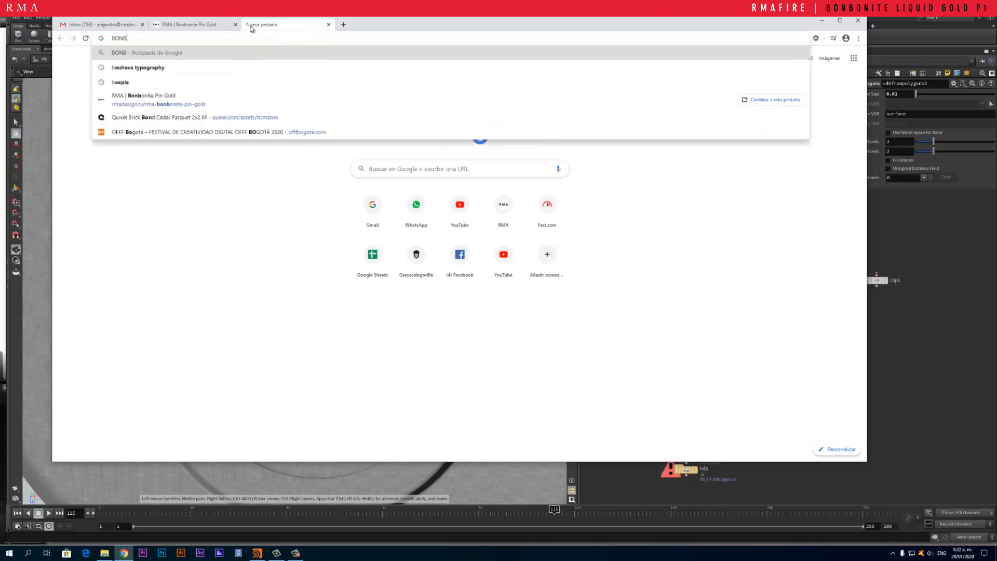
{"action": "key", "text": "Return"}
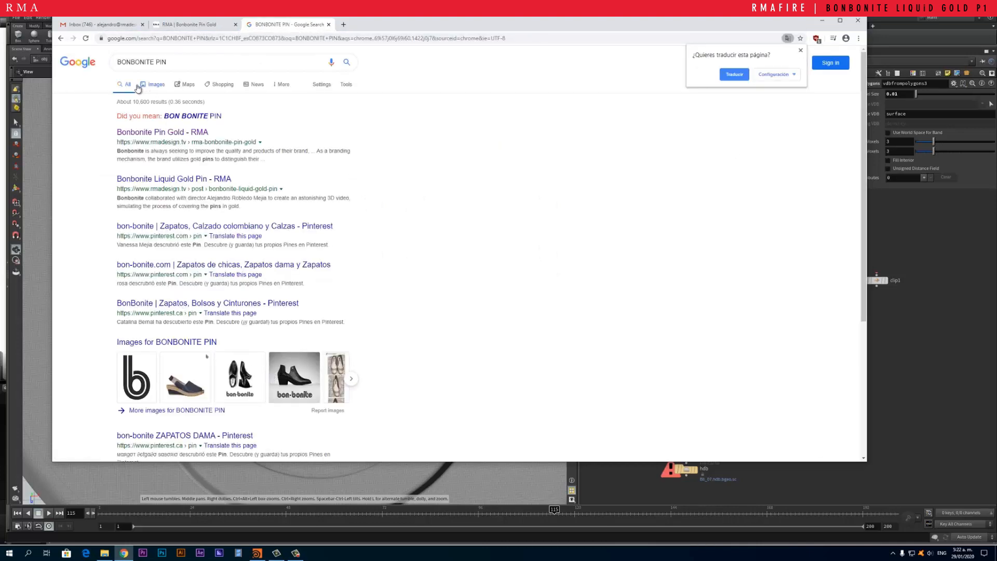
{"action": "left_click", "coordinate": [156, 84]}
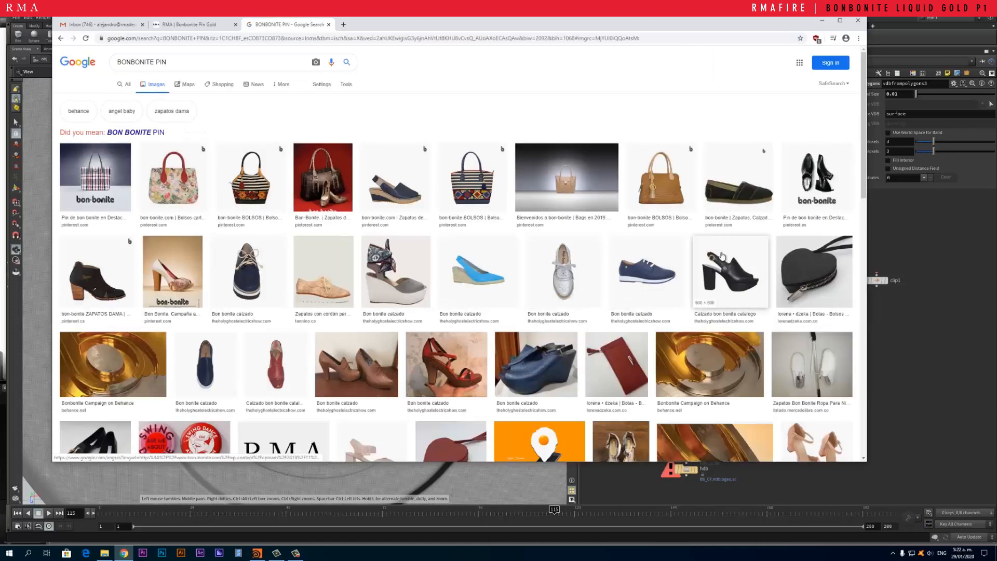
Step: Preview the black sandal result, browse the images, then enlarge the navy sneaker
{"action": "left_click", "coordinate": [730, 272]}
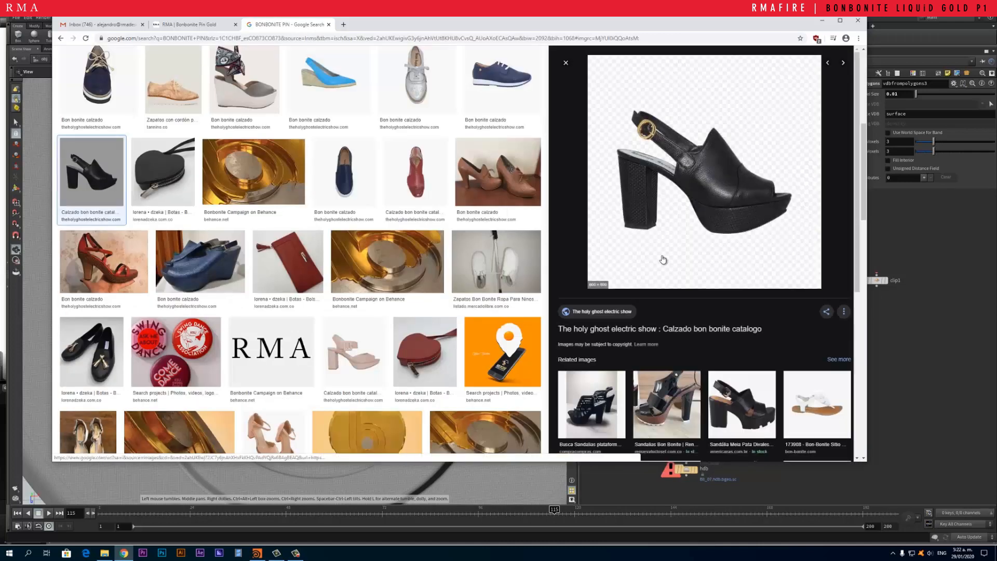
{"action": "scroll", "scroll_direction": "down", "scroll_amount": 3}
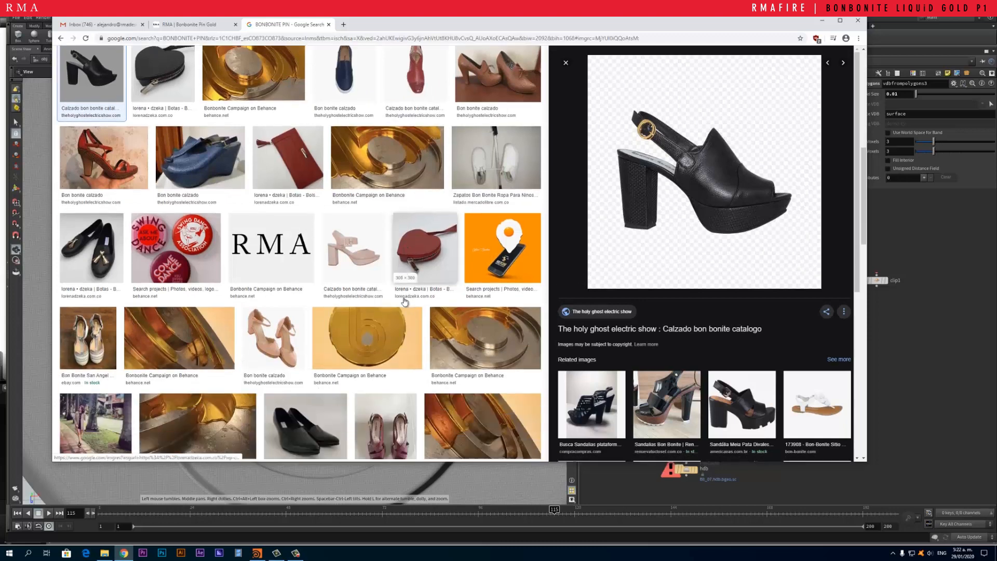
{"action": "scroll", "scroll_direction": "down", "scroll_amount": 3}
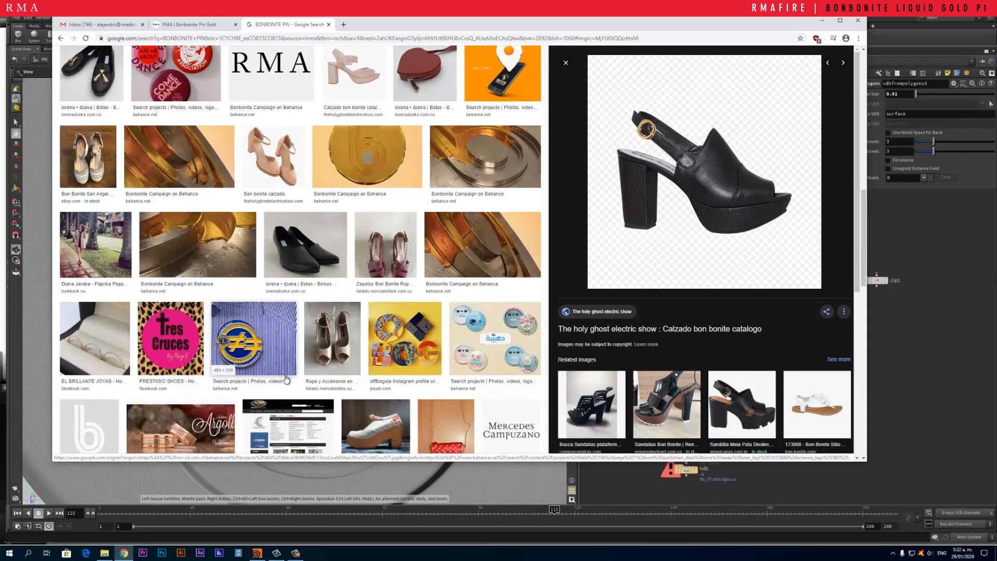
{"action": "scroll", "scroll_direction": "down", "scroll_amount": 3}
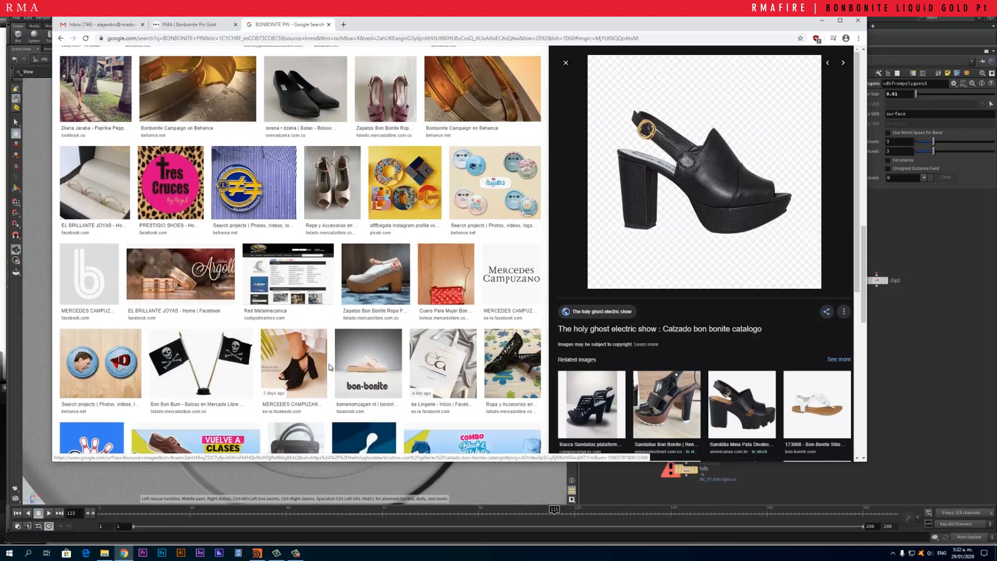
{"action": "scroll", "scroll_direction": "up", "scroll_amount": 3}
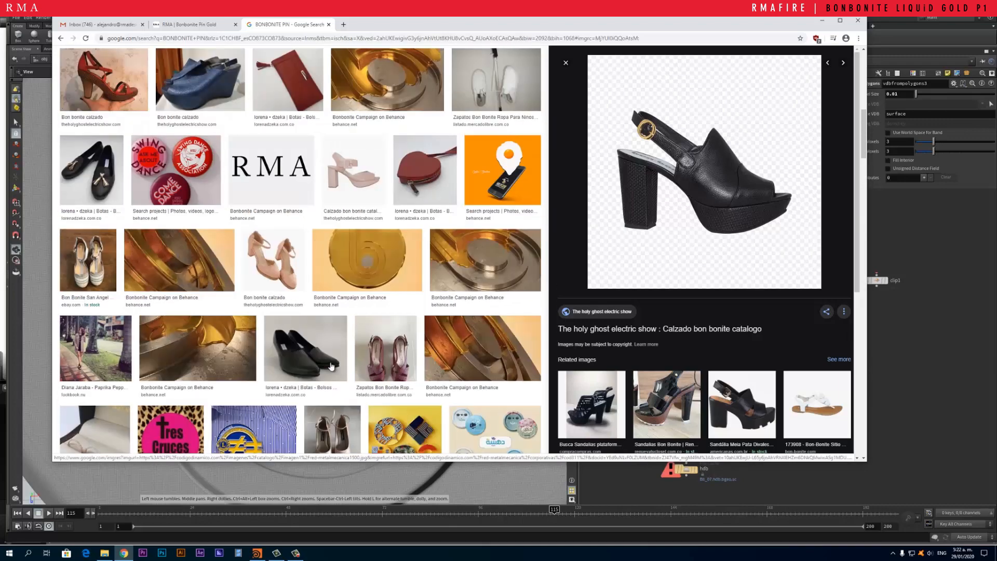
{"action": "scroll", "scroll_direction": "up", "scroll_amount": 3}
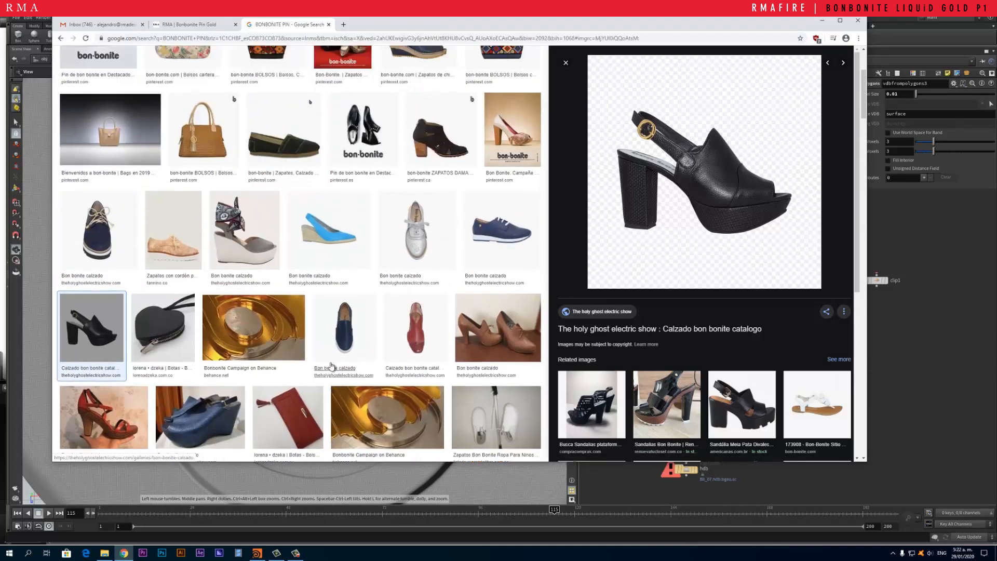
{"action": "left_click", "coordinate": [502, 255]}
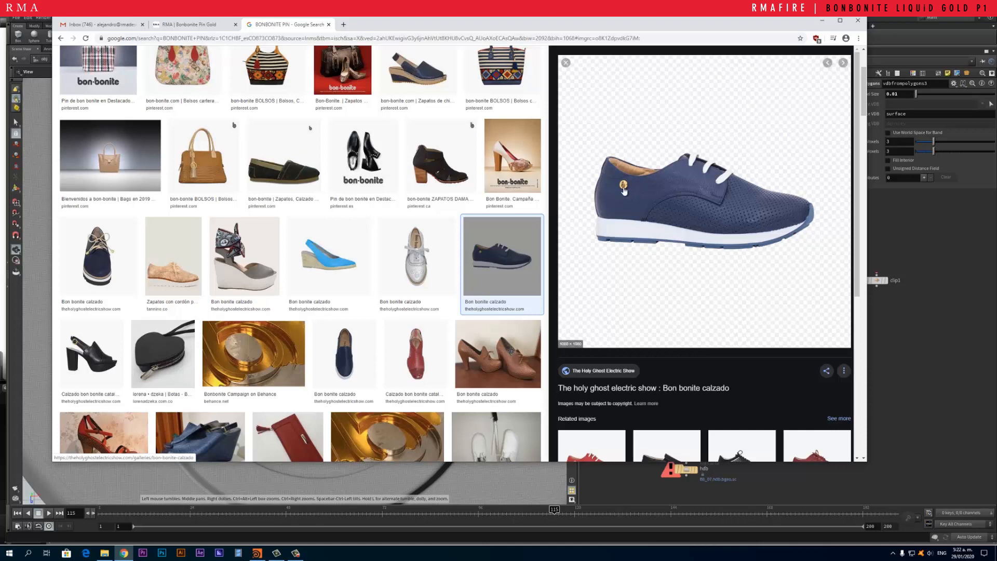
{"action": "mouse_move", "coordinate": [663, 199]}
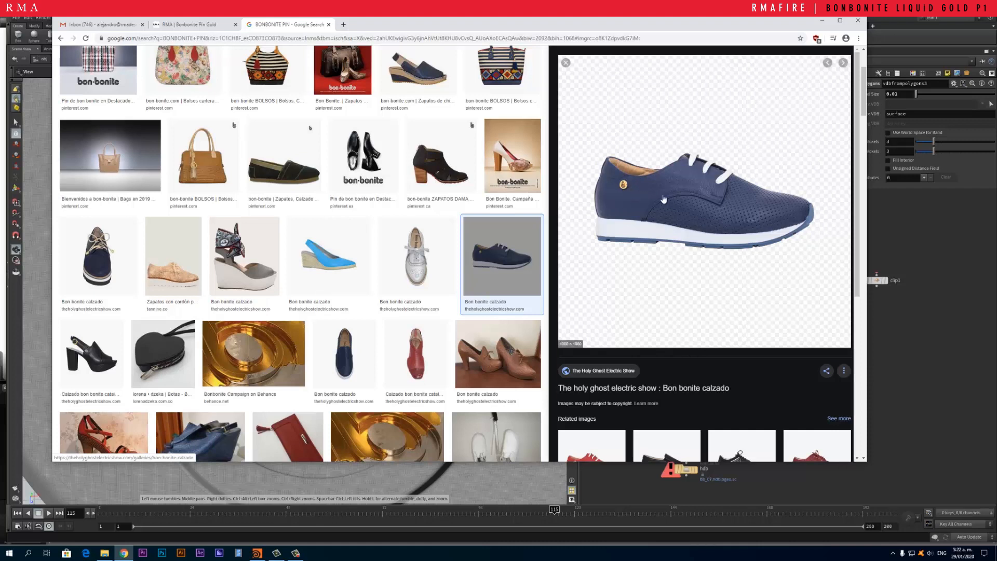
{"action": "mouse_move", "coordinate": [644, 220]}
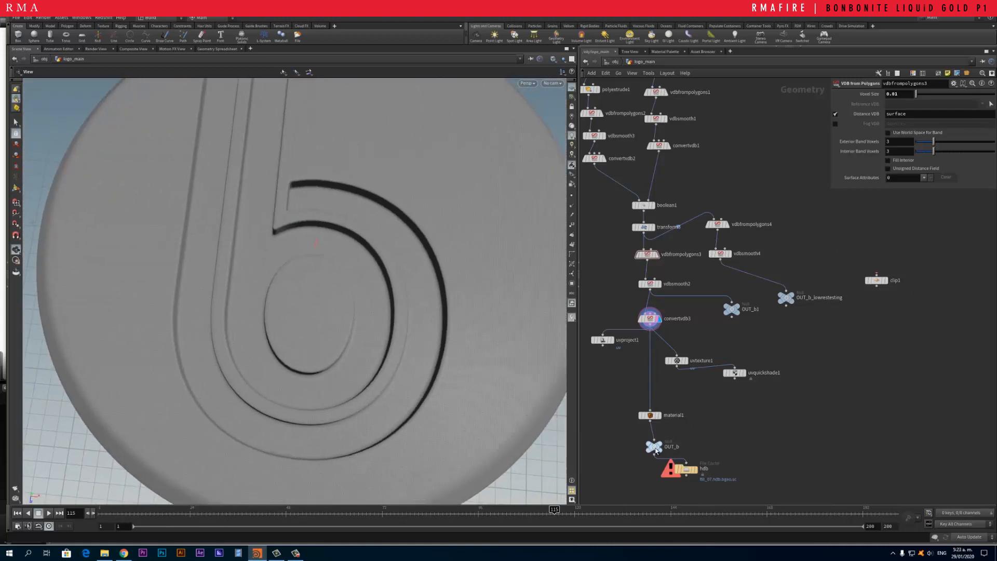
Step: Set the display flag on the OUT_b null to show the grooved b disc
{"action": "left_click", "coordinate": [654, 446]}
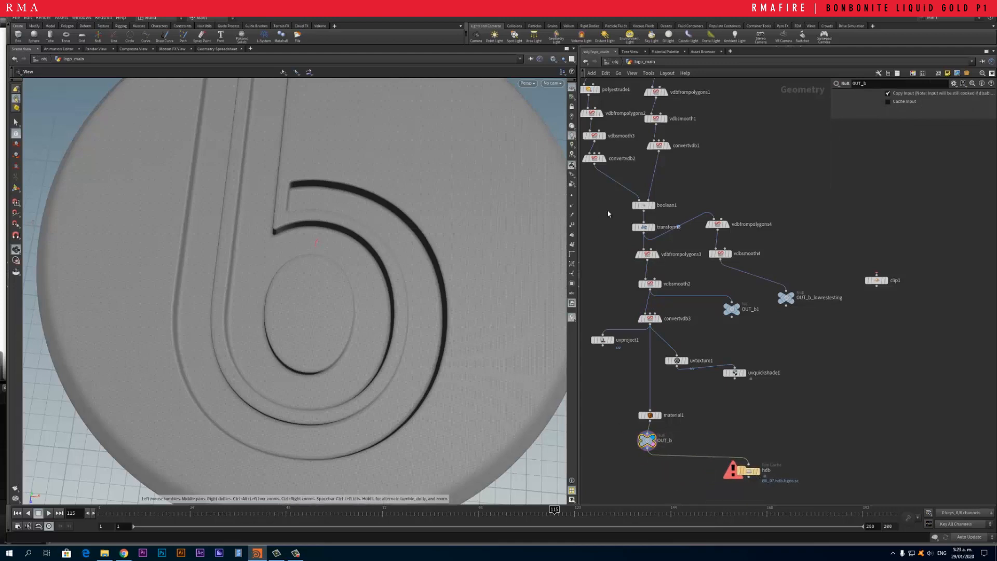
{"action": "mouse_move", "coordinate": [621, 69]}
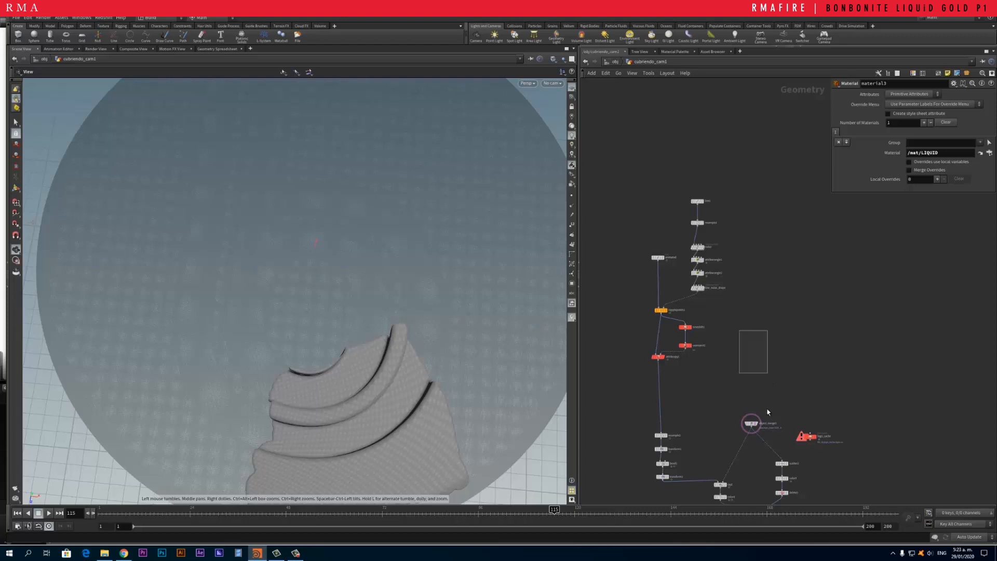
Step: Enter the cubriendo_cam1 network with its line, resample, noise and wrangle drip chain
{"action": "left_click", "coordinate": [751, 418]}
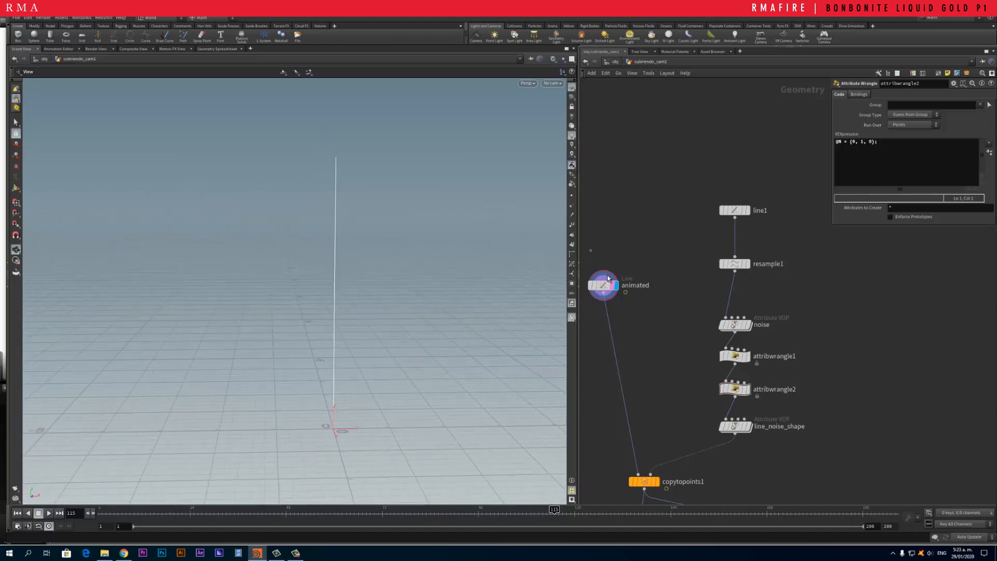
Step: Inspect the animated line1 settings, then display line1 and then resample1
{"action": "left_click", "coordinate": [602, 285]}
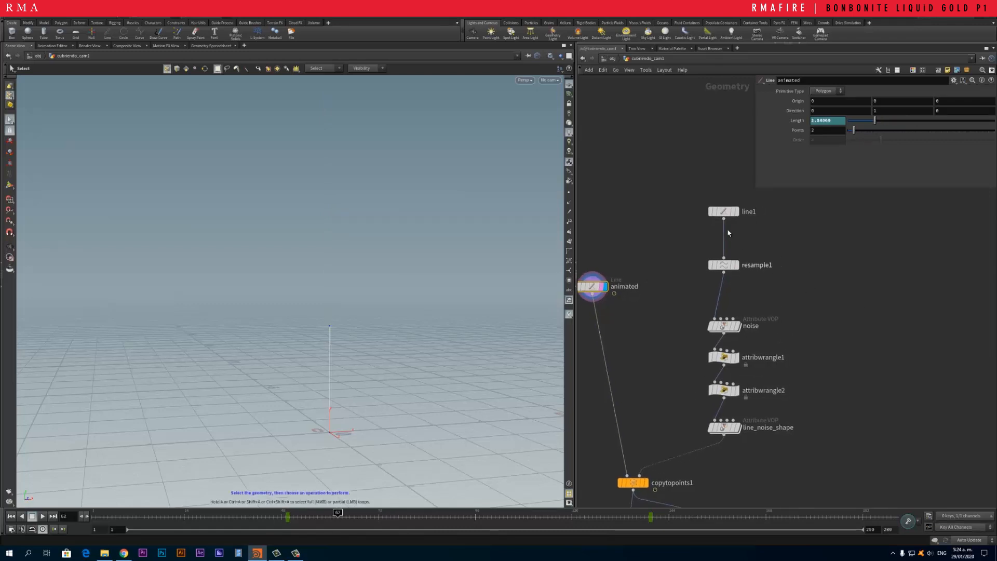
{"action": "left_click", "coordinate": [723, 211]}
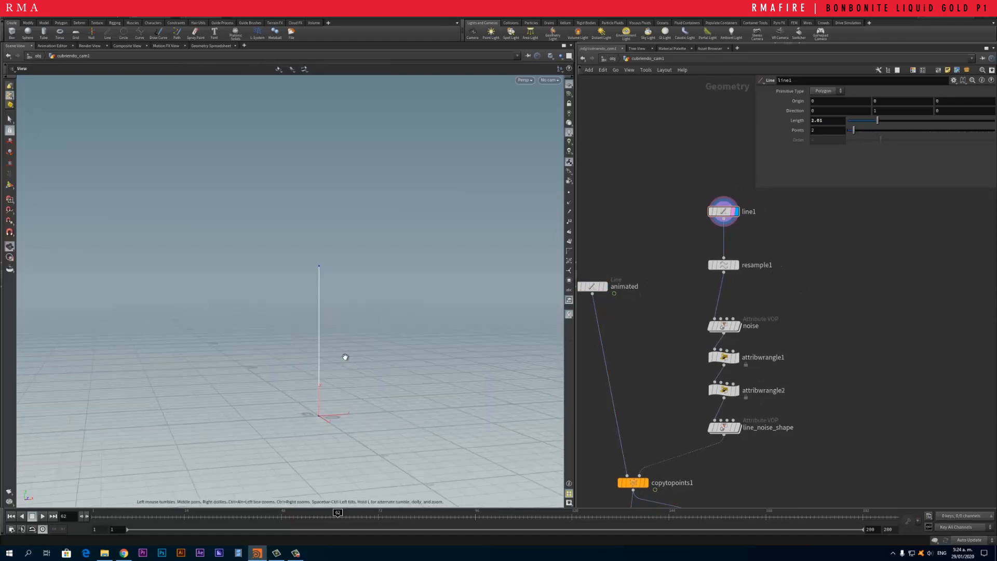
{"action": "left_click", "coordinate": [723, 265]}
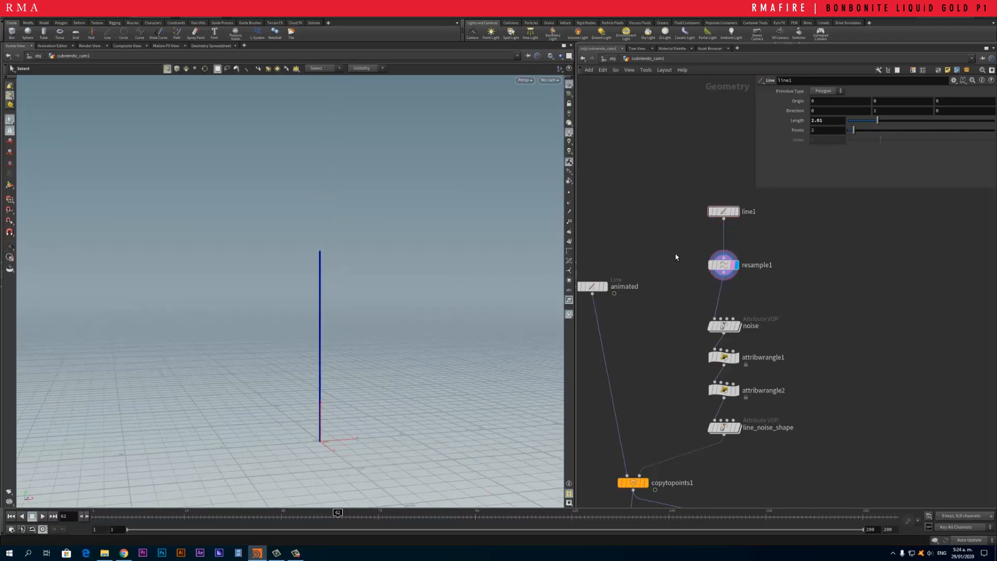
{"action": "mouse_move", "coordinate": [723, 211]}
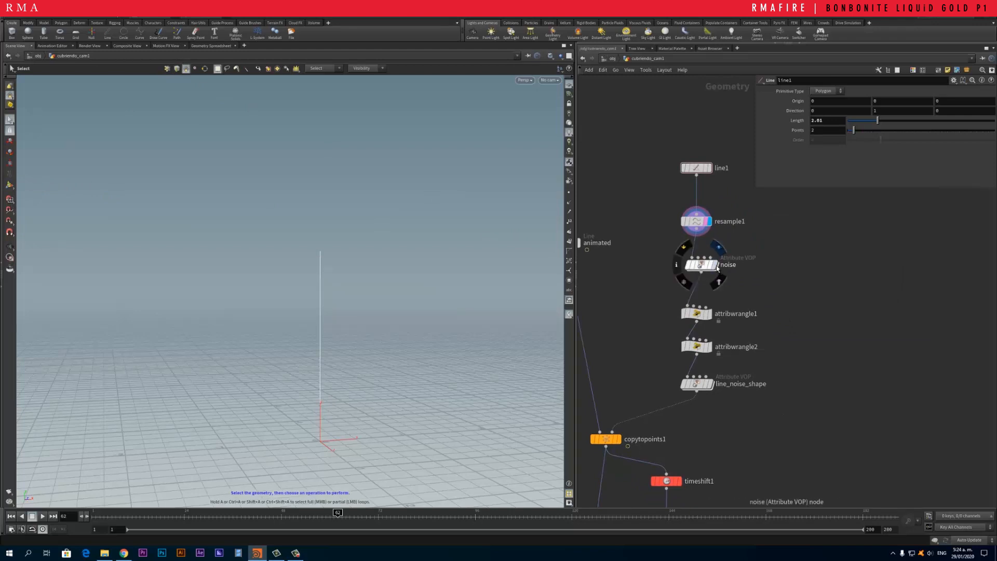
Step: Display the noise VOP, read the attribwrangle1 and attribwrangle2 code, then display line_noise_shape
{"action": "left_click", "coordinate": [697, 264]}
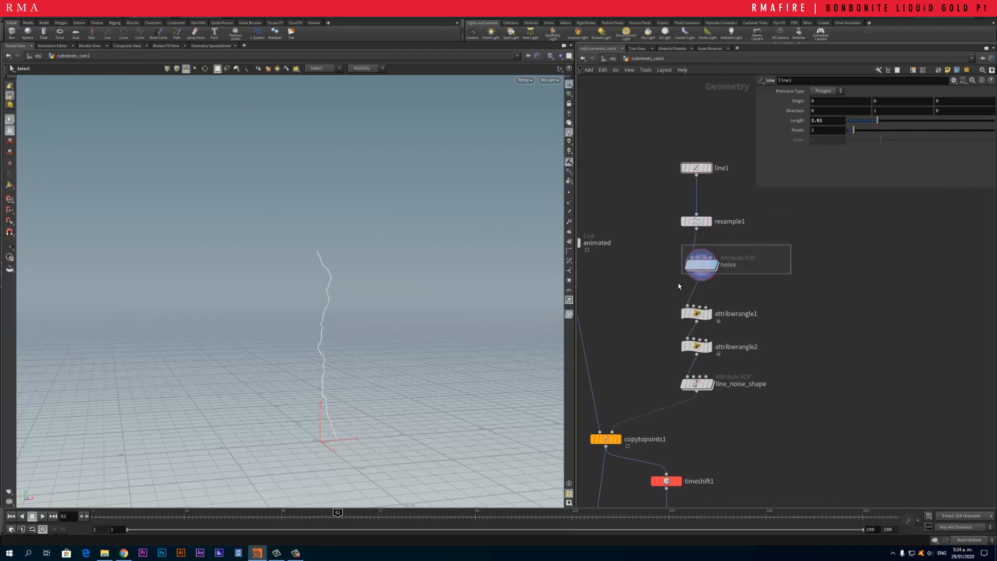
{"action": "left_click", "coordinate": [699, 264]}
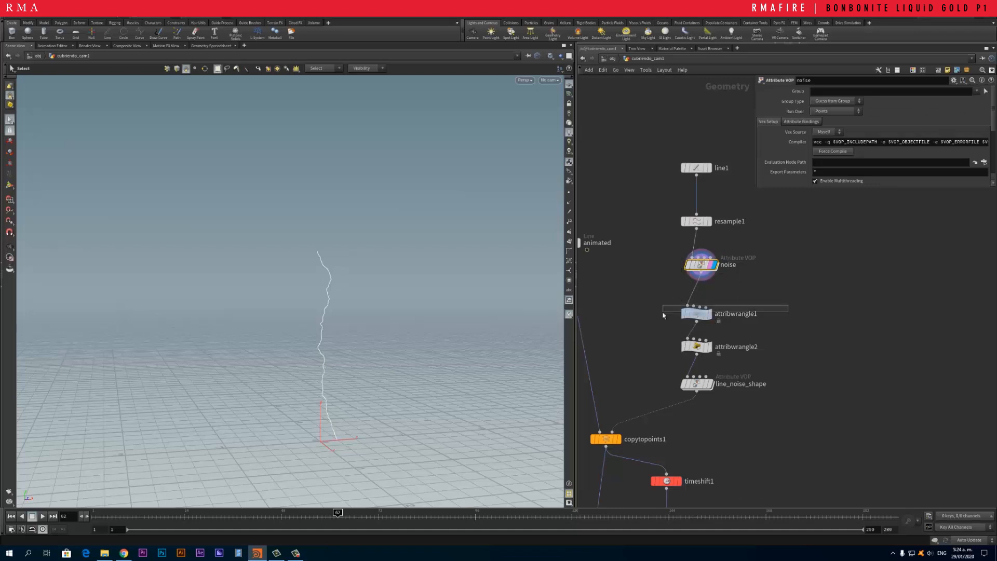
{"action": "left_click", "coordinate": [696, 313]}
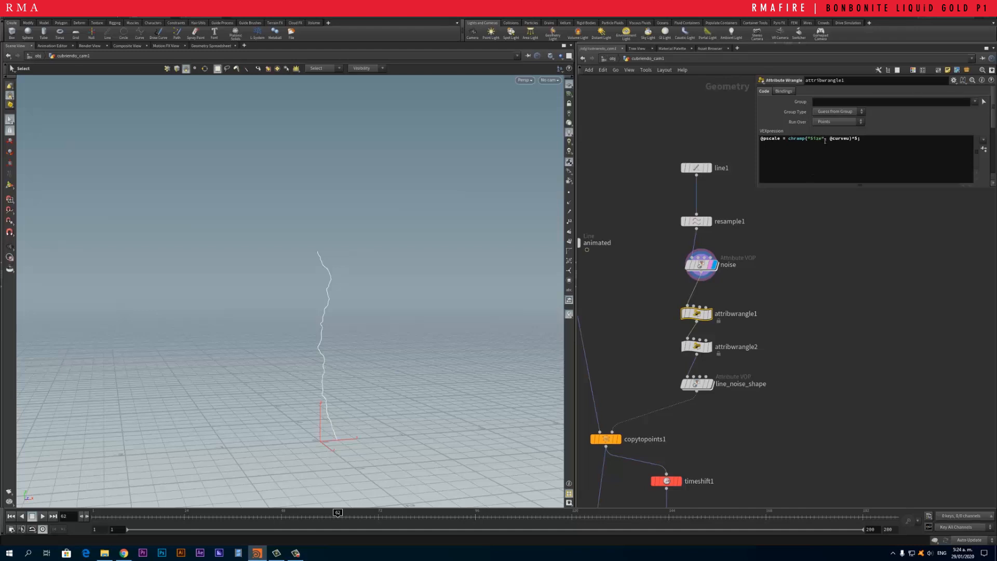
{"action": "mouse_move", "coordinate": [824, 190]}
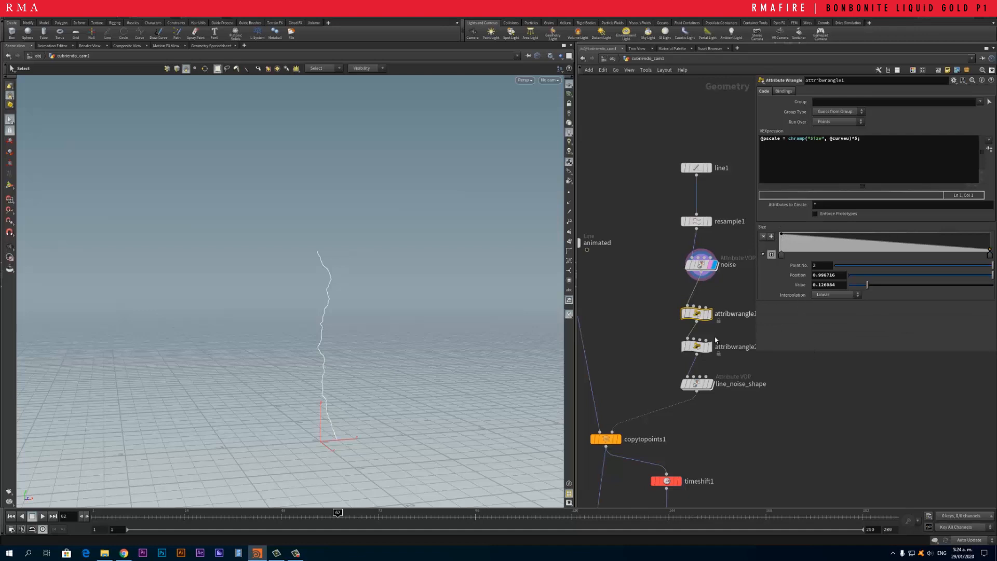
{"action": "left_click", "coordinate": [696, 346]}
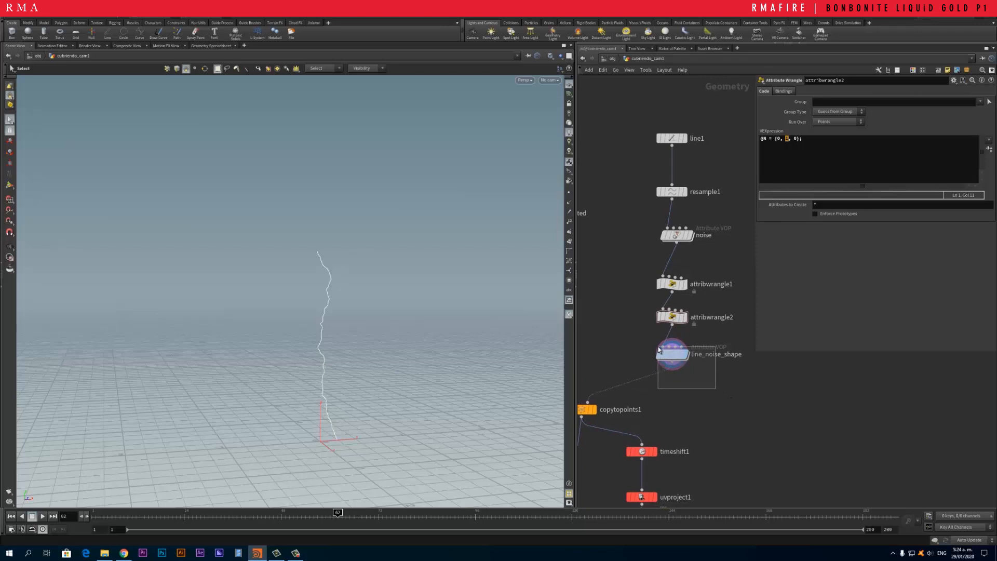
{"action": "left_click", "coordinate": [672, 354]}
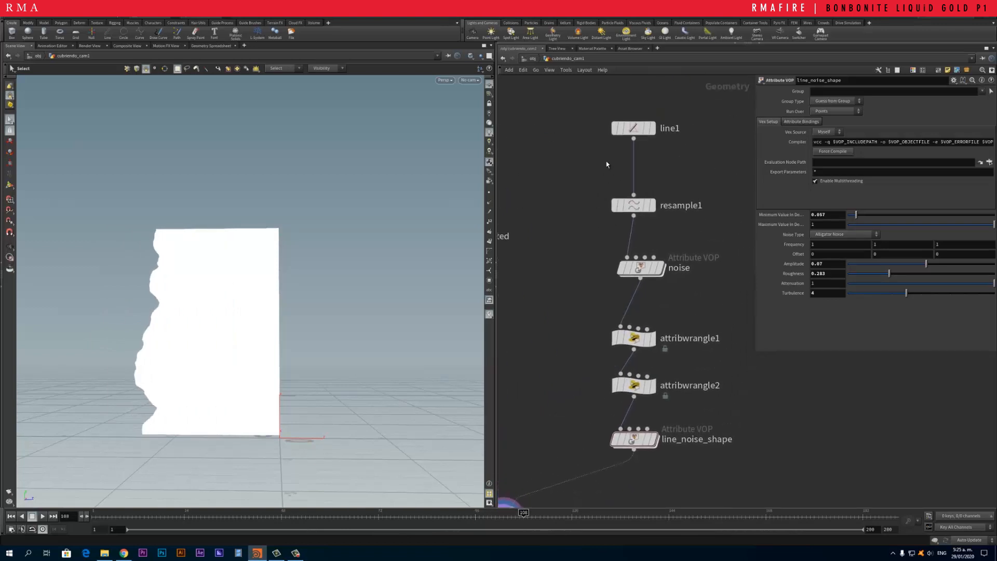
Step: Select line1, review the noise node's 0.003 amplitude, then launch Snip & Sketch
{"action": "left_click", "coordinate": [632, 128]}
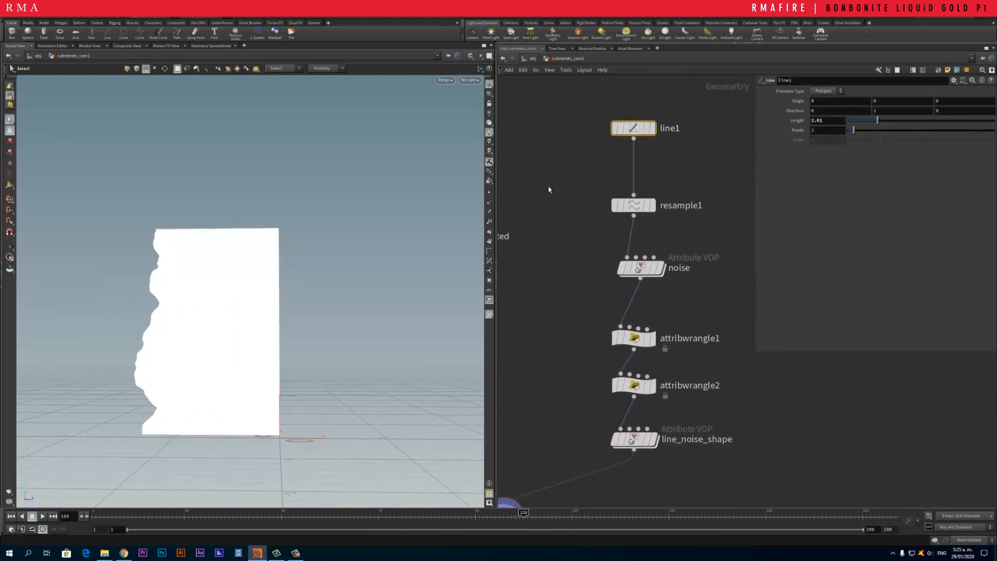
{"action": "left_click", "coordinate": [641, 266]}
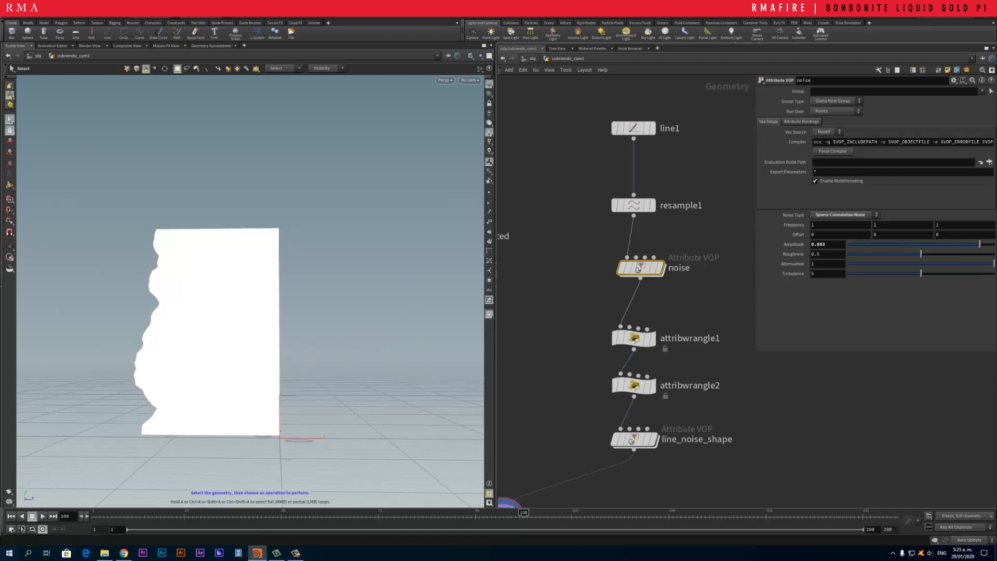
{"action": "left_click", "coordinate": [10, 552]}
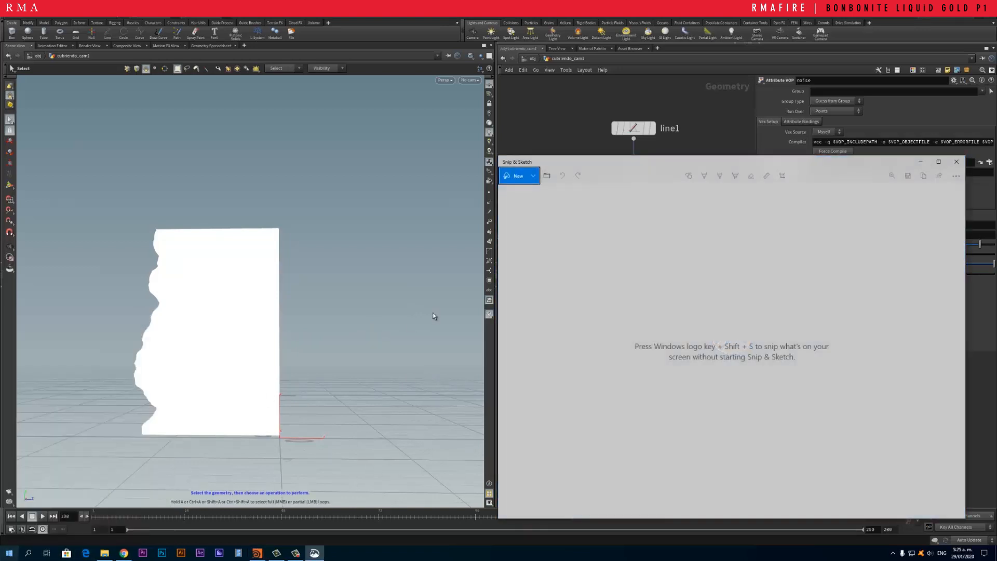
{"action": "mouse_move", "coordinate": [532, 179]}
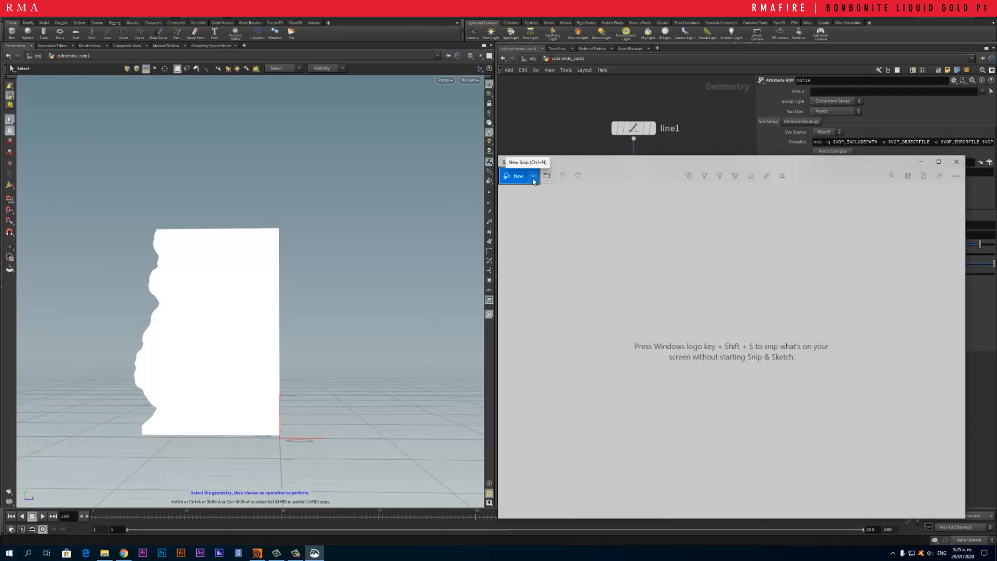
Step: Start a new screen snip and pick a pen for sketching drips
{"action": "left_click", "coordinate": [955, 162]}
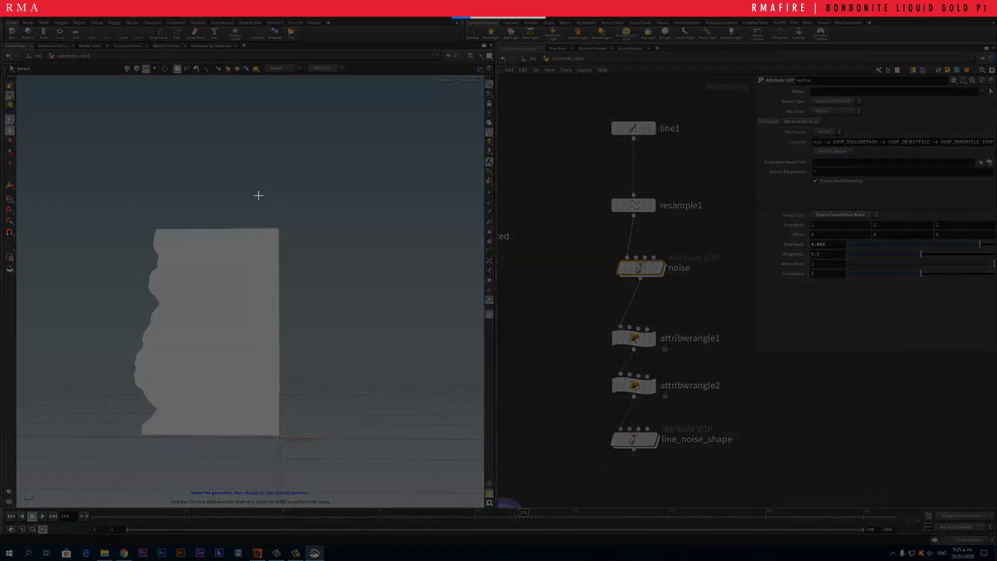
{"action": "mouse_move", "coordinate": [136, 90]}
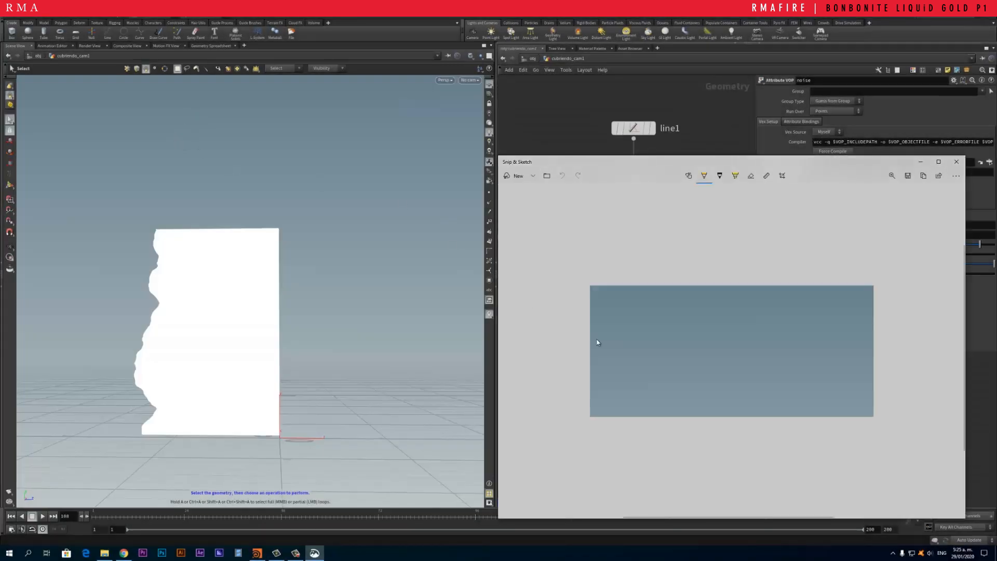
{"action": "left_click", "coordinate": [704, 175]}
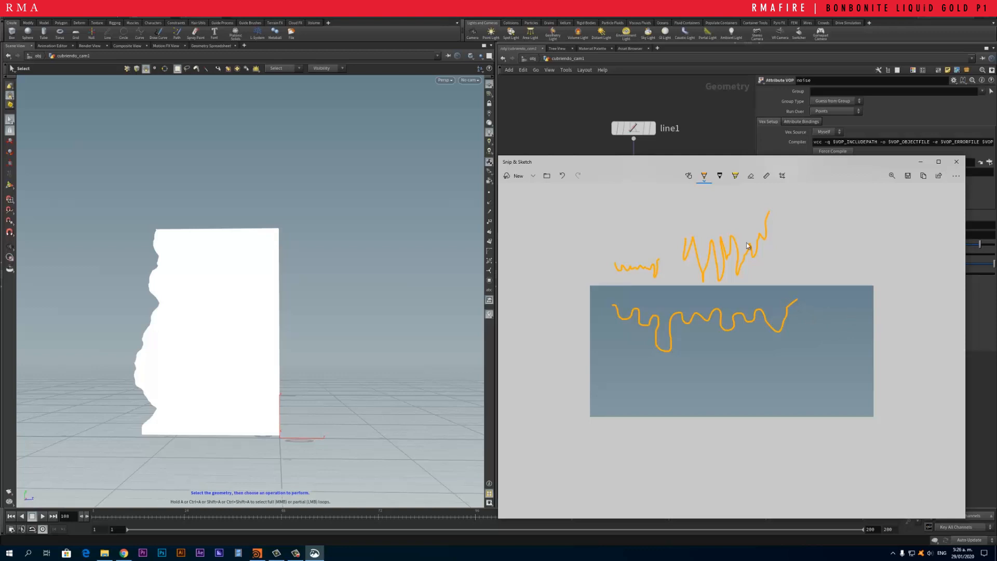
{"action": "mouse_move", "coordinate": [782, 261]}
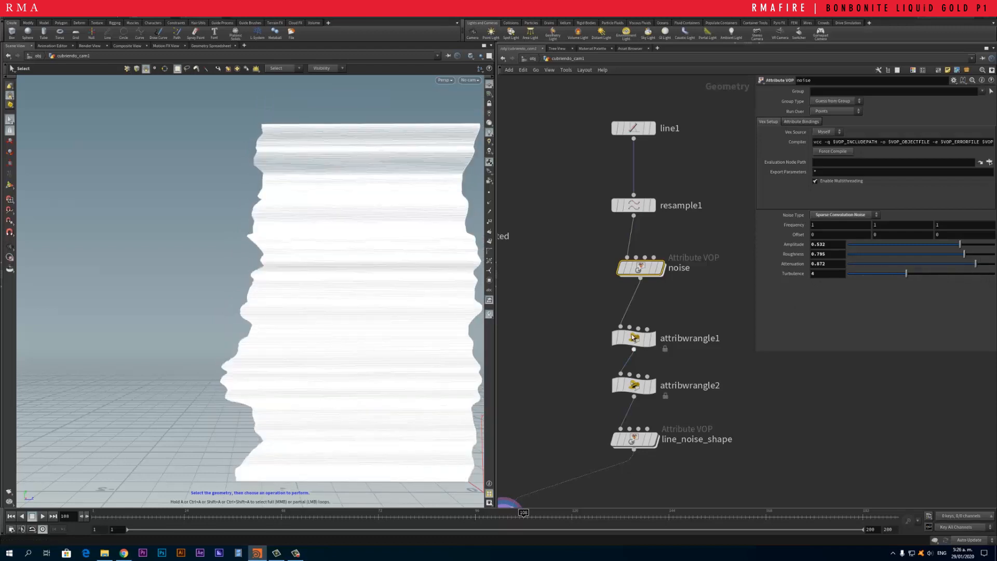
Step: Check the noise node's quick-action menu and attribwrangle1's chramp code, then display the noisy line
{"action": "right_click", "coordinate": [634, 260]}
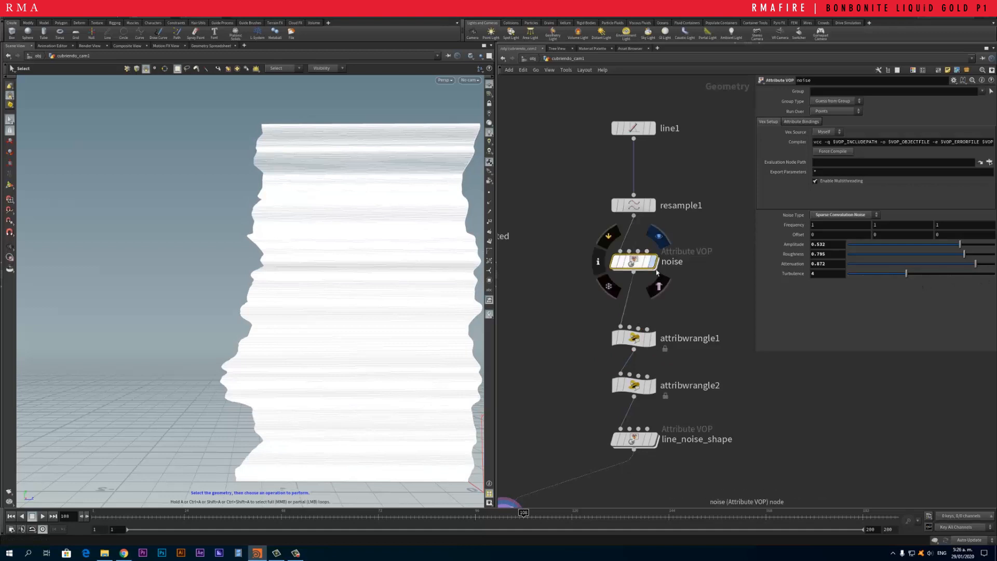
{"action": "left_click", "coordinate": [634, 338]}
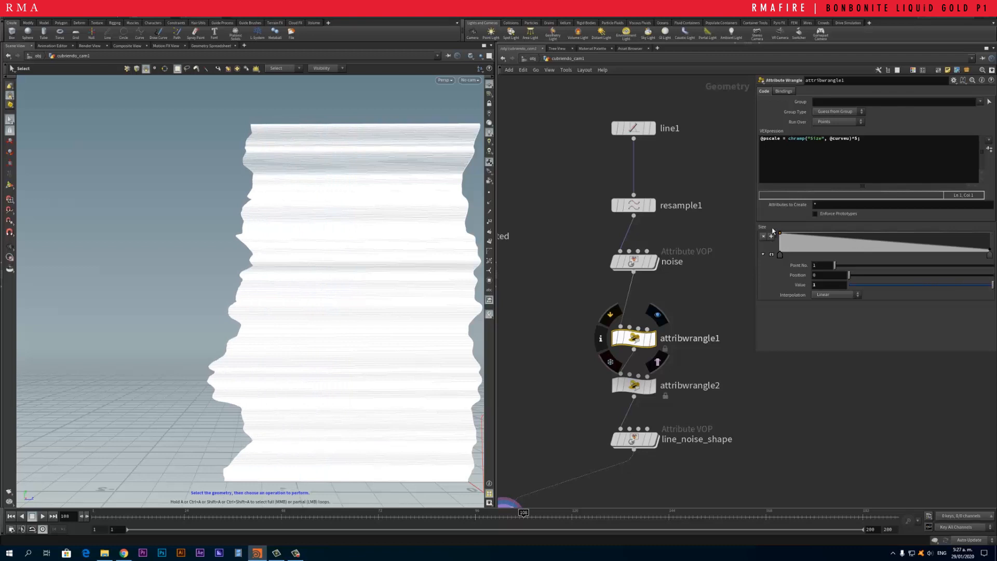
{"action": "left_click", "coordinate": [633, 384]}
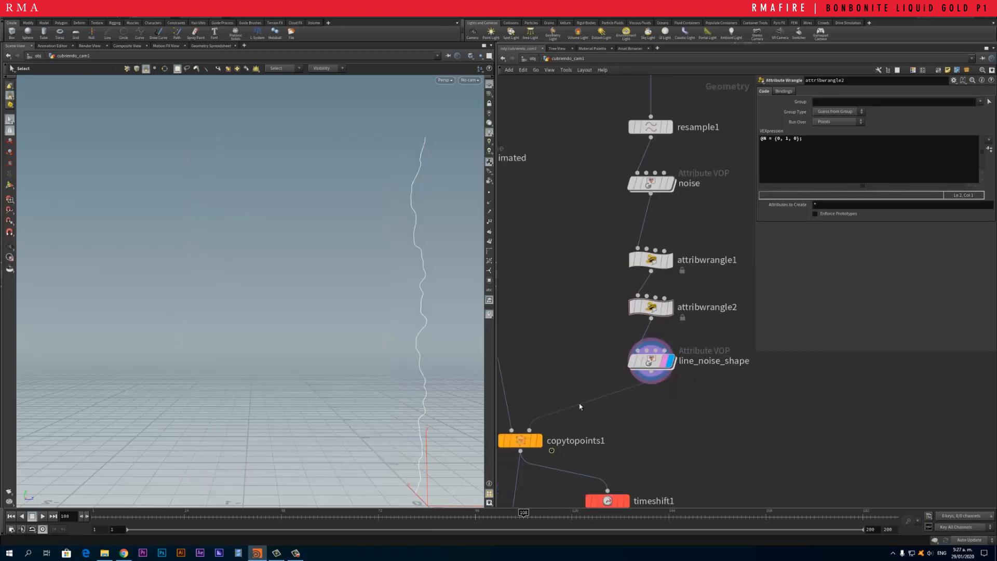
Step: Review line_noise_shape's Alligator Noise (amplitude 0.059) and display the straight line1
{"action": "left_click", "coordinate": [519, 440]}
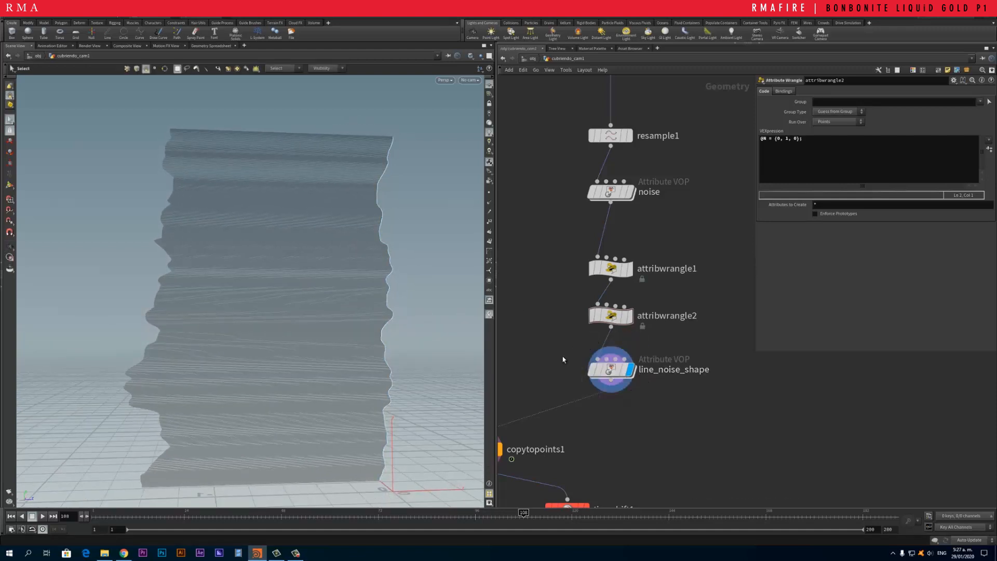
{"action": "left_click", "coordinate": [611, 369]}
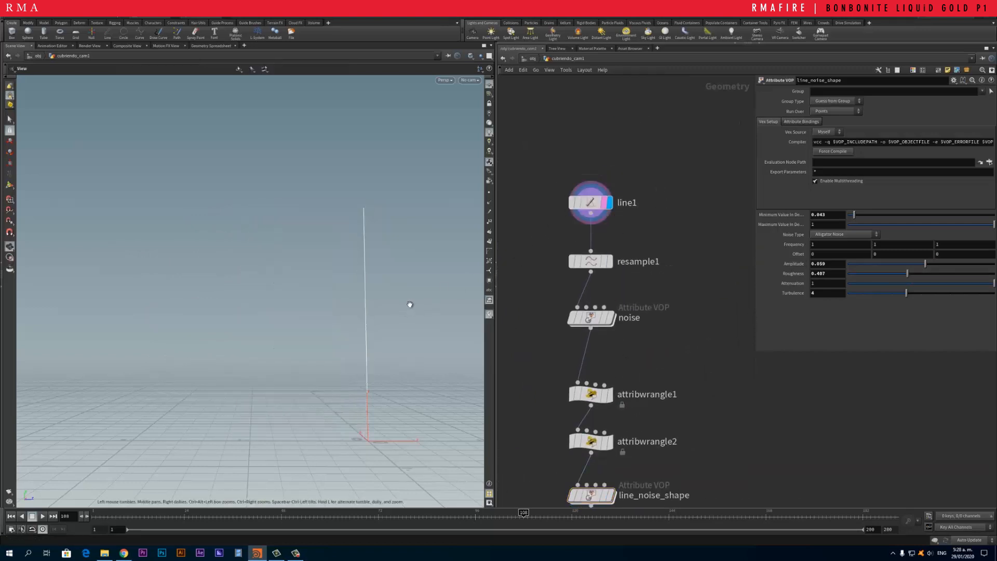
Step: Display the noise node's wiggly output and dive into its turbnoise-to-floattovec VEX network
{"action": "left_click", "coordinate": [591, 261]}
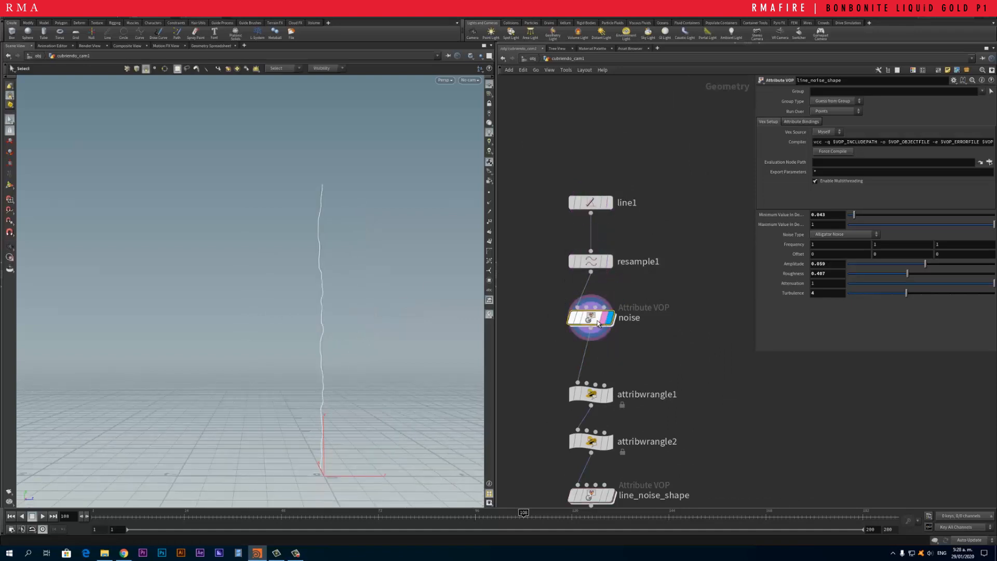
{"action": "double_click", "coordinate": [589, 317]}
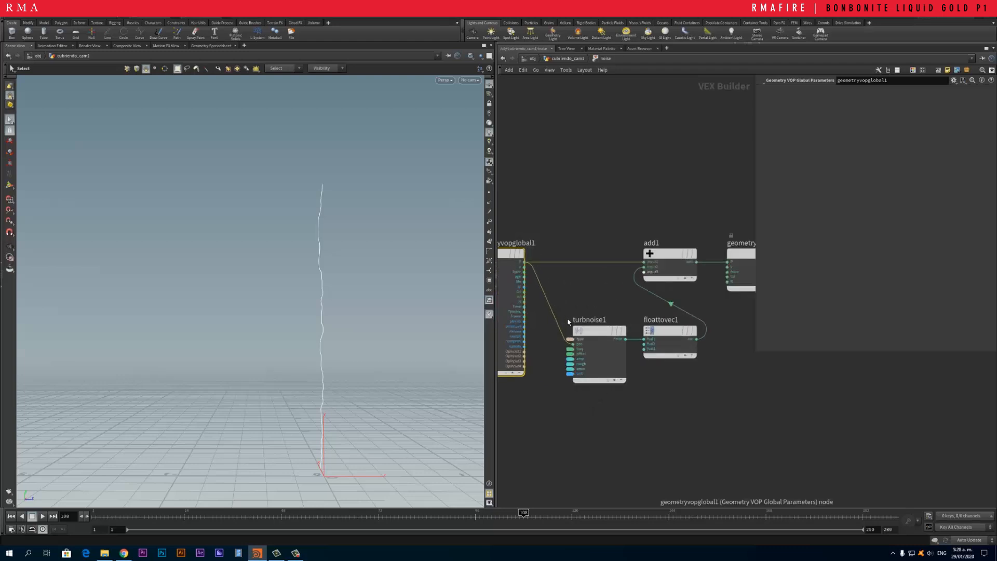
{"action": "left_click", "coordinate": [588, 331]}
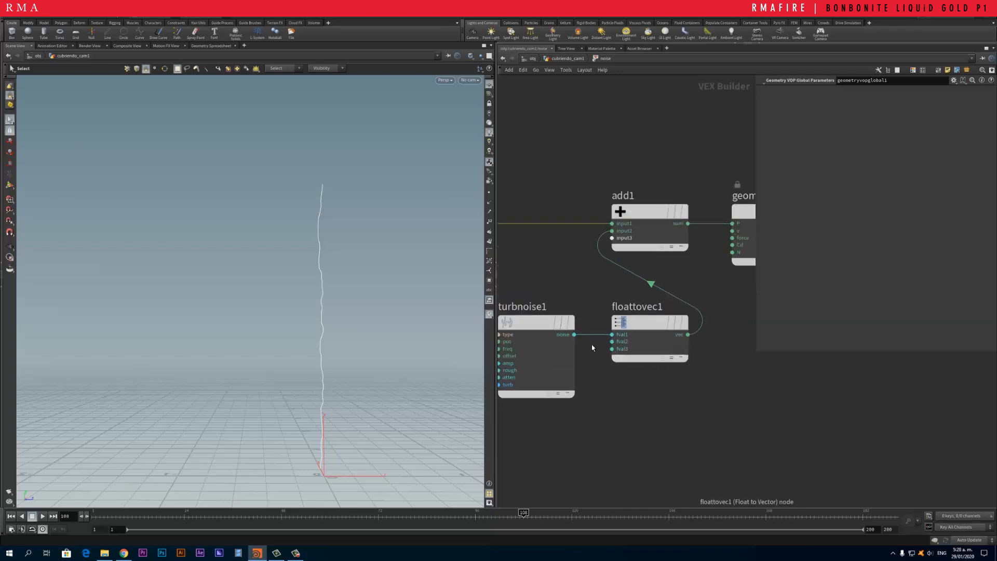
{"action": "mouse_move", "coordinate": [575, 336]}
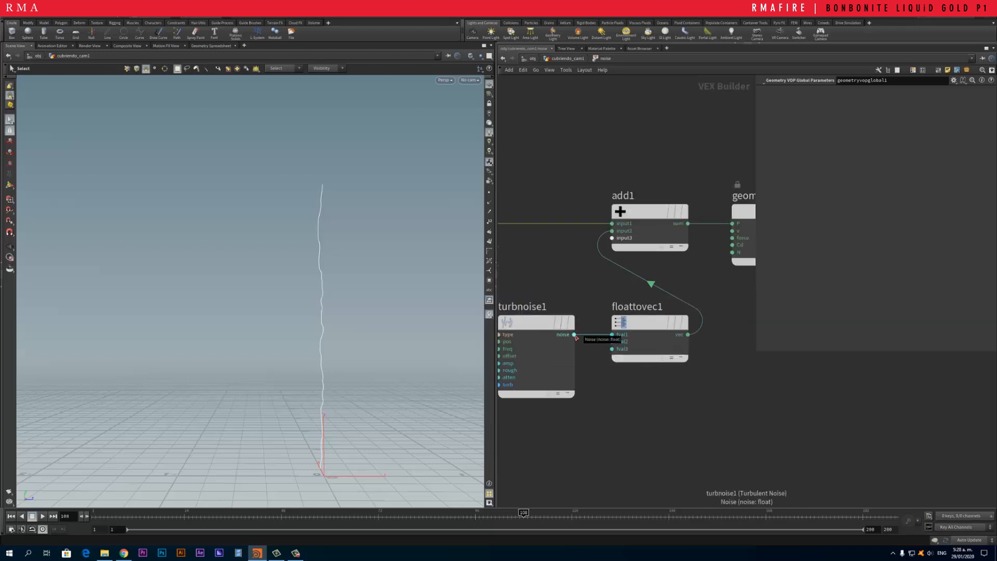
{"action": "mouse_move", "coordinate": [613, 334]}
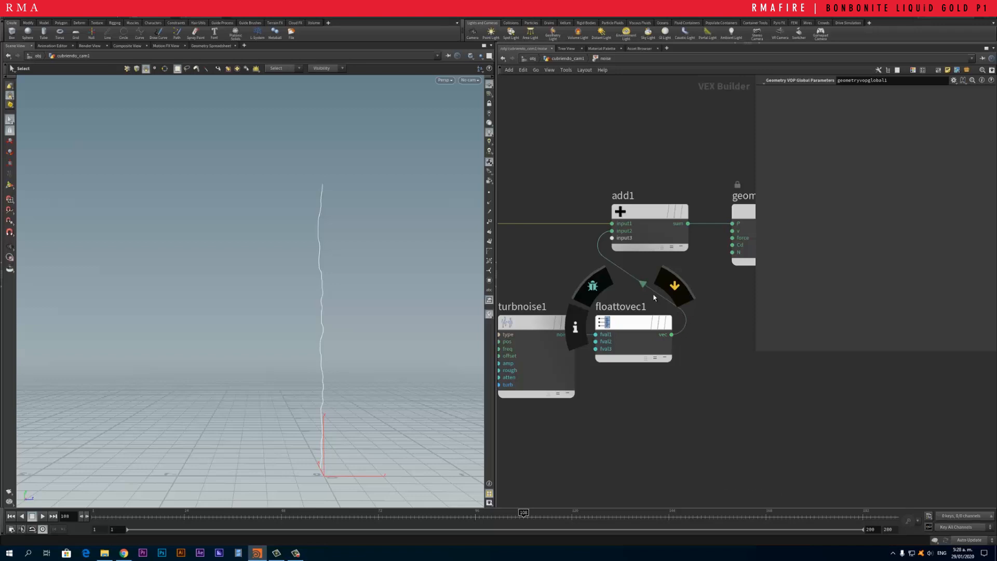
{"action": "mouse_move", "coordinate": [680, 246]}
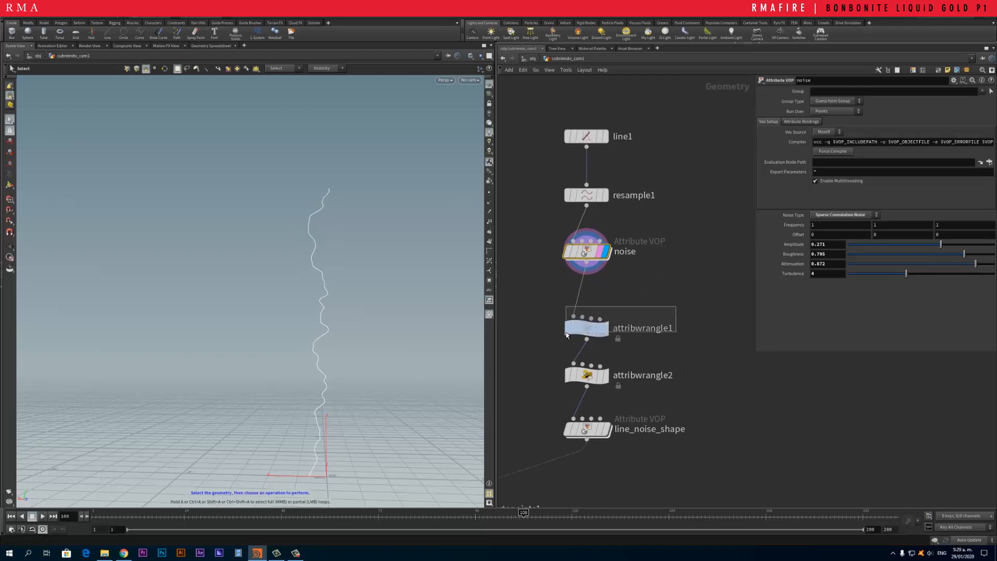
Step: Review attribwrangle1's code and add a new Attribute Wrangle off the noise node
{"action": "left_click", "coordinate": [585, 327]}
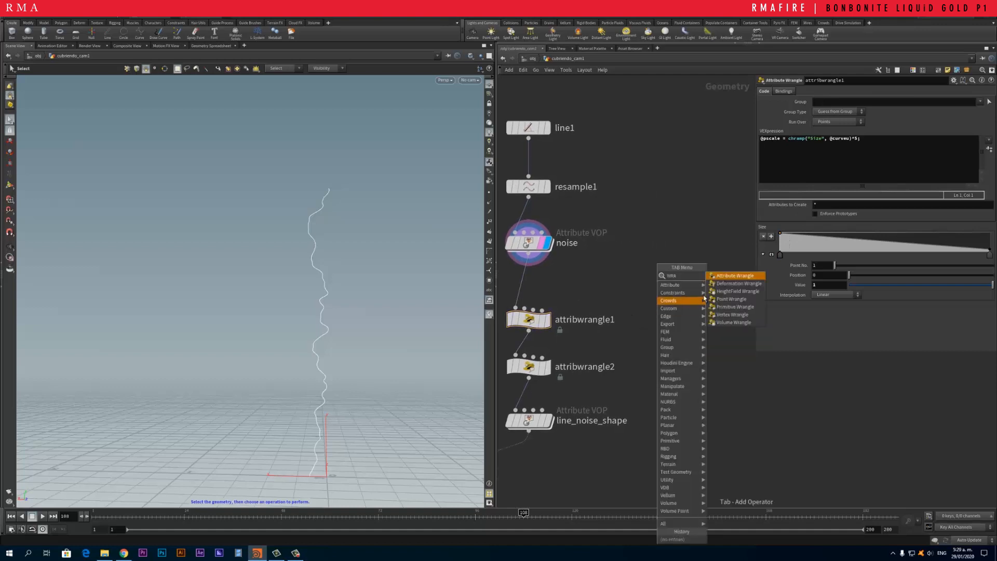
{"action": "left_click", "coordinate": [734, 275]}
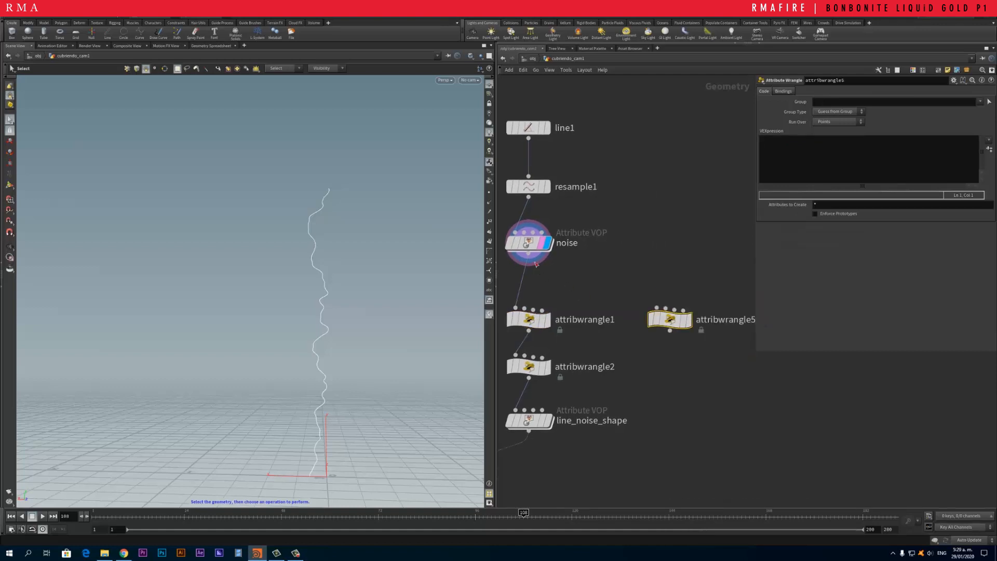
{"action": "left_click", "coordinate": [527, 320]}
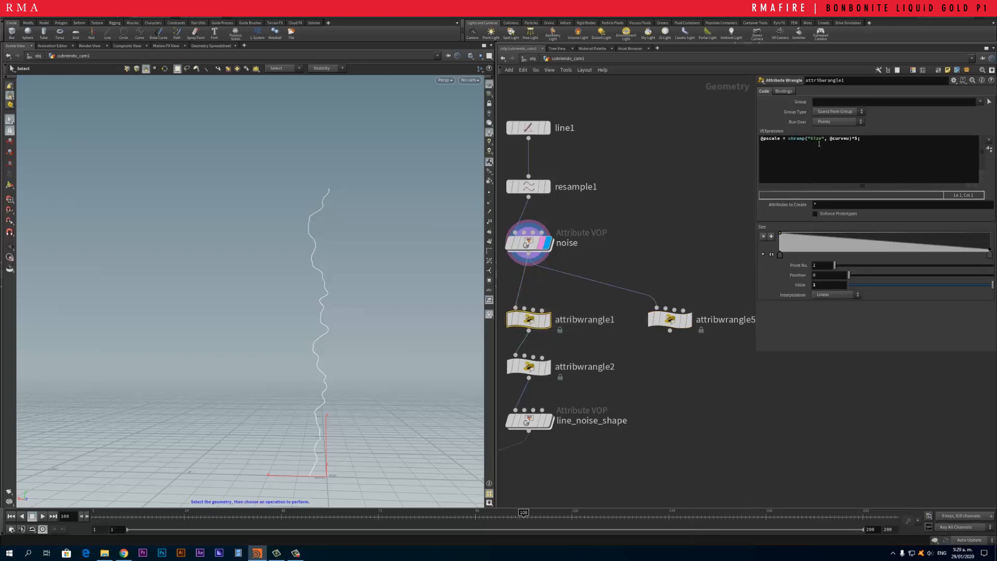
{"action": "mouse_move", "coordinate": [671, 255]}
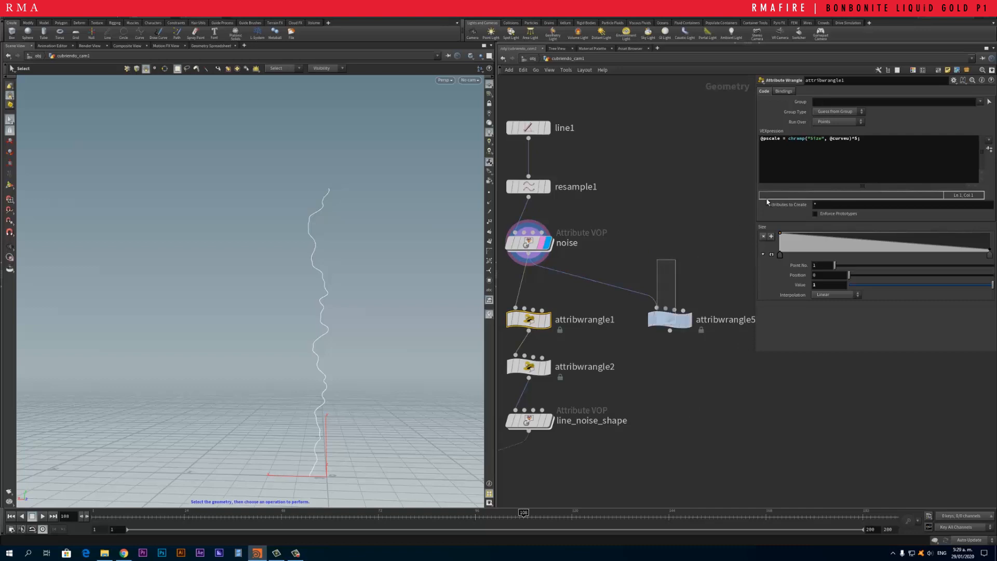
{"action": "left_click", "coordinate": [669, 319]}
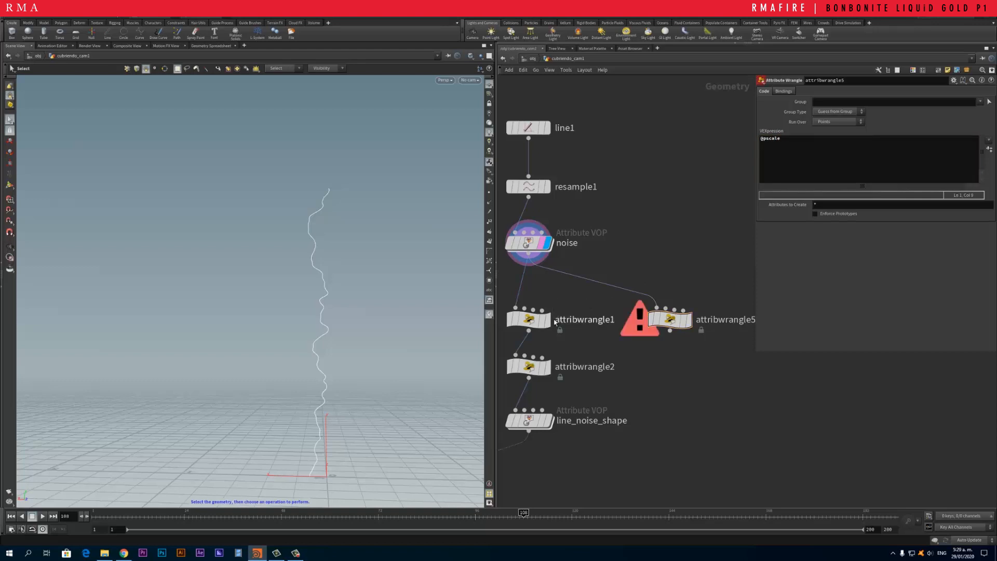
{"action": "left_click", "coordinate": [528, 320]}
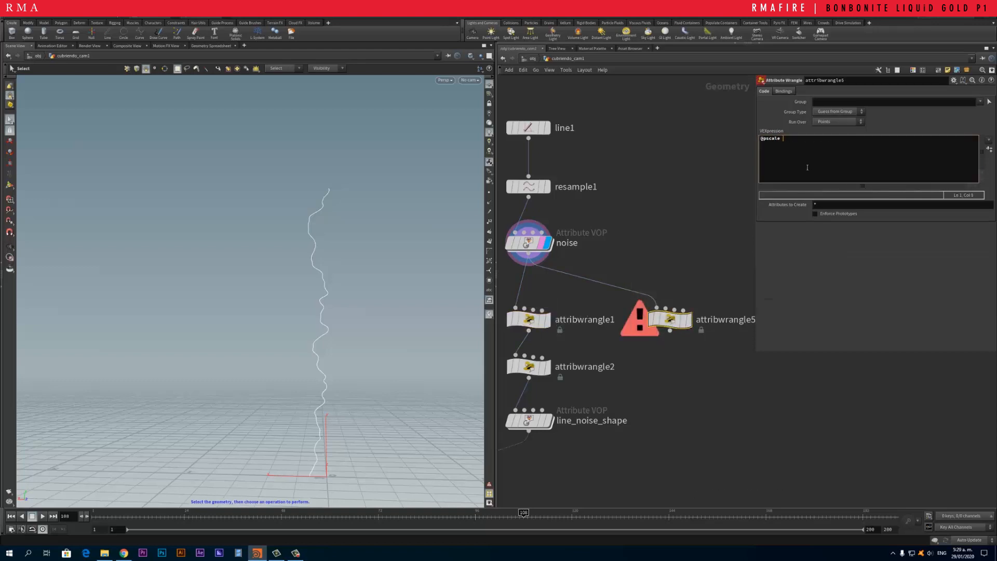
{"action": "type", "text": "="}
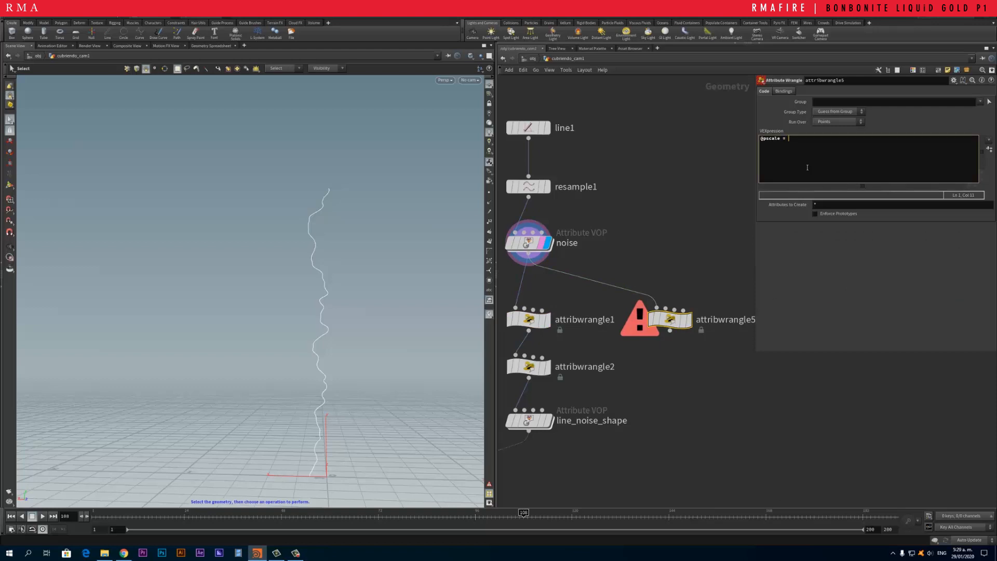
{"action": "type", "text": "chramp"}
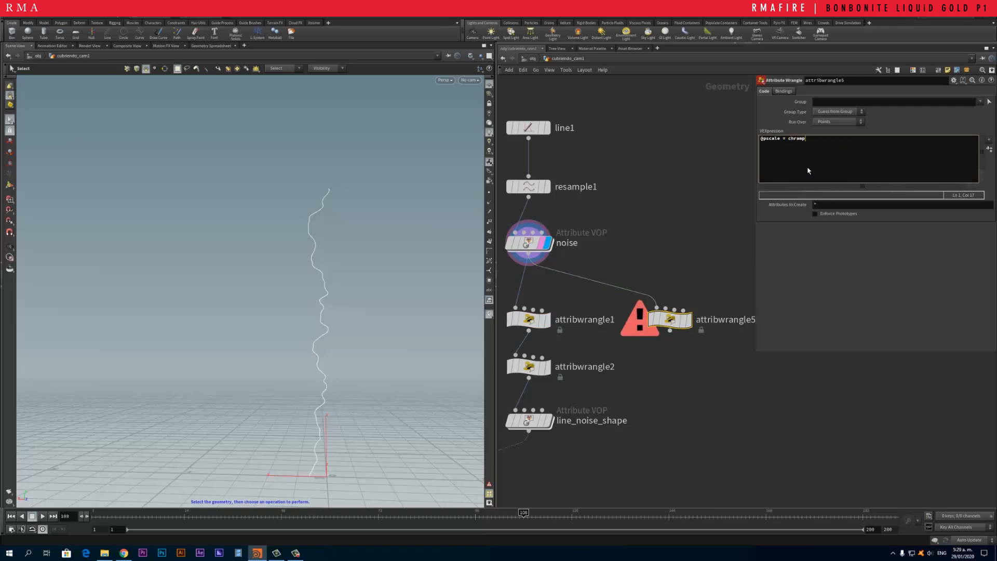
{"action": "type", "text": "(\"size"}
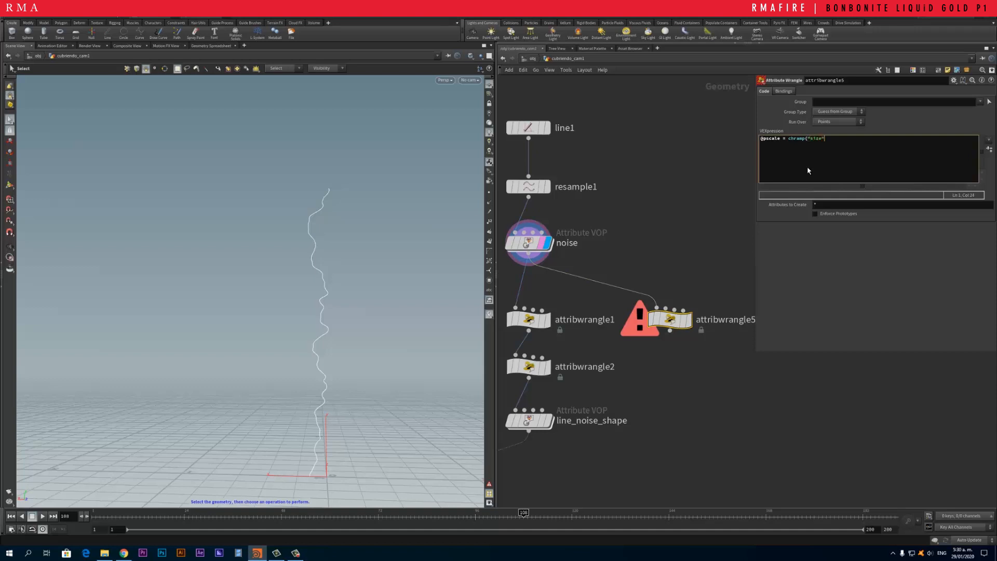
{"action": "mouse_move", "coordinate": [568, 321]}
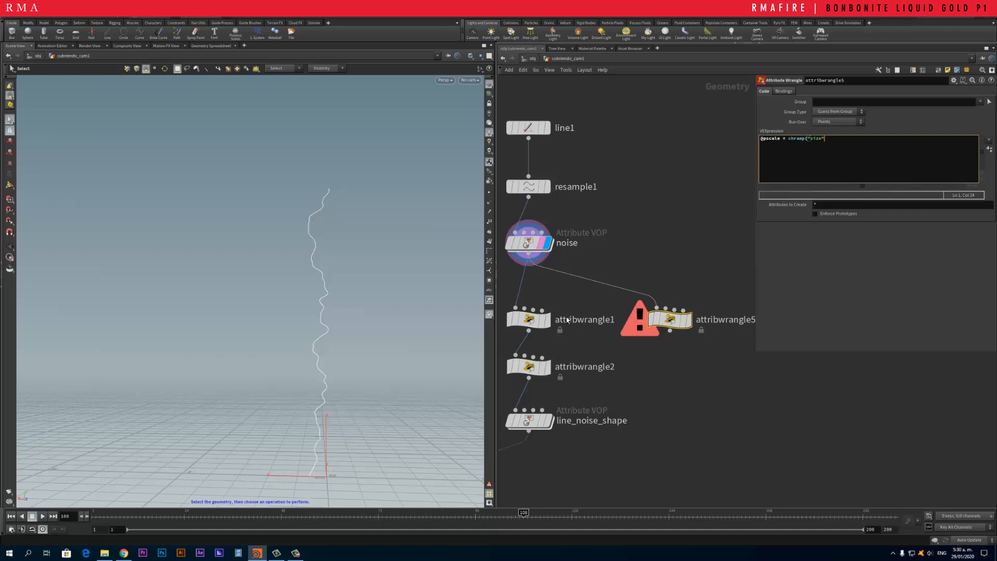
{"action": "left_click", "coordinate": [527, 319]}
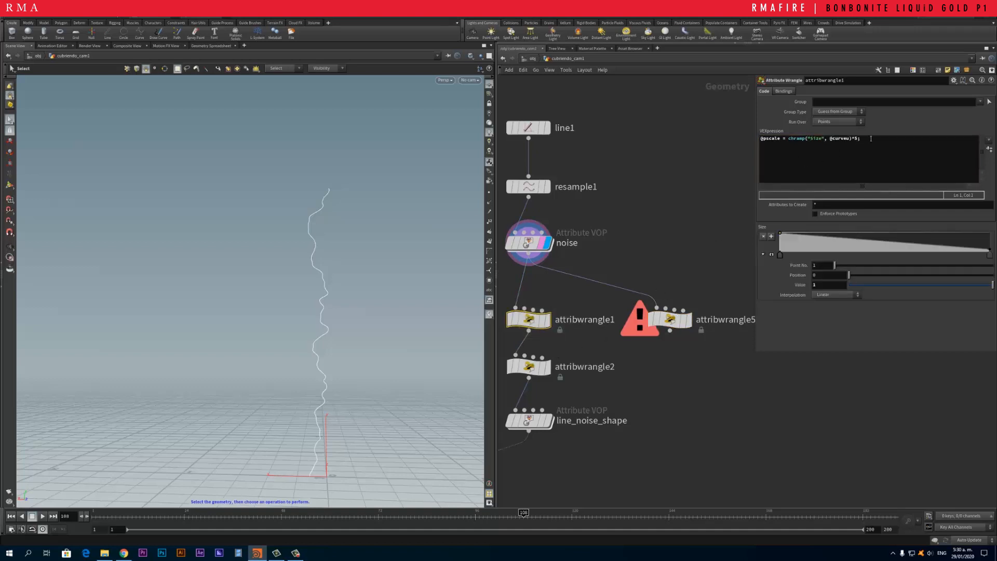
{"action": "left_click", "coordinate": [669, 320]}
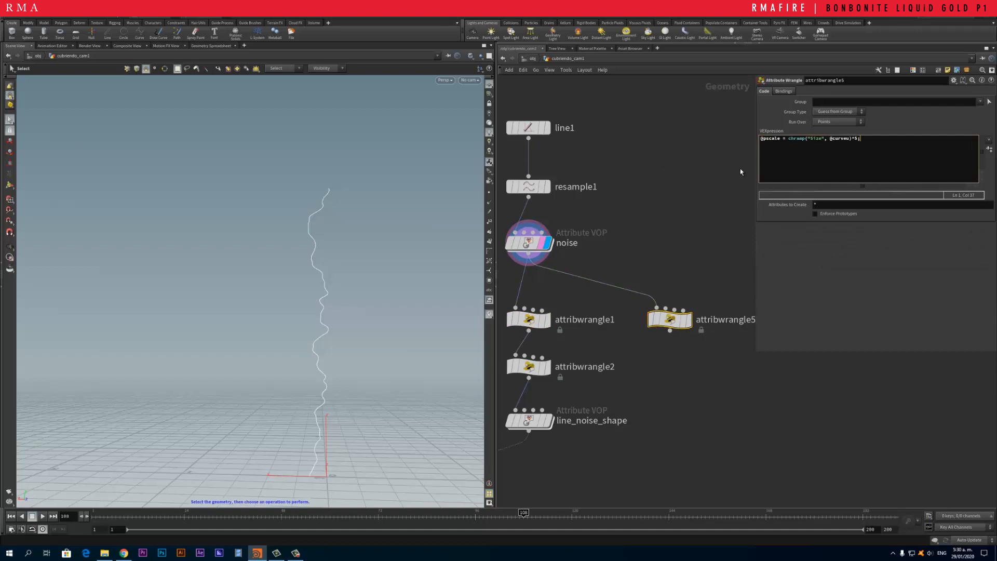
{"action": "mouse_move", "coordinate": [964, 158]}
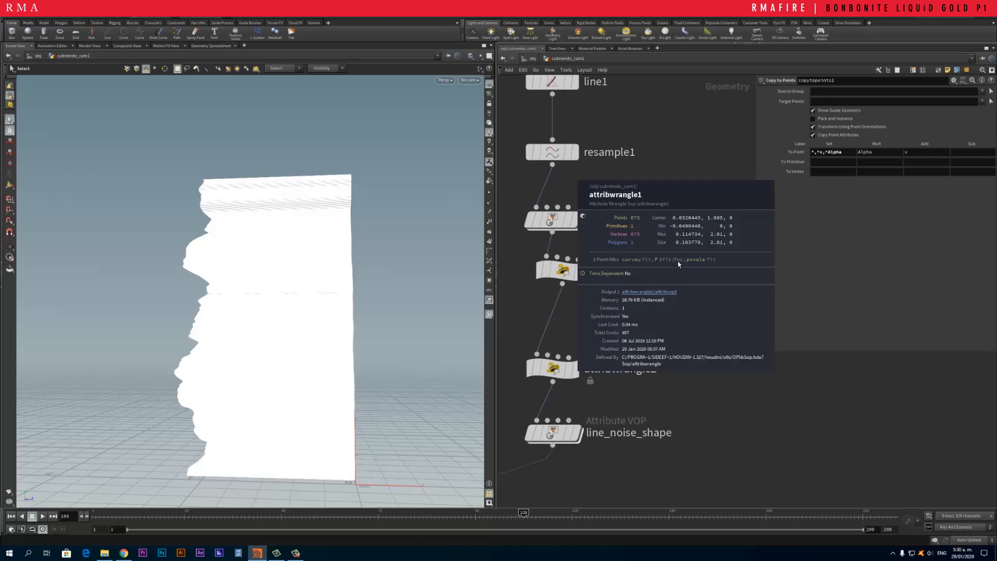
Step: Set the display flag on copytopoints1 to show the jagged white sheet
{"action": "left_click", "coordinate": [552, 291]}
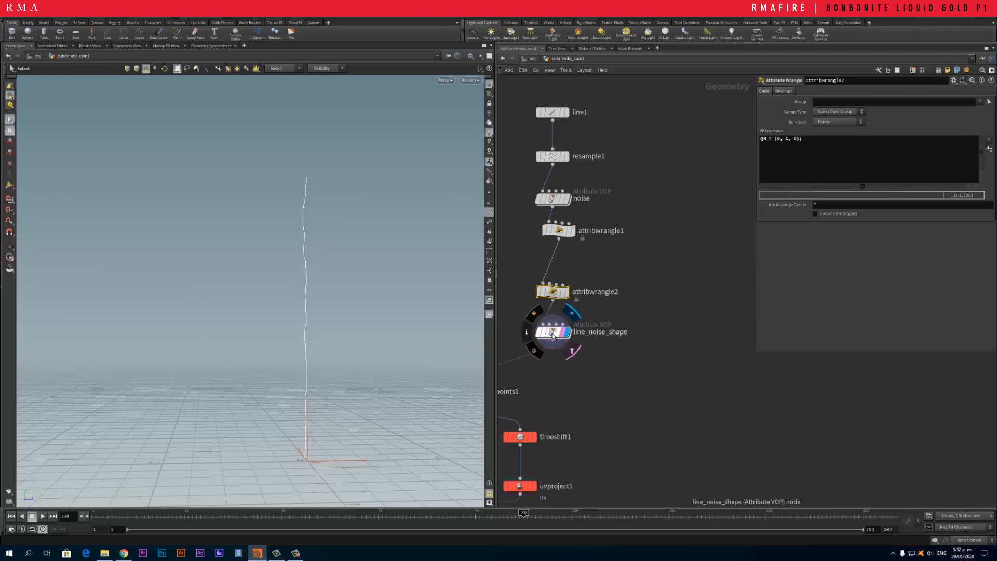
Step: Promote fit1's destmin inside line_noise_shape, exposing minimum 0.020 and maximum 1 controls
{"action": "double_click", "coordinate": [558, 331]}
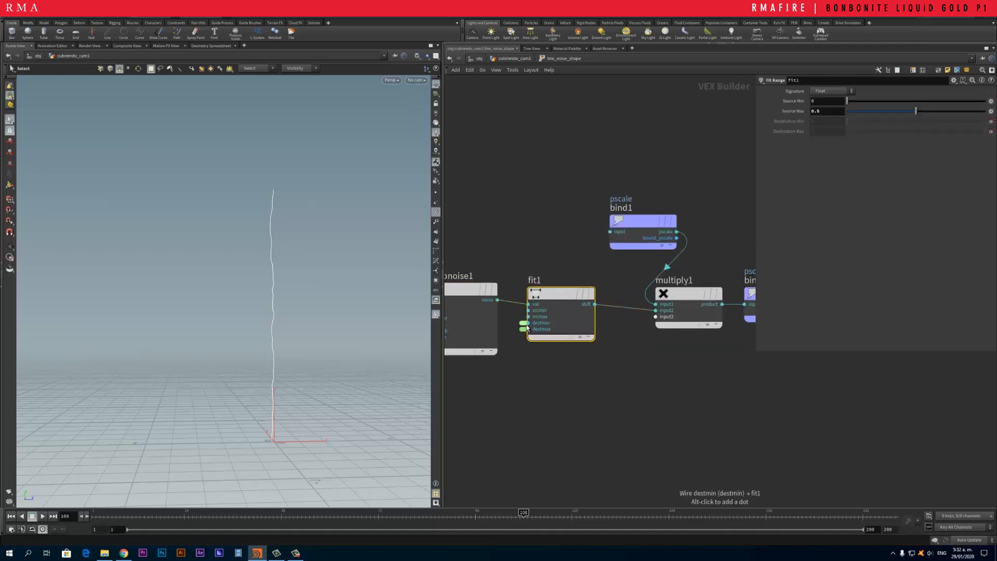
{"action": "right_click", "coordinate": [527, 326]}
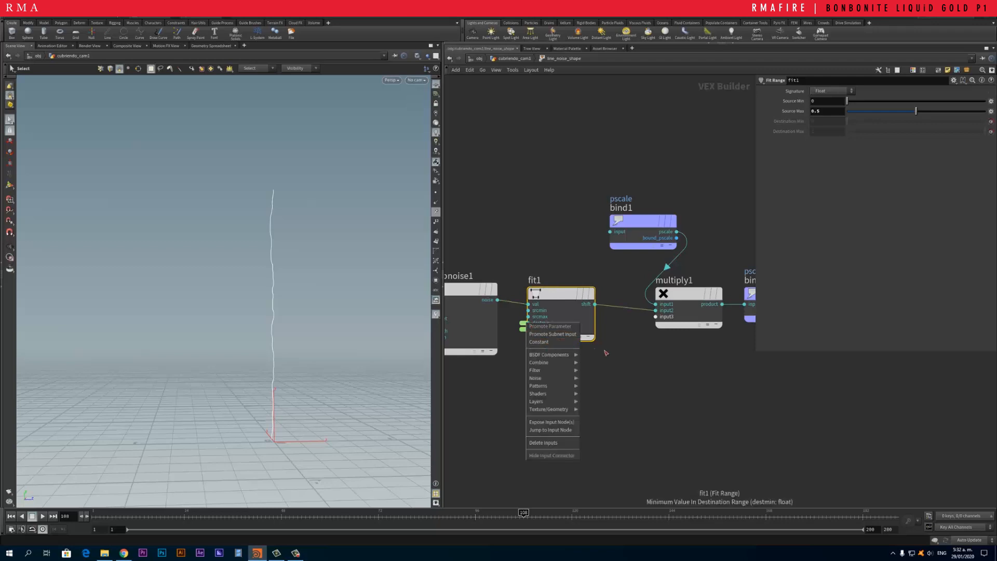
{"action": "left_click", "coordinate": [665, 353]}
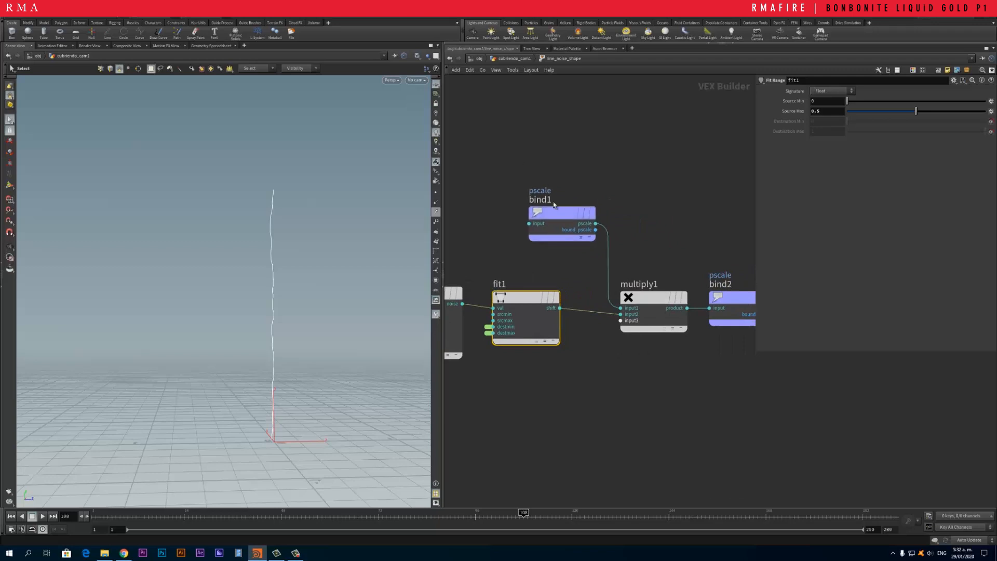
{"action": "left_click", "coordinate": [561, 213]}
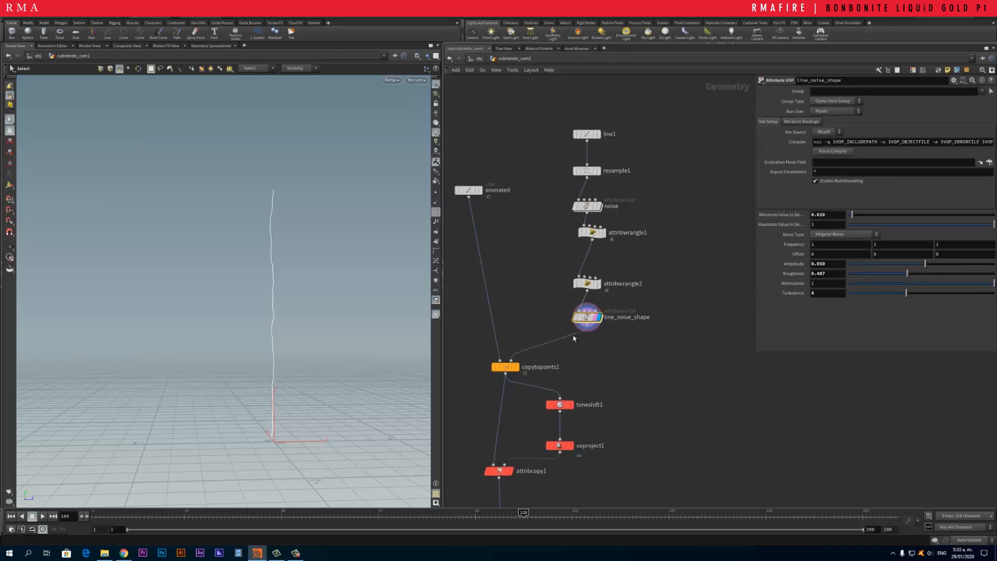
Step: Check turbnoise1 inside line_noise_shape, then set its range to 0.04 and 0.862
{"action": "double_click", "coordinate": [587, 317]}
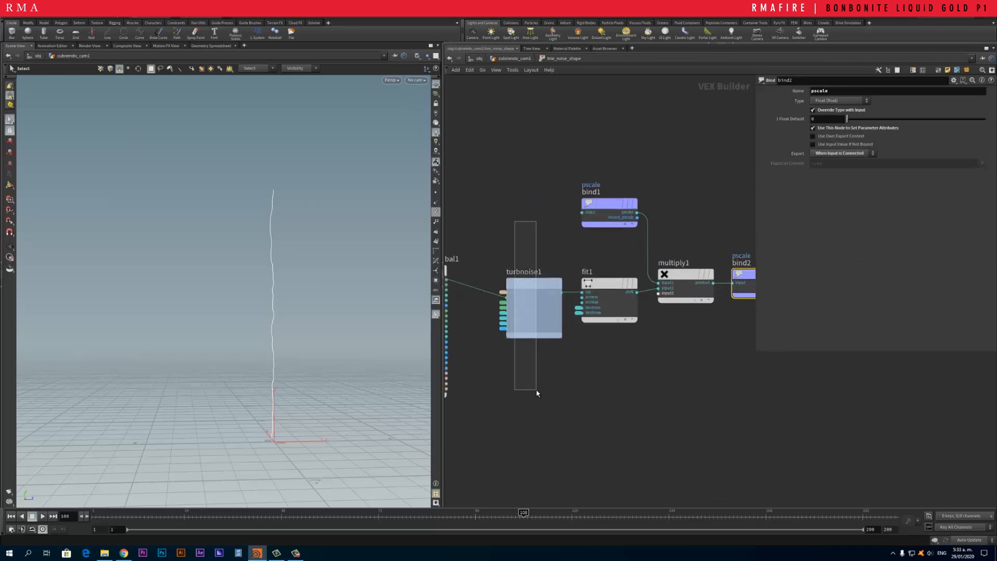
{"action": "left_click", "coordinate": [523, 307]}
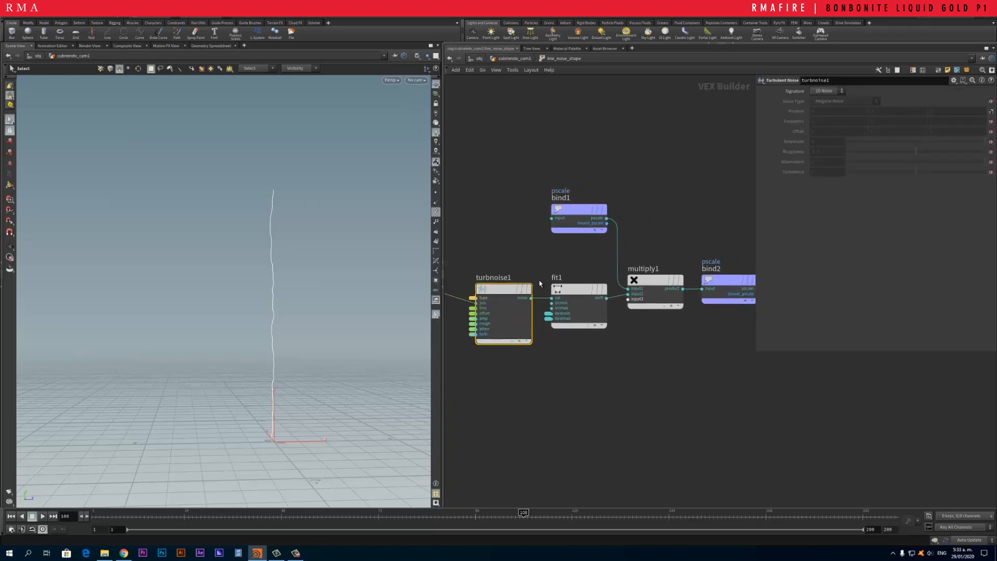
{"action": "mouse_move", "coordinate": [571, 314]}
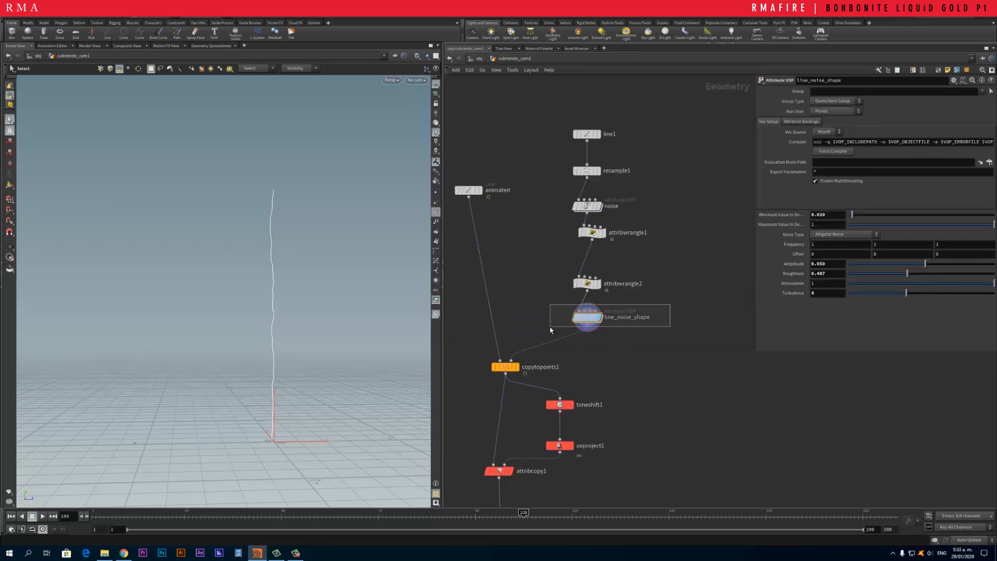
{"action": "left_click", "coordinate": [505, 366]}
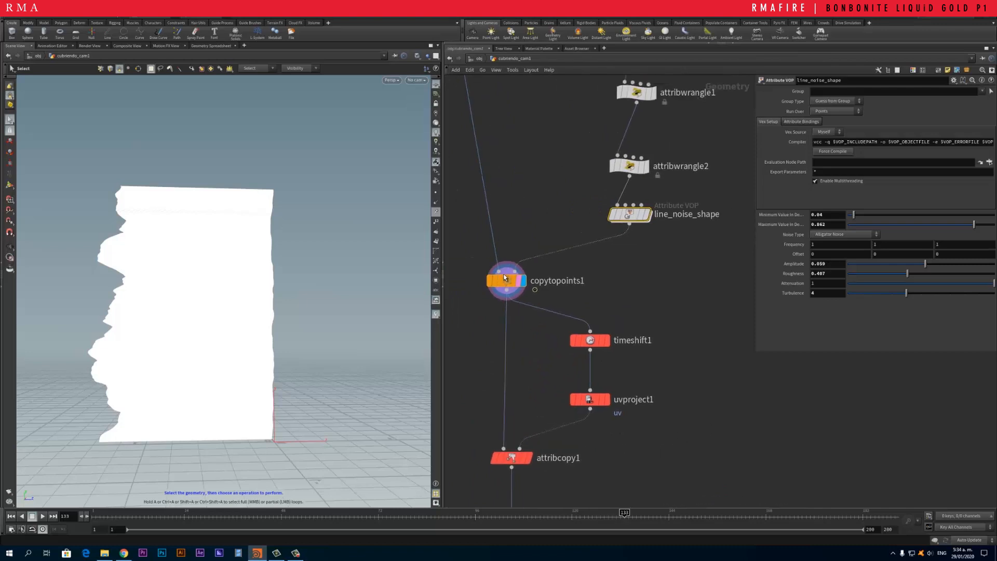
Step: Inspect copytopoints1, timeshift1 frozen at frame 130, uvproject1, and attribcopy1's uv copy
{"action": "left_click", "coordinate": [589, 339]}
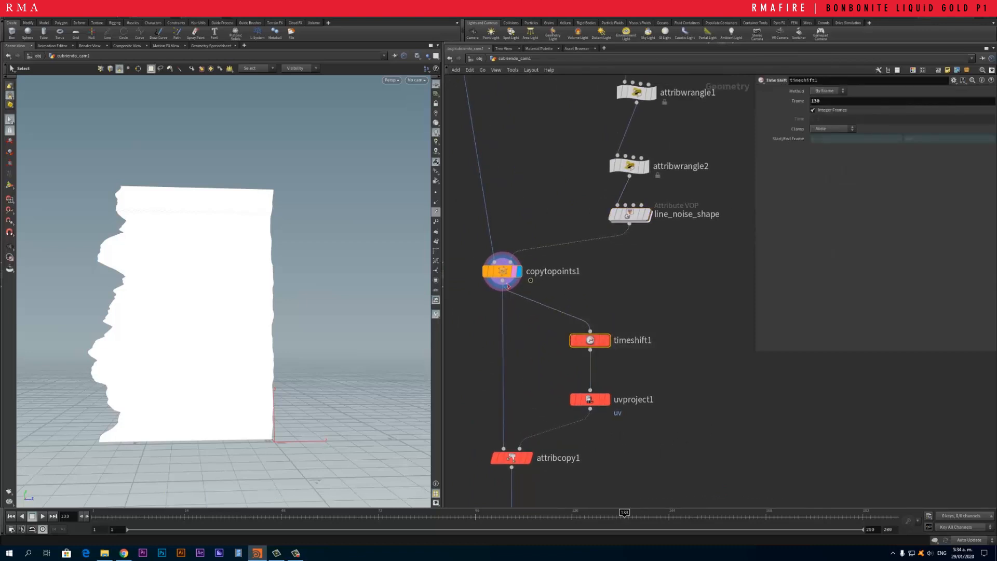
{"action": "left_click", "coordinate": [588, 337]}
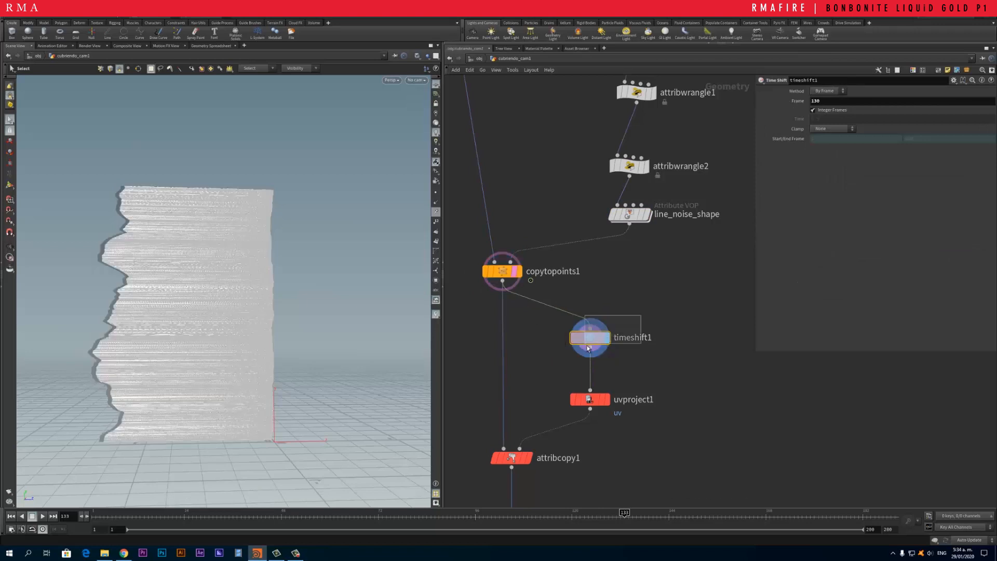
{"action": "left_click", "coordinate": [590, 337]}
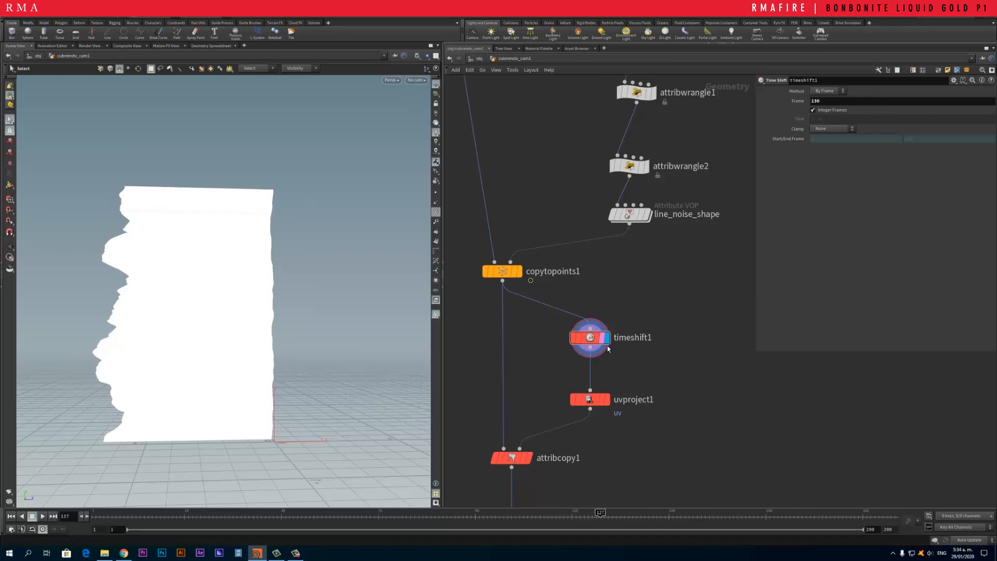
{"action": "left_click", "coordinate": [588, 399]}
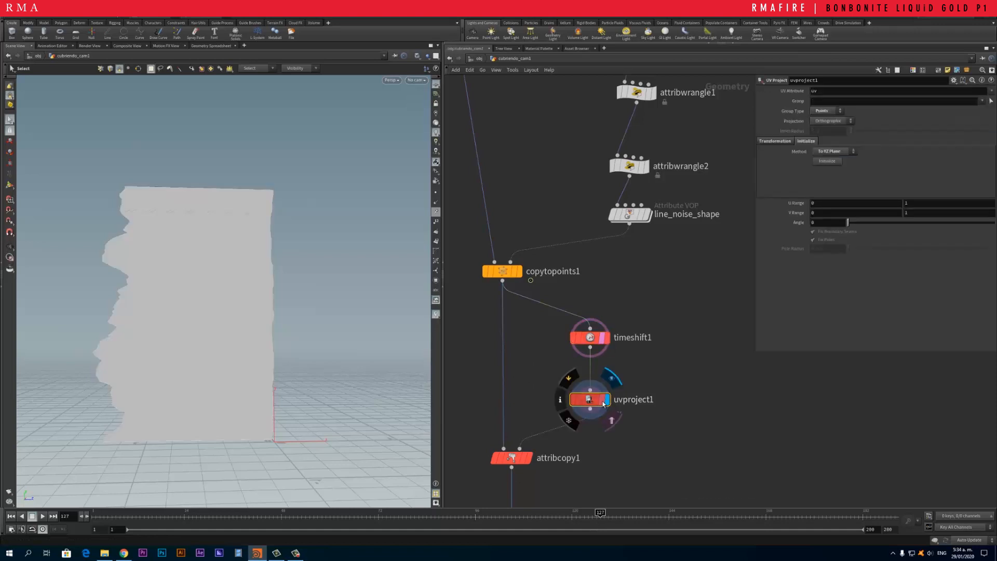
{"action": "left_click", "coordinate": [512, 457]}
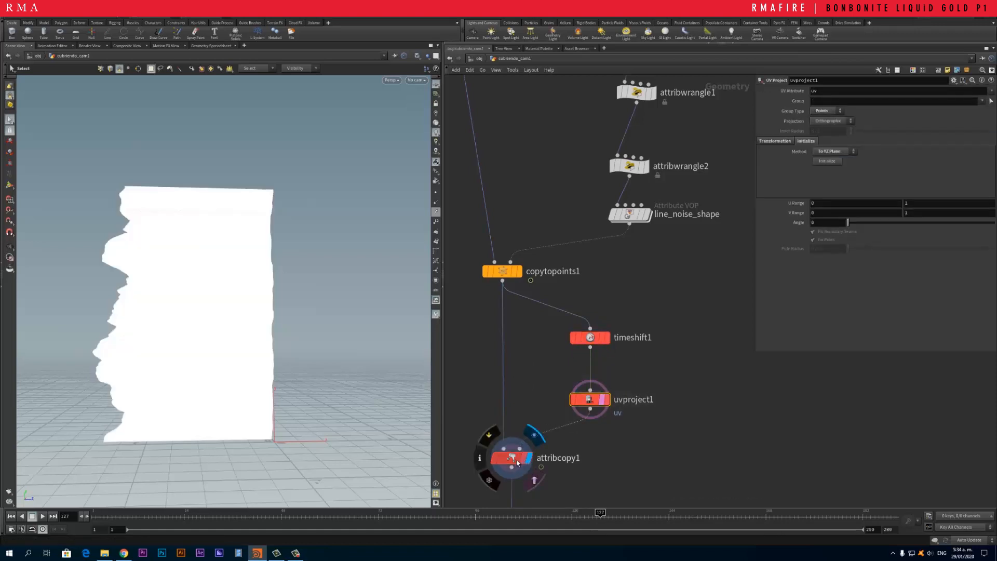
{"action": "left_click", "coordinate": [510, 457]}
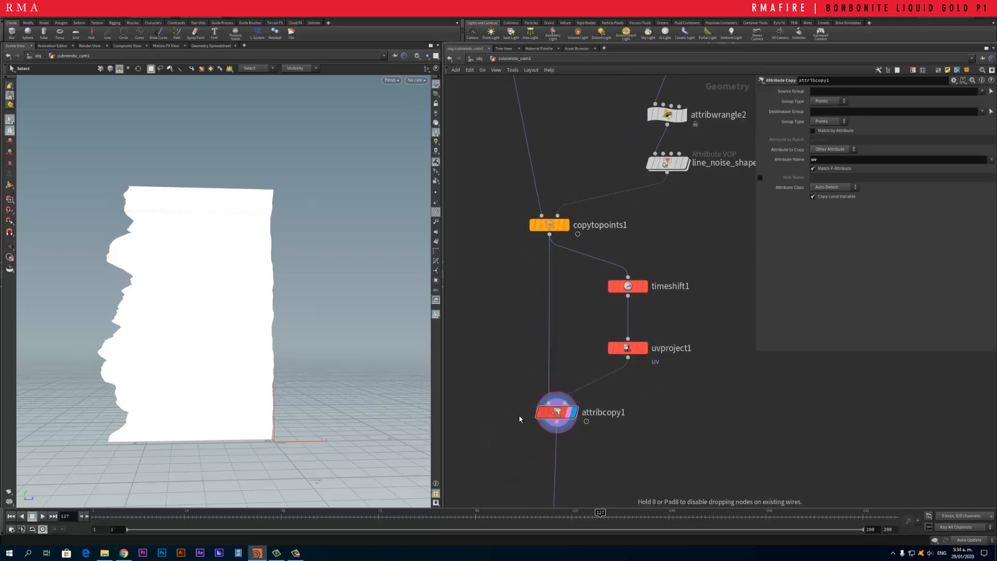
{"action": "scroll", "scroll_direction": "down", "scroll_amount": 3}
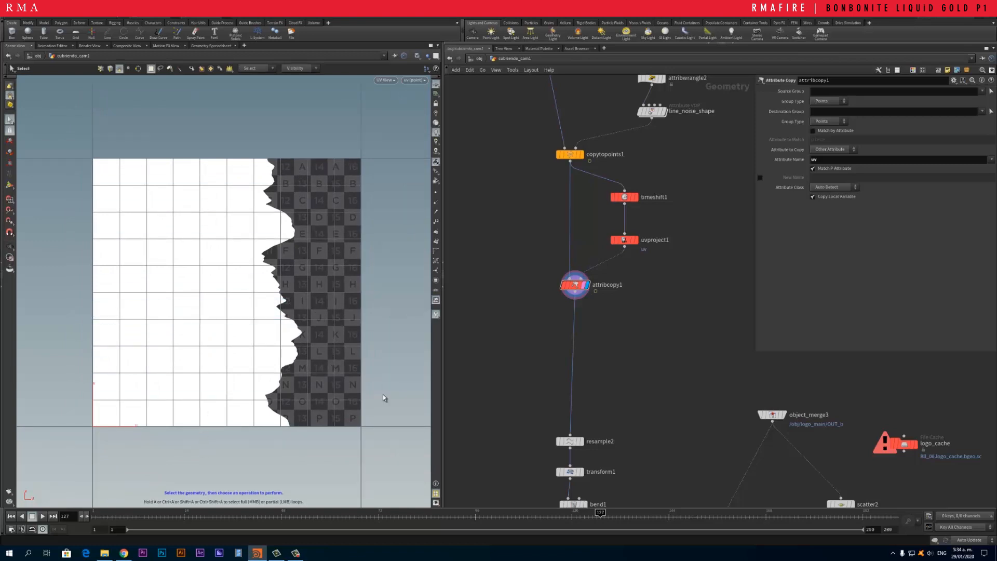
{"action": "mouse_move", "coordinate": [526, 523]}
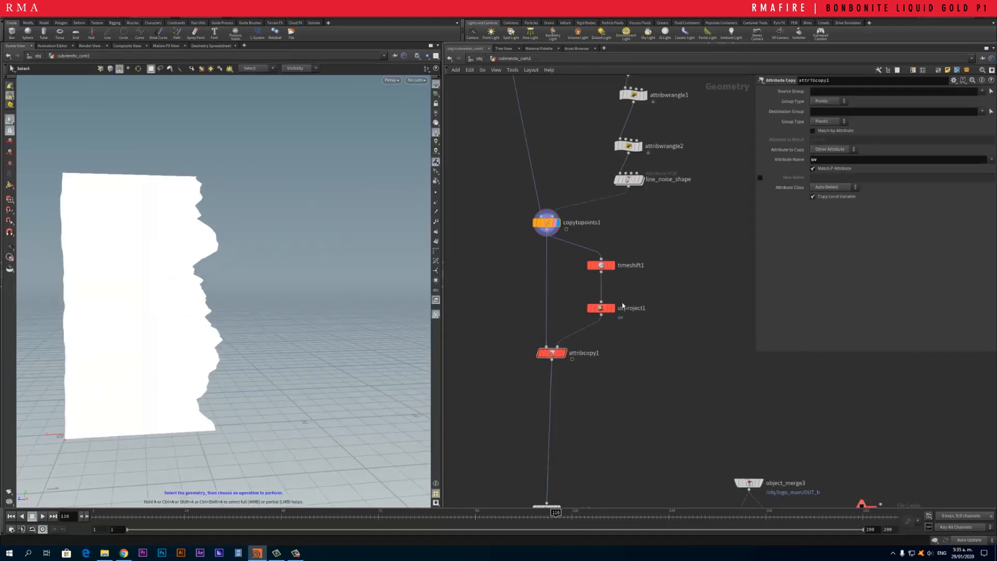
Step: Widen line_noise_shape's range to 0.066–0.984, scrub frames, and launch Snip & Sketch
{"action": "left_click", "coordinate": [599, 308]}
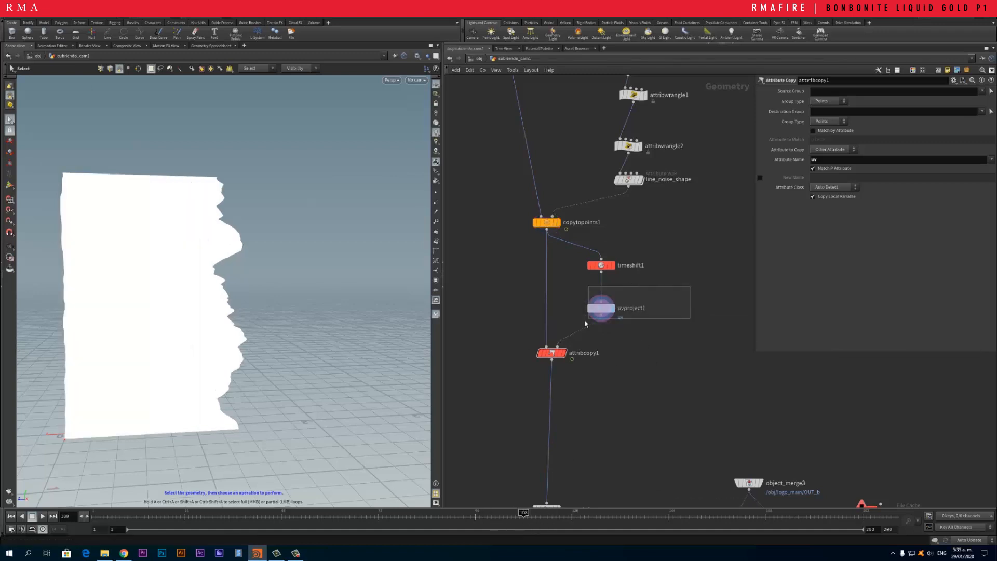
{"action": "left_click", "coordinate": [600, 264]}
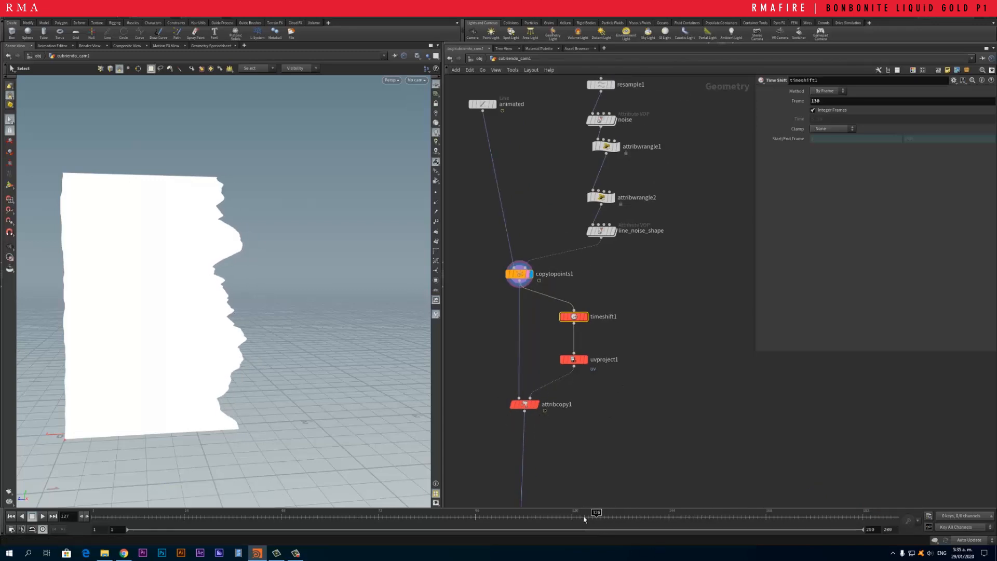
{"action": "left_click", "coordinate": [601, 230]}
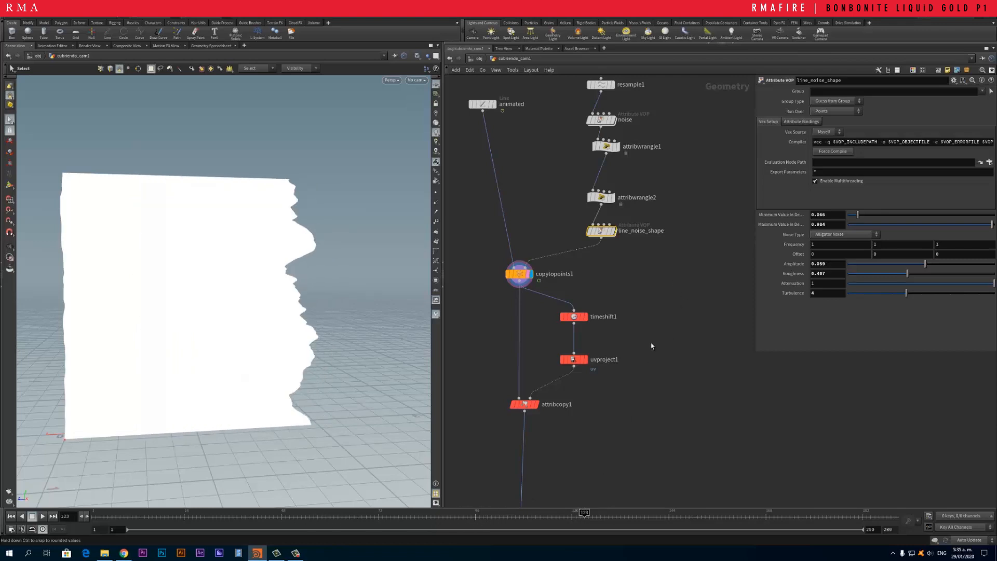
{"action": "left_click", "coordinate": [572, 359]}
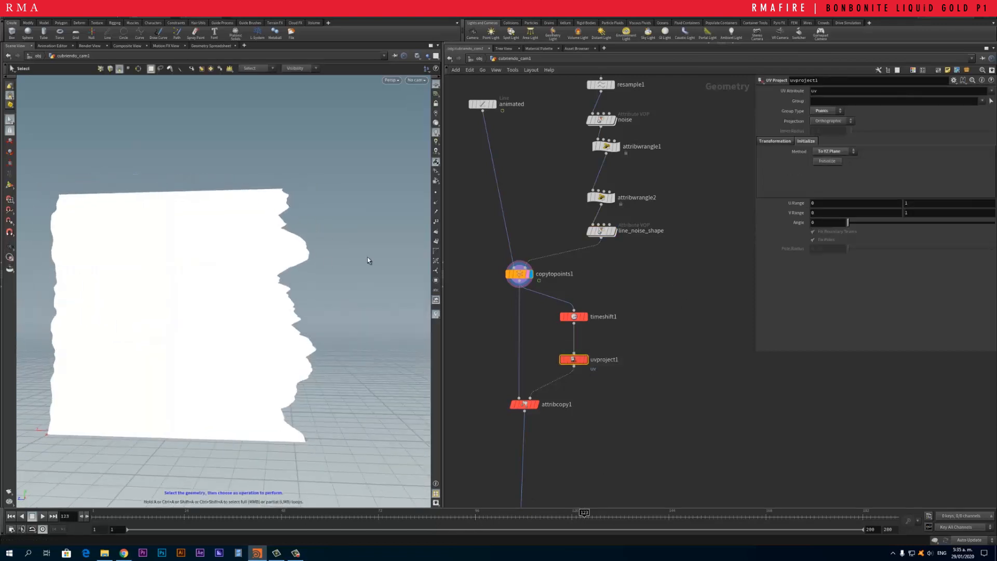
{"action": "mouse_move", "coordinate": [281, 276]}
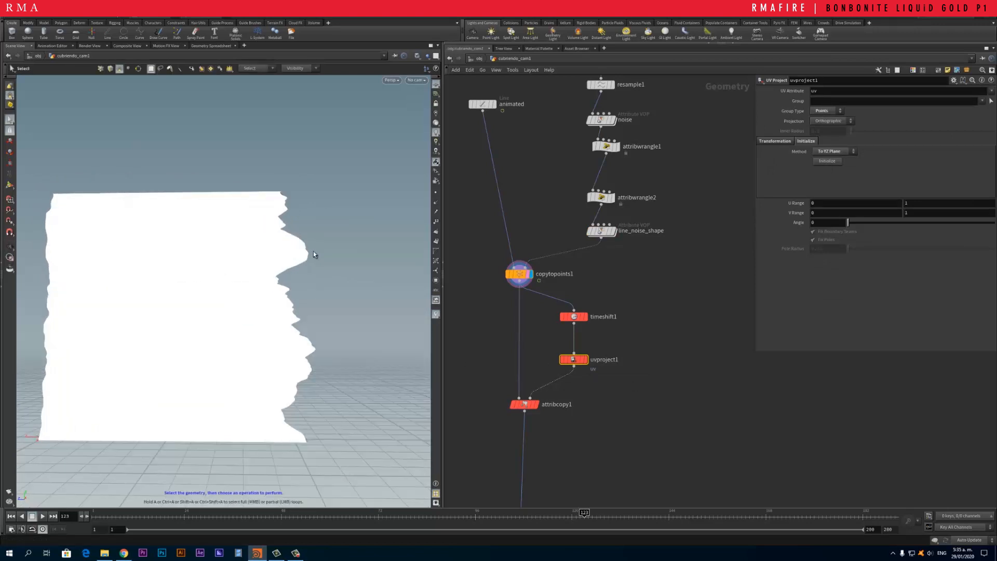
{"action": "mouse_move", "coordinate": [321, 257]}
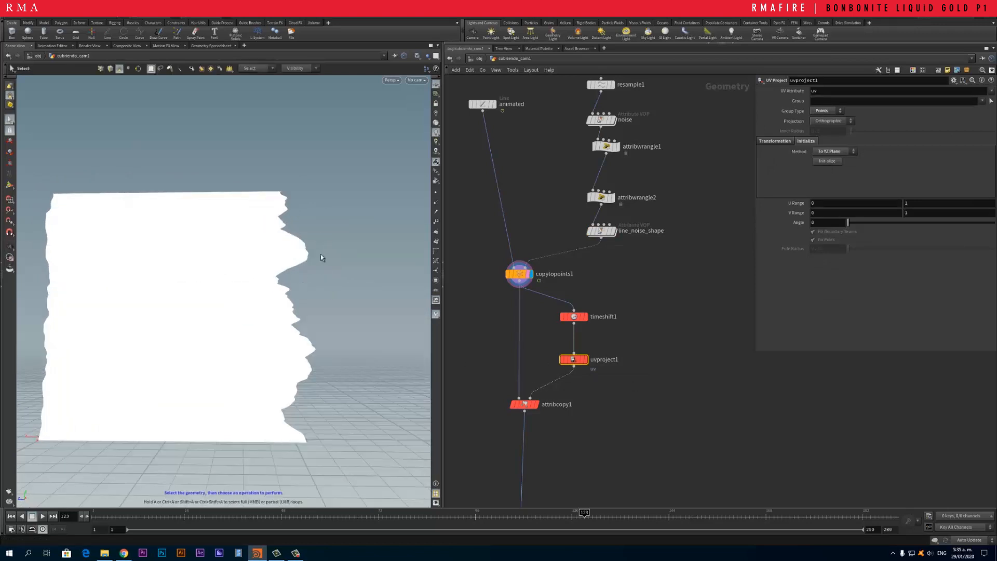
{"action": "mouse_move", "coordinate": [317, 287]}
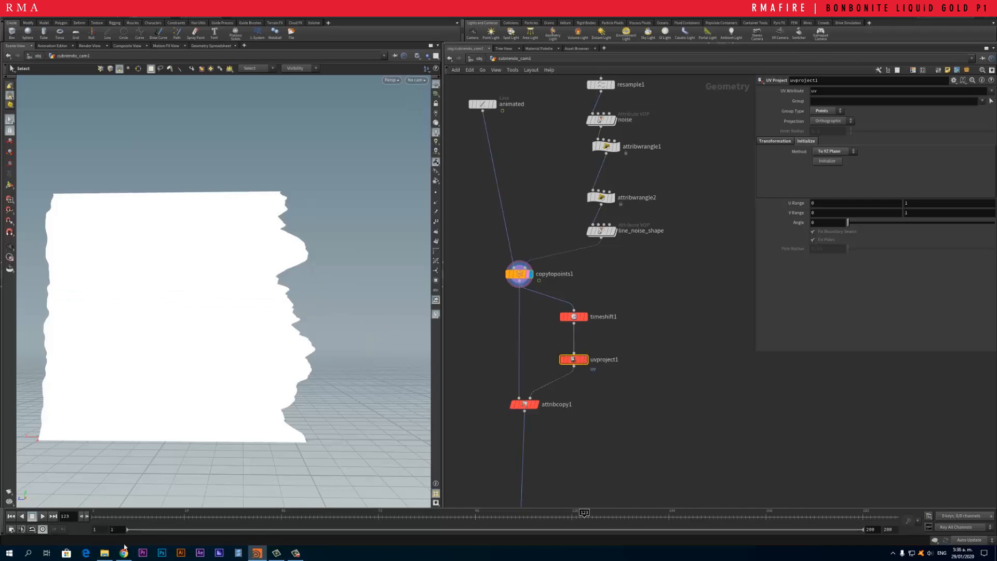
{"action": "left_click", "coordinate": [8, 552]}
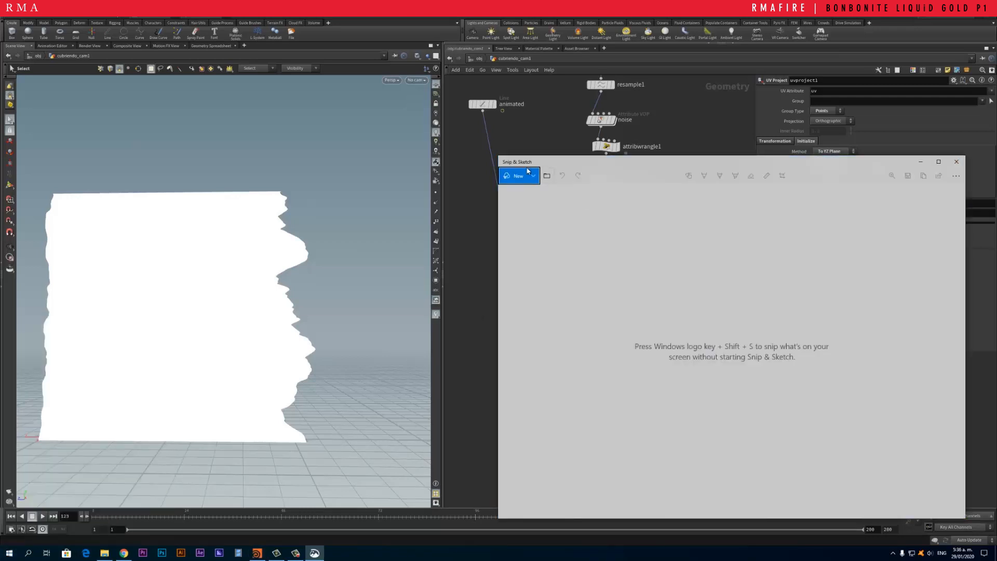
Step: Start a new screen snip of the drip sheet and node network
{"action": "left_click", "coordinate": [955, 161]}
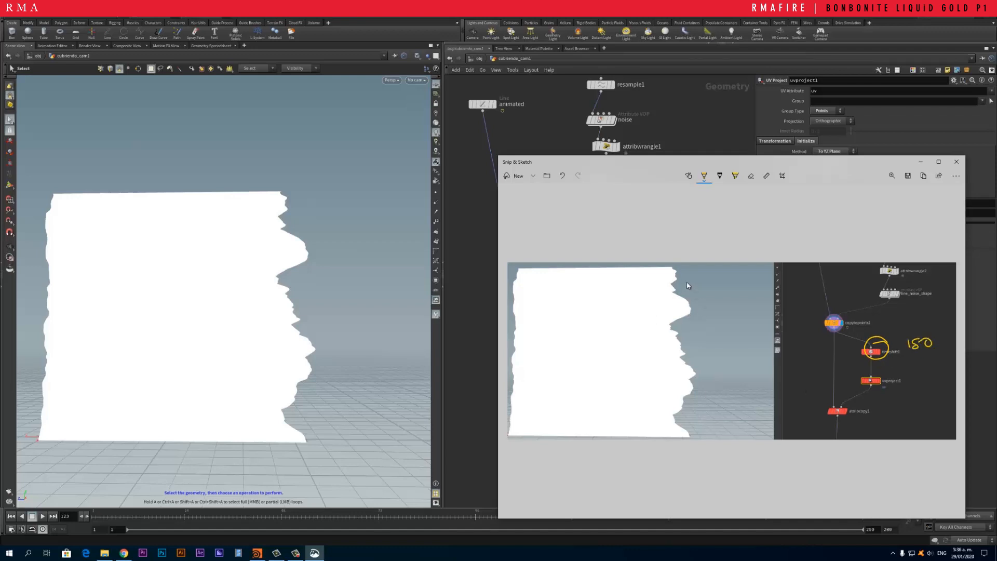
{"action": "mouse_move", "coordinate": [689, 431]}
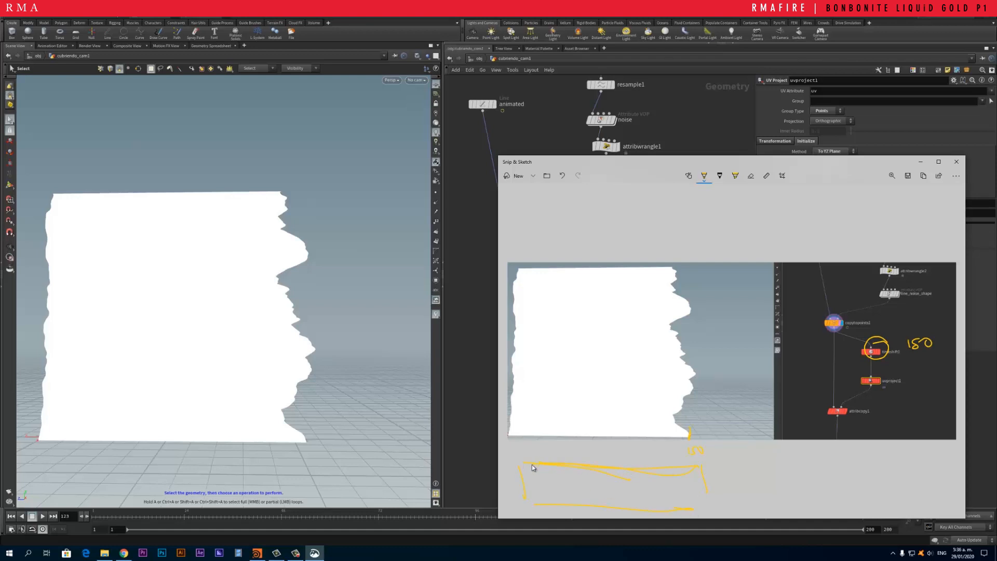
{"action": "mouse_move", "coordinate": [670, 442]}
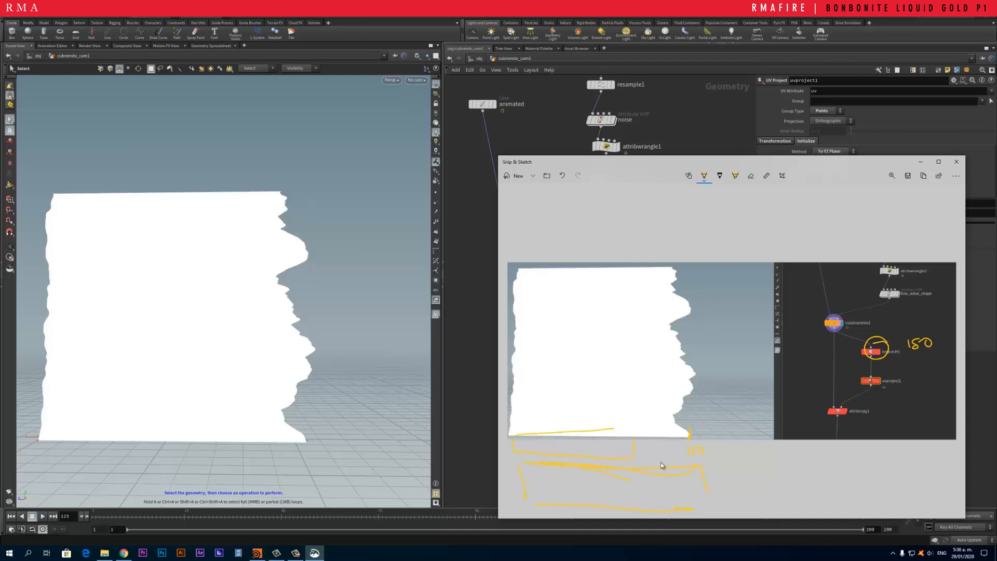
{"action": "mouse_move", "coordinate": [646, 456]}
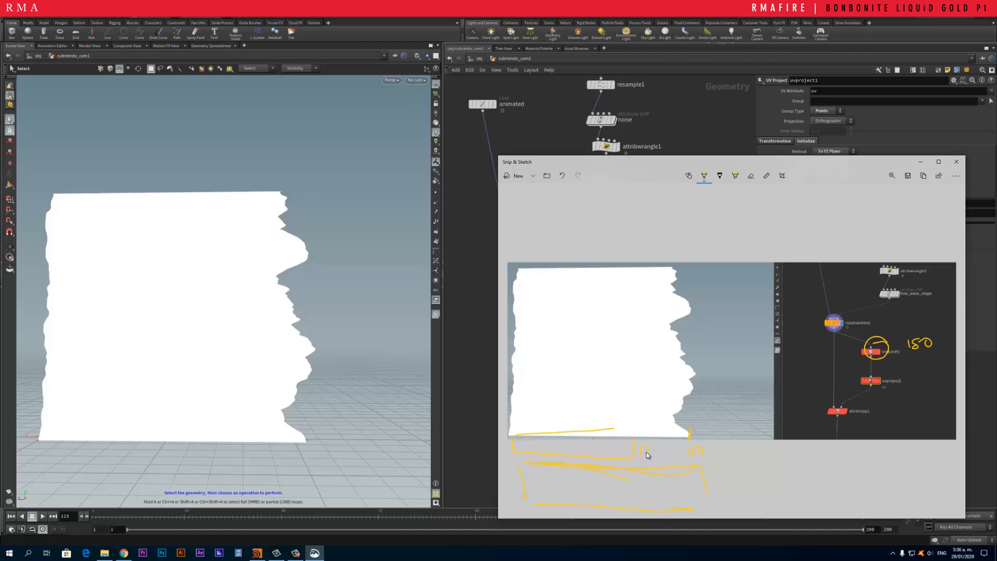
{"action": "mouse_move", "coordinate": [655, 455]}
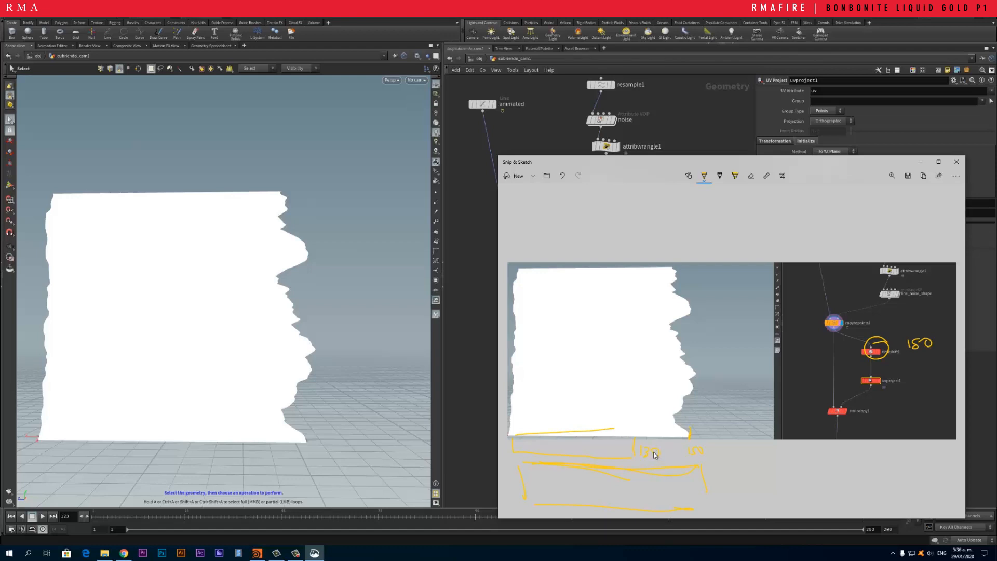
{"action": "mouse_move", "coordinate": [667, 385]}
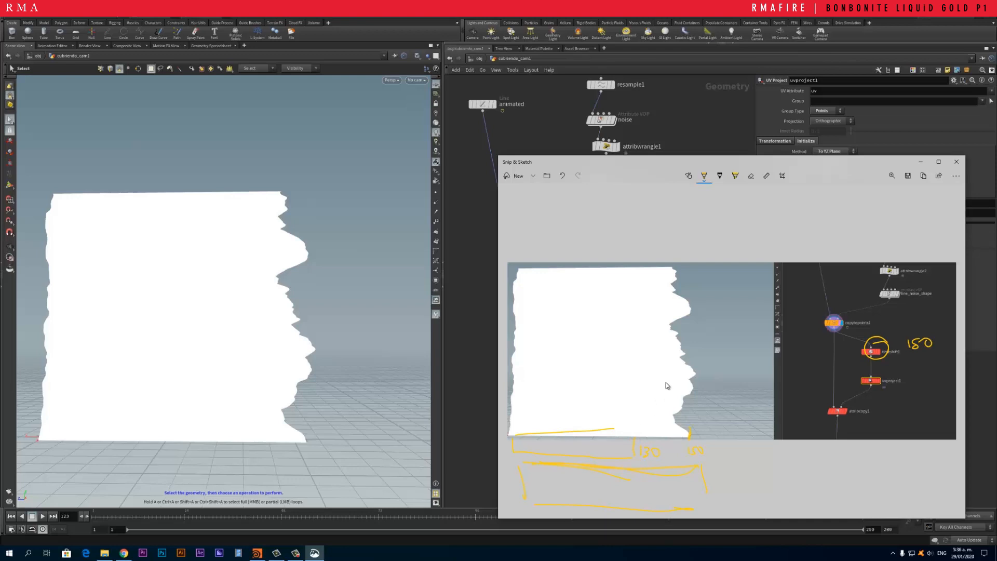
{"action": "mouse_move", "coordinate": [614, 423]}
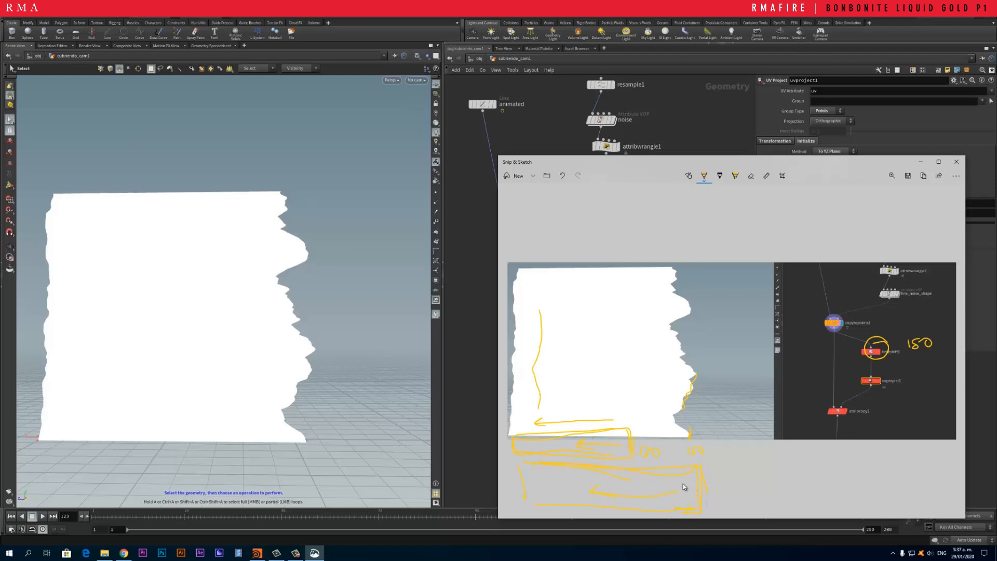
{"action": "mouse_move", "coordinate": [677, 488]}
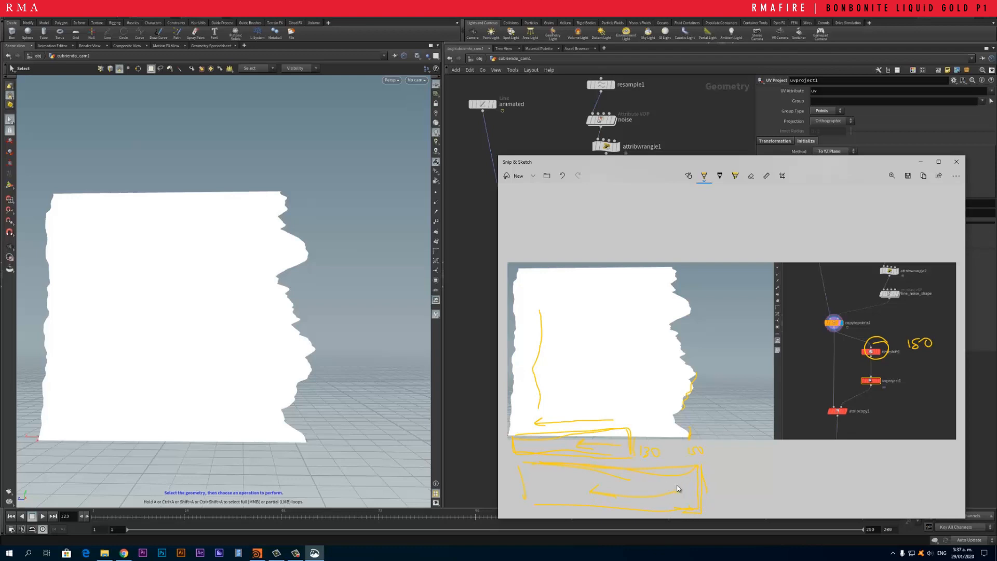
{"action": "mouse_move", "coordinate": [651, 489]}
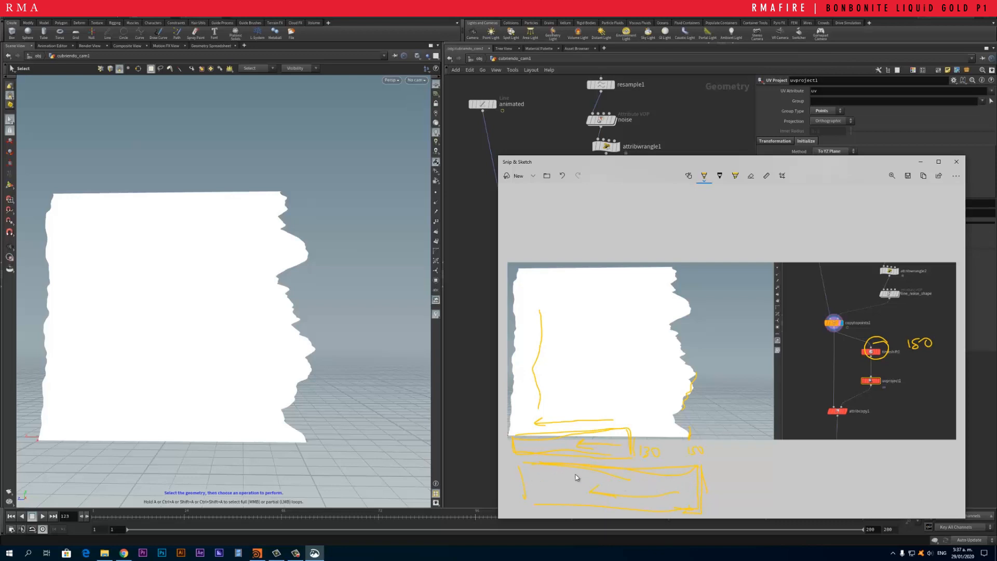
{"action": "mouse_move", "coordinate": [538, 472]}
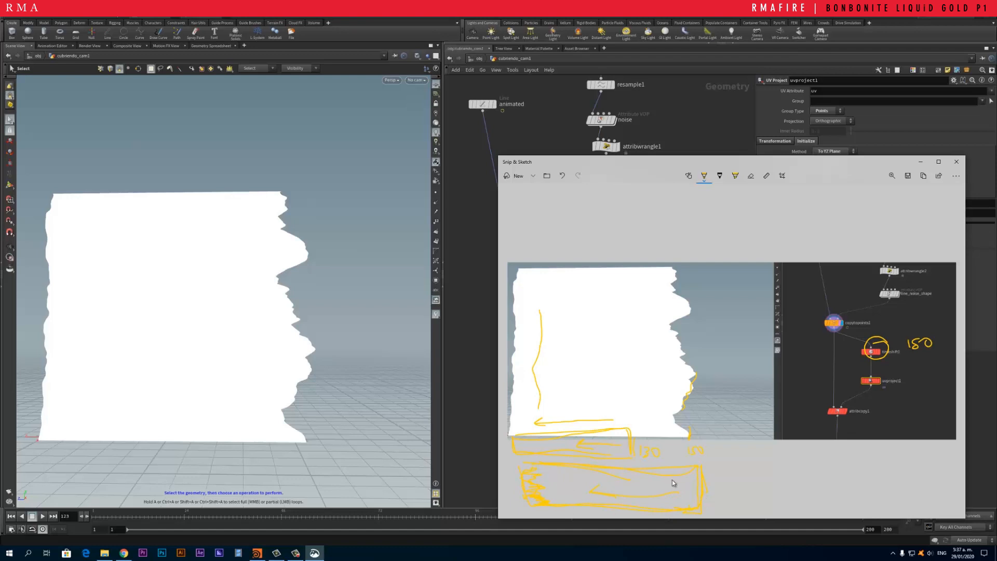
{"action": "mouse_move", "coordinate": [691, 475]}
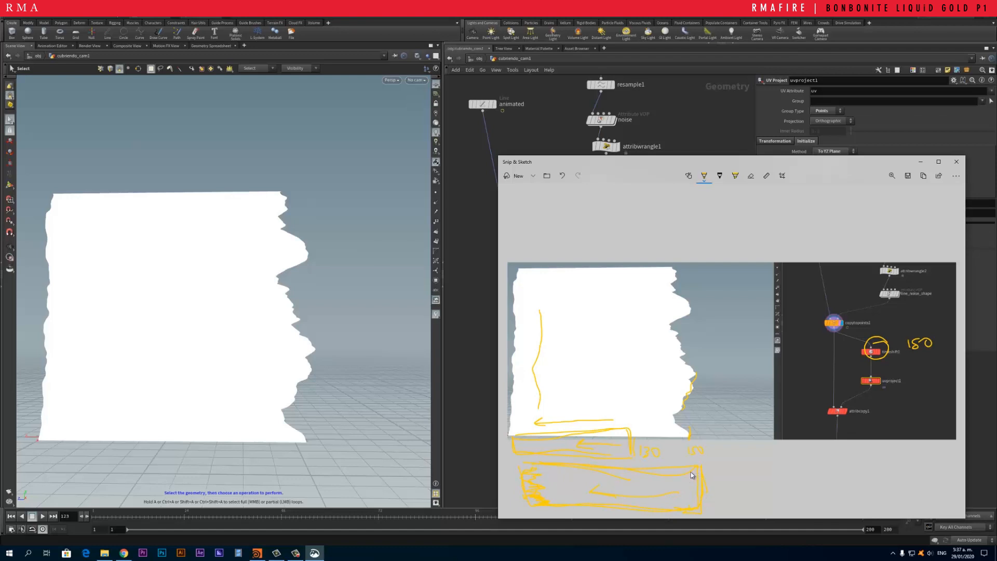
{"action": "mouse_move", "coordinate": [570, 478]}
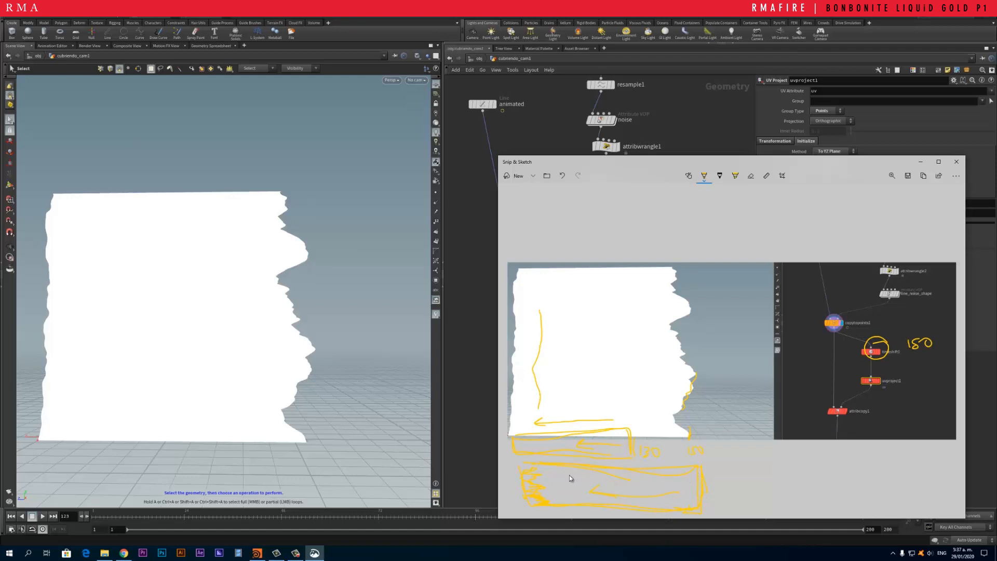
{"action": "mouse_move", "coordinate": [634, 444]}
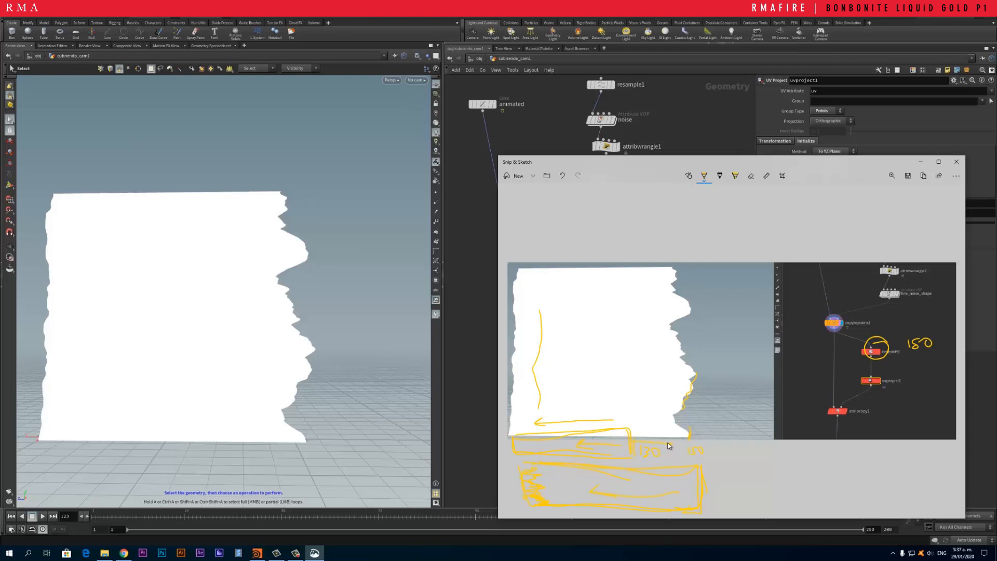
{"action": "mouse_move", "coordinate": [660, 300]}
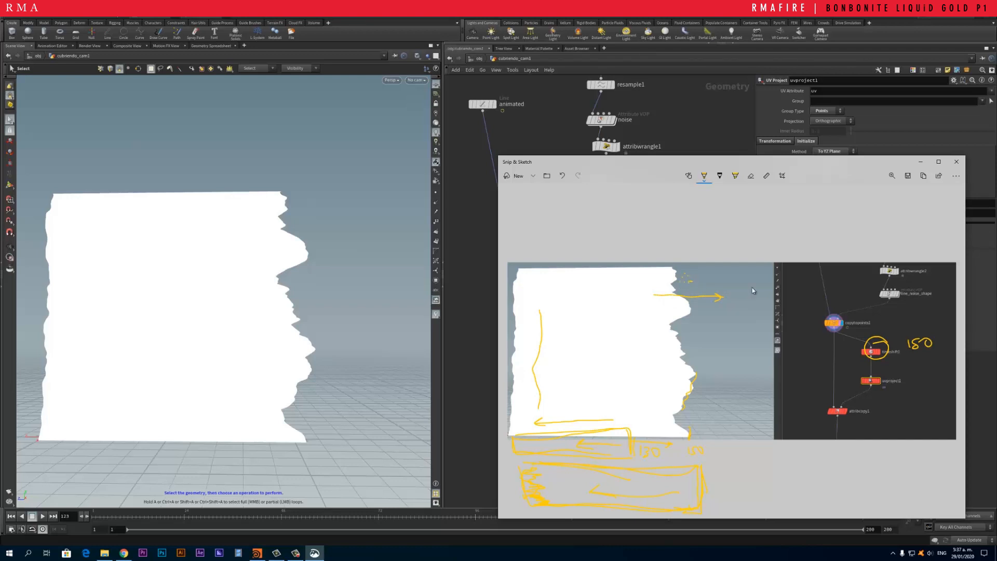
{"action": "mouse_move", "coordinate": [788, 285]}
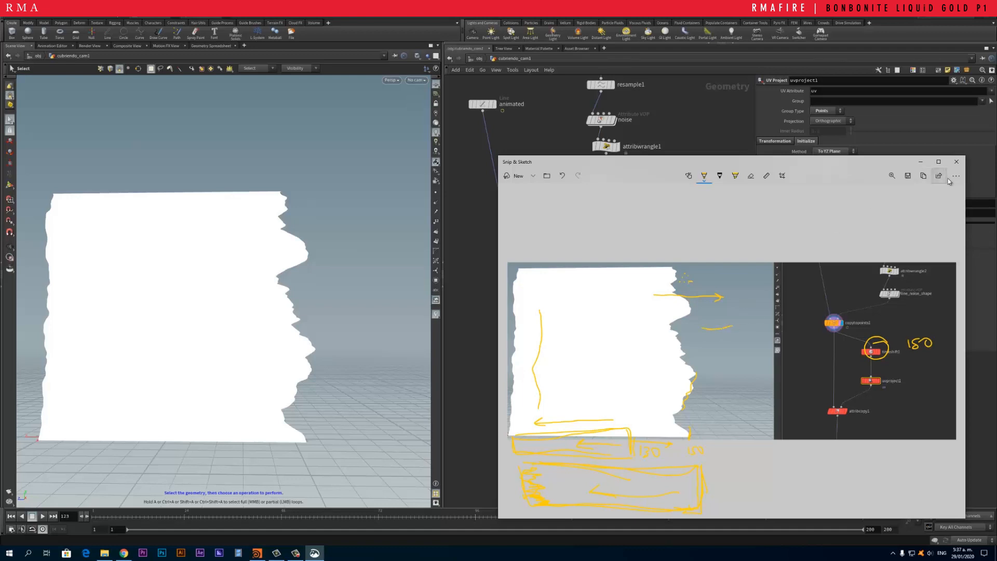
Step: Return to the node network and select timeshift1 to show its Frame value of 130
{"action": "left_click", "coordinate": [956, 161]}
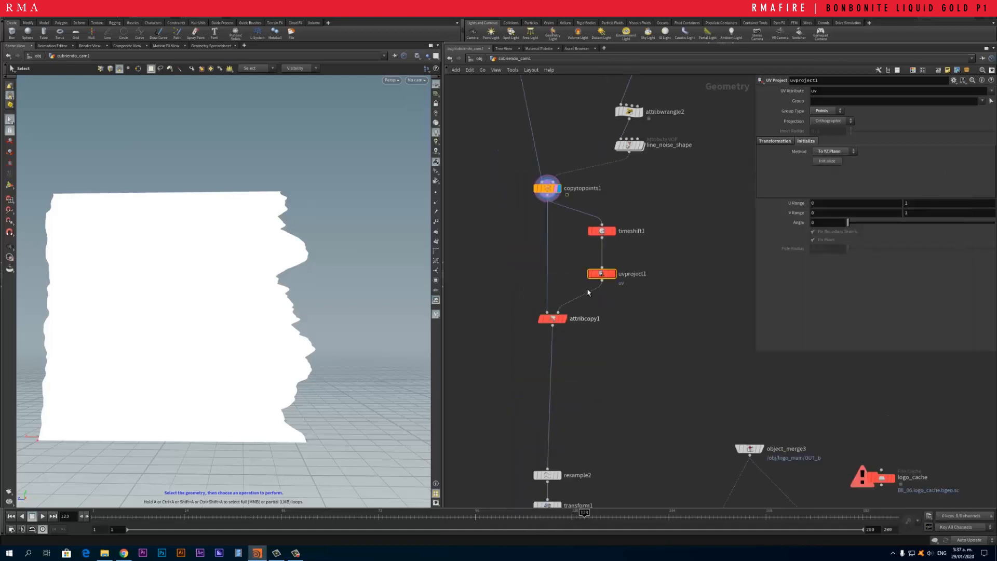
{"action": "left_click", "coordinate": [601, 230]}
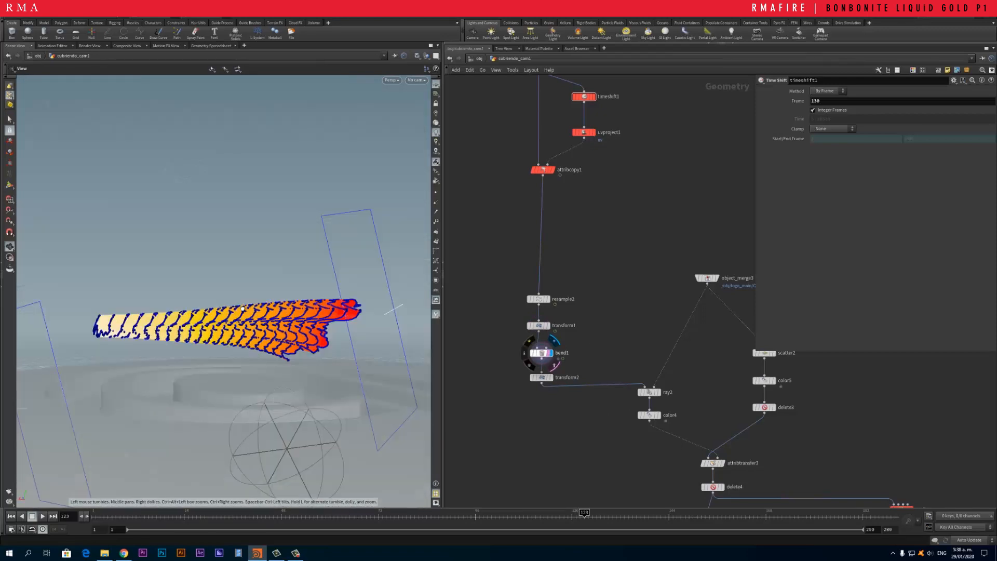
Step: Display bend1's -90 bend, then transform2, then ray2's projection onto the logo disc
{"action": "left_click", "coordinate": [540, 352]}
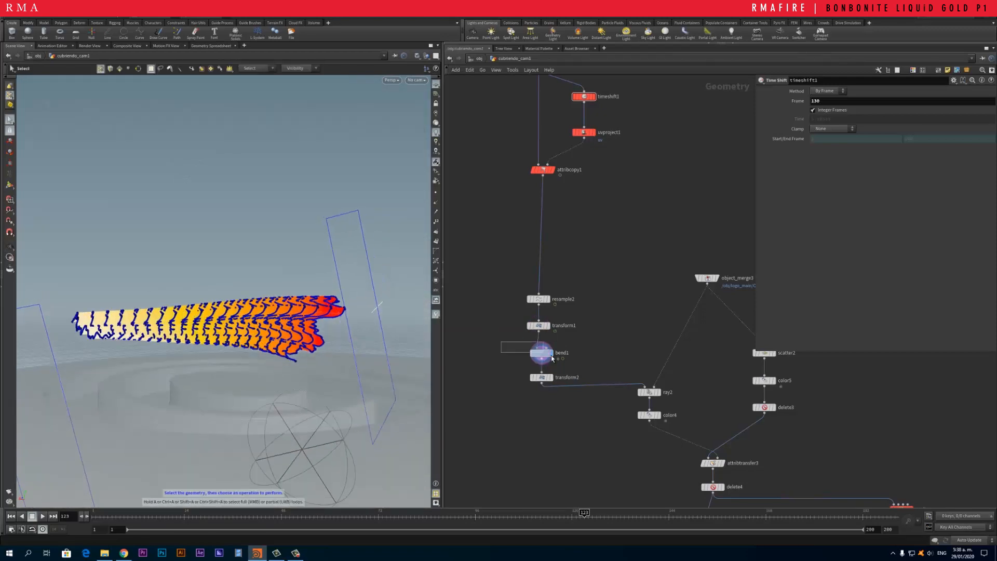
{"action": "left_click", "coordinate": [541, 354]}
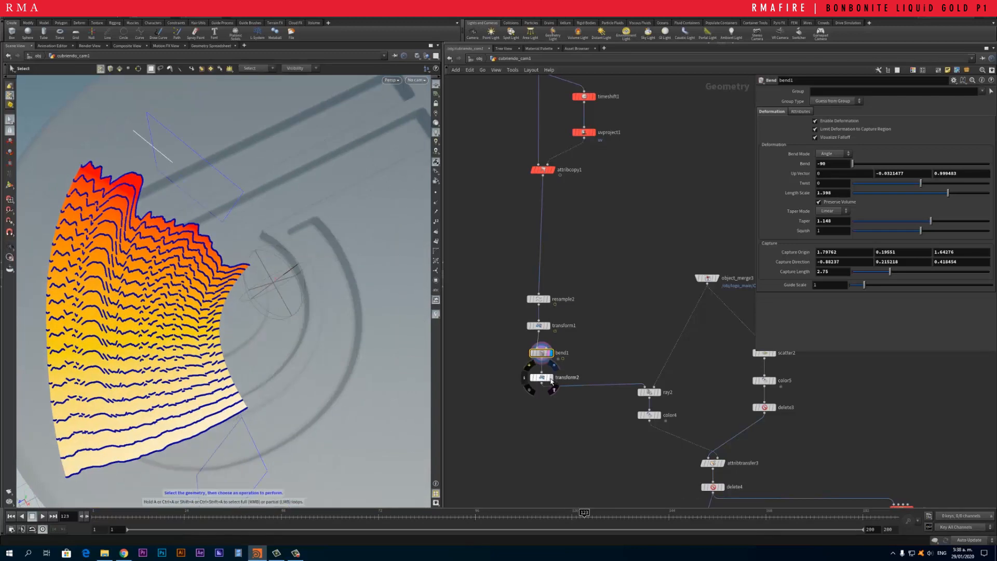
{"action": "left_click", "coordinate": [541, 377]}
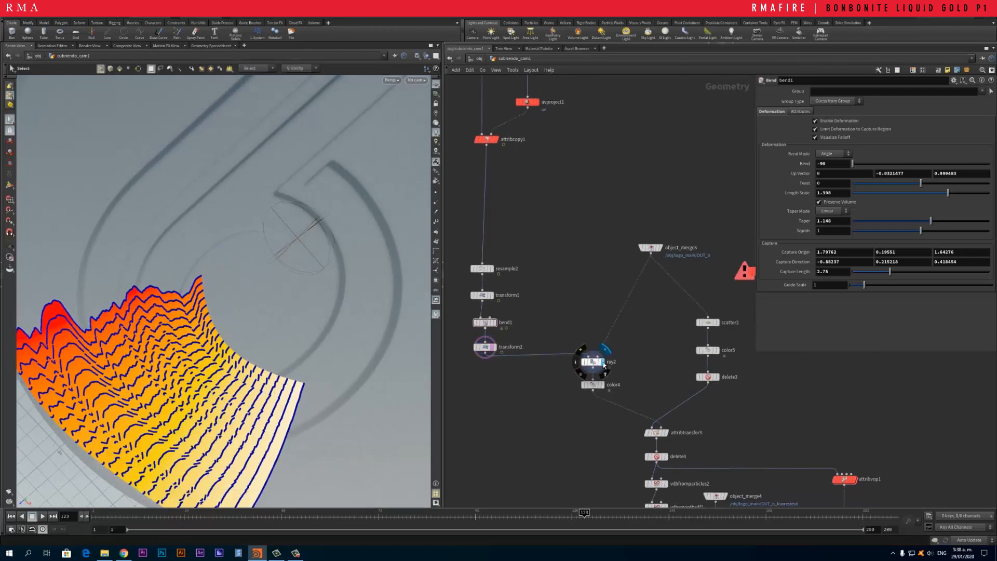
{"action": "left_click", "coordinate": [592, 361]}
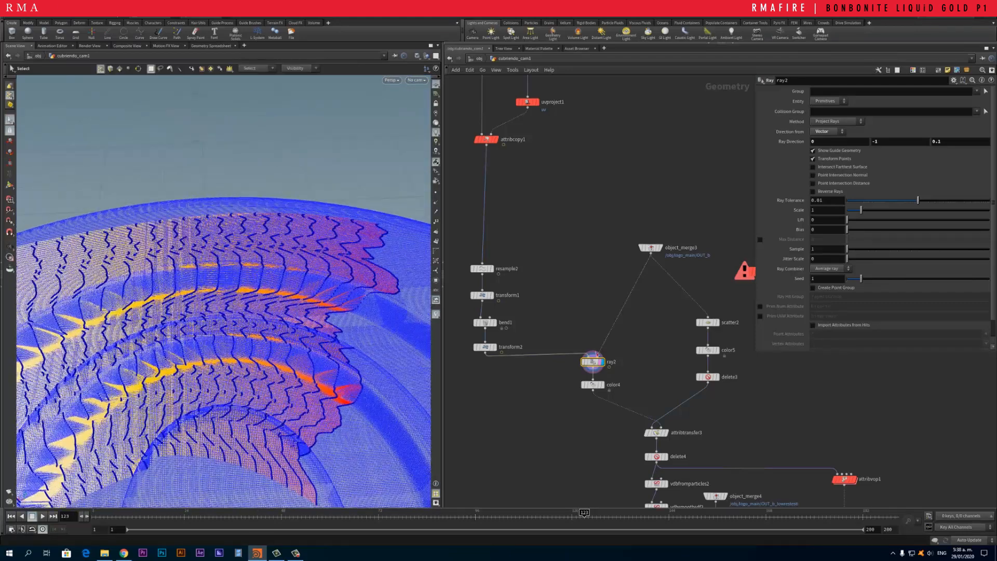
{"action": "left_click", "coordinate": [651, 246]}
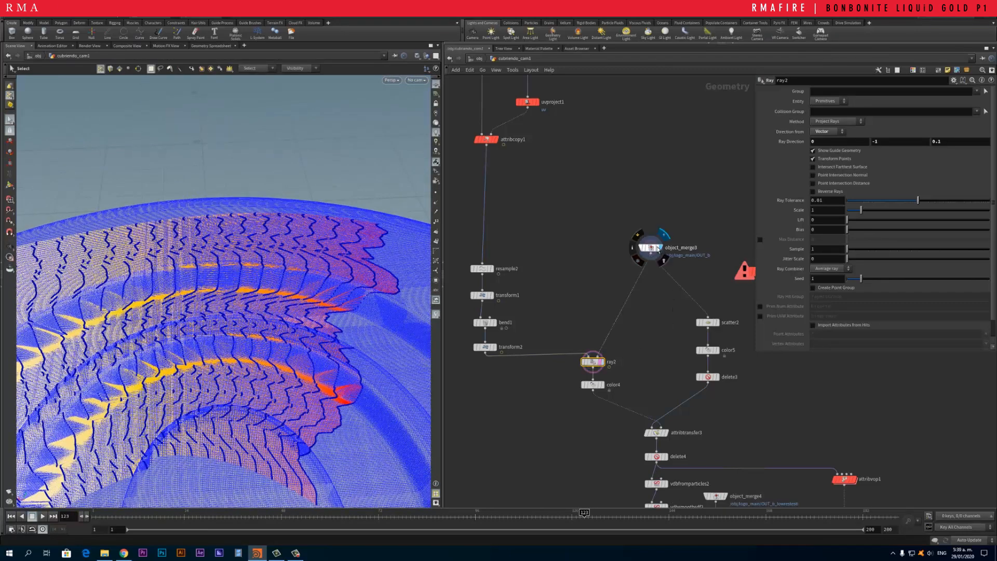
{"action": "left_click", "coordinate": [651, 247]}
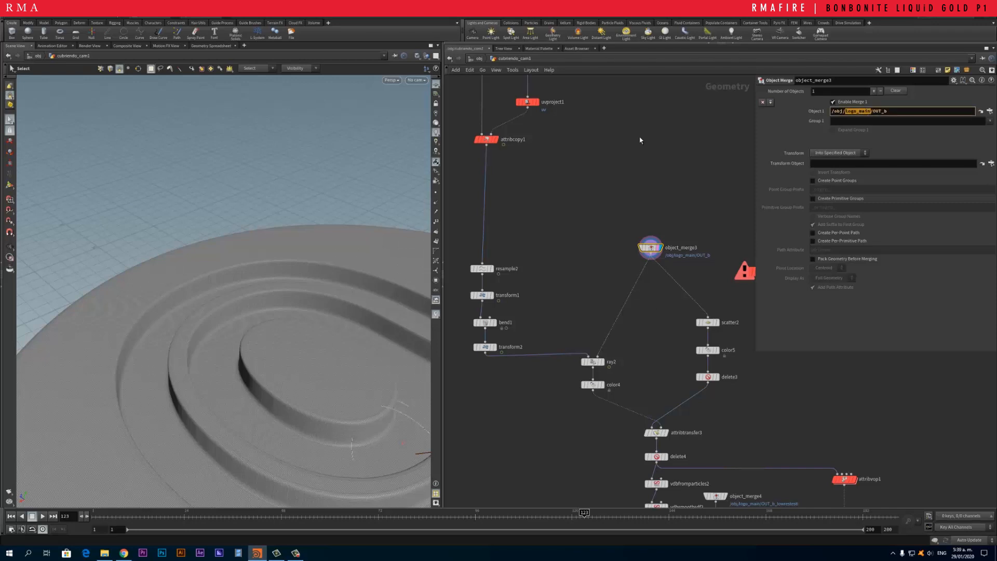
{"action": "mouse_move", "coordinate": [605, 366]}
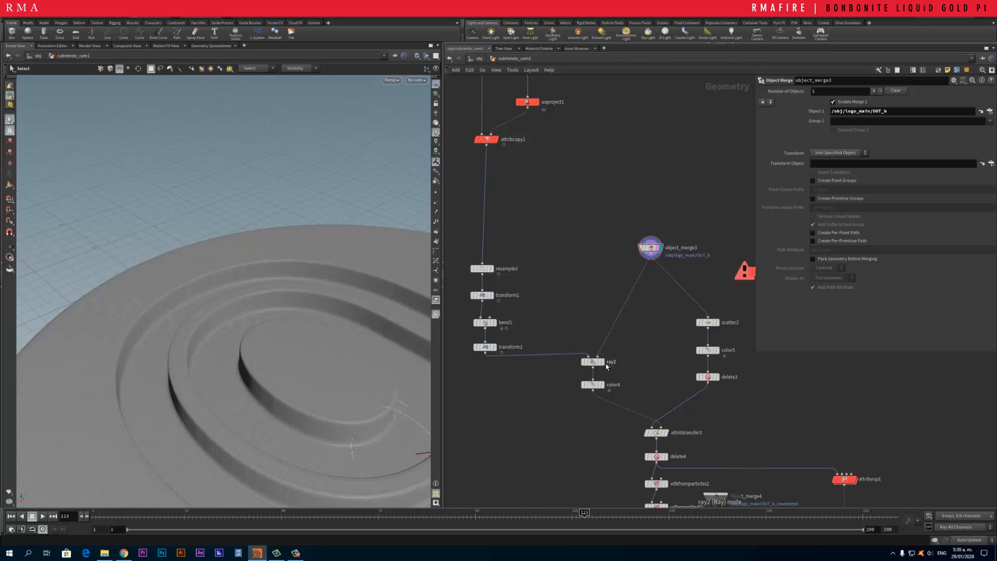
{"action": "left_click", "coordinate": [591, 362]}
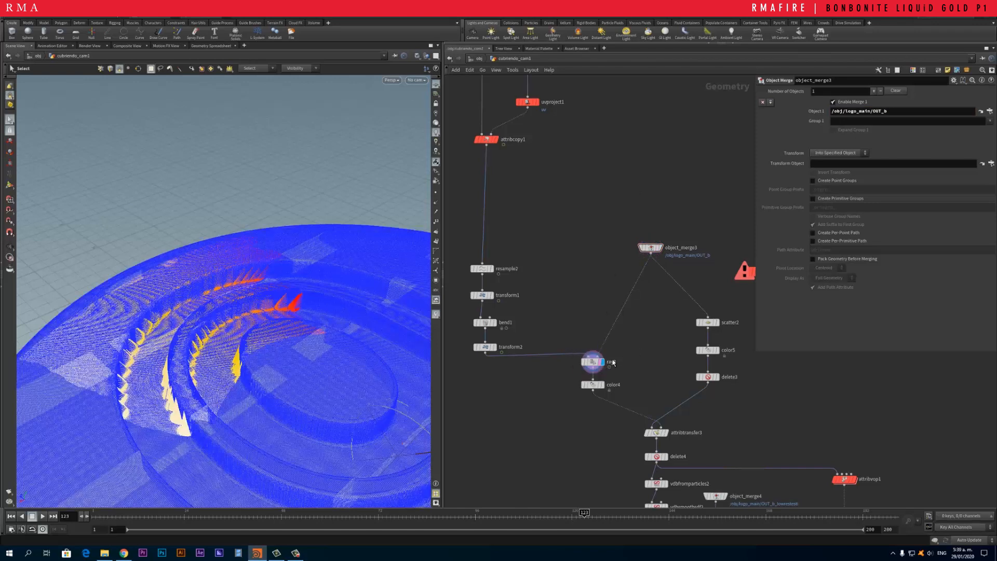
{"action": "left_click", "coordinate": [593, 362]}
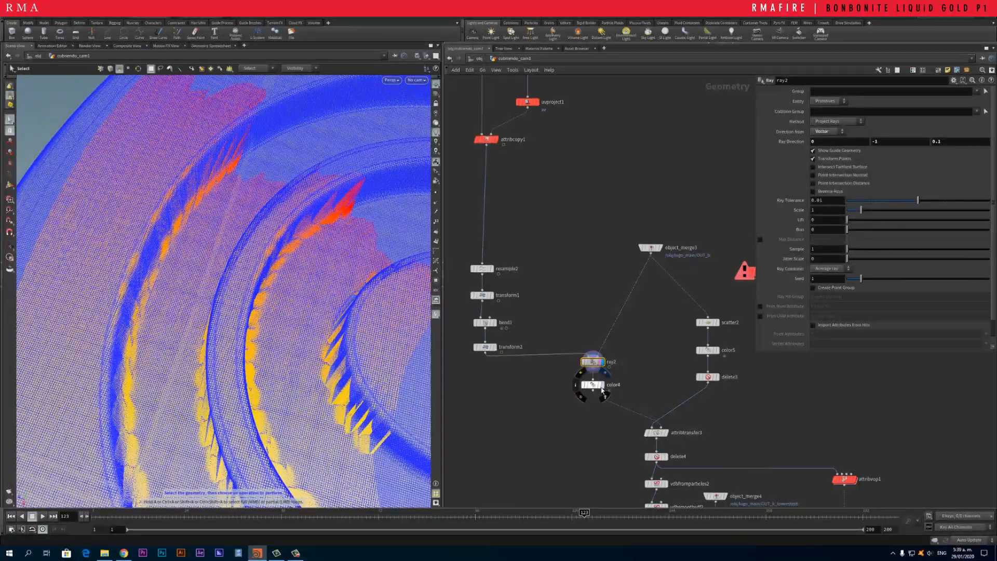
{"action": "left_click", "coordinate": [592, 385]}
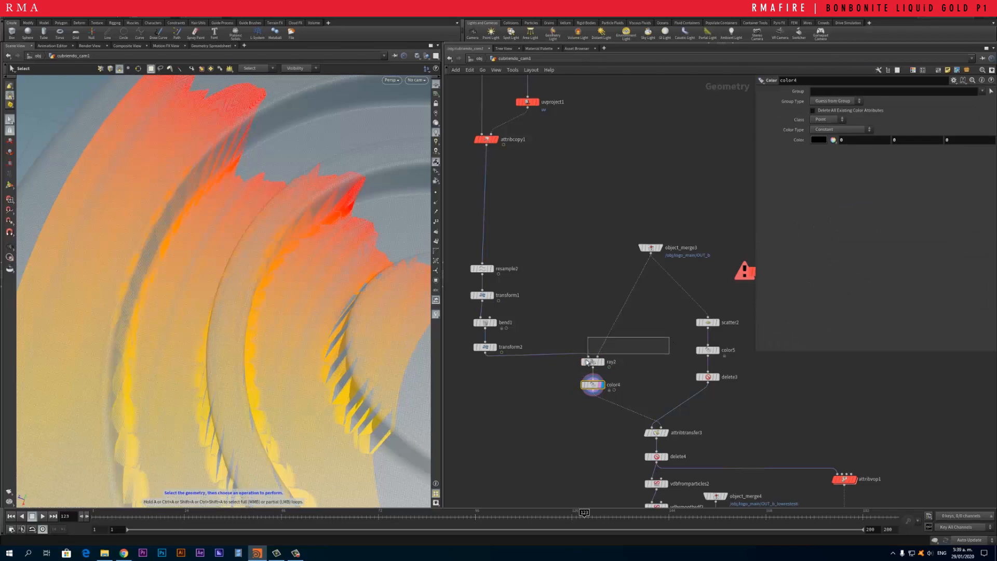
{"action": "left_click", "coordinate": [592, 361]}
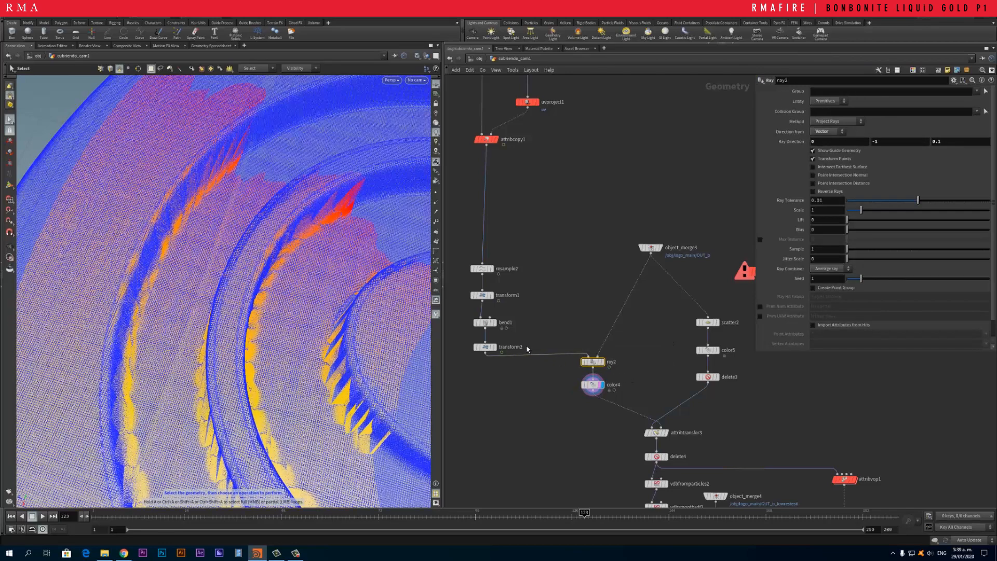
{"action": "left_click", "coordinate": [485, 347]}
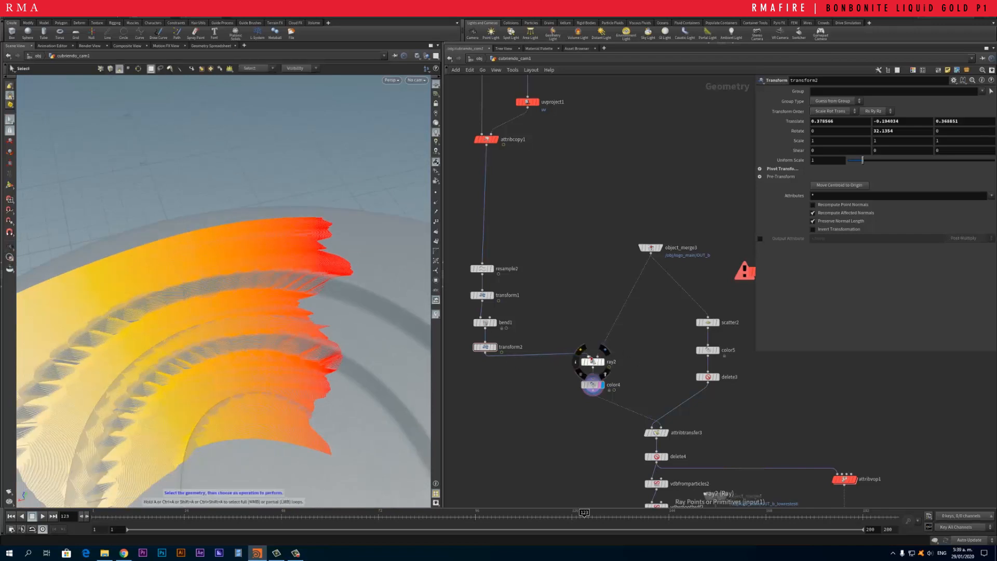
{"action": "mouse_move", "coordinate": [588, 360]}
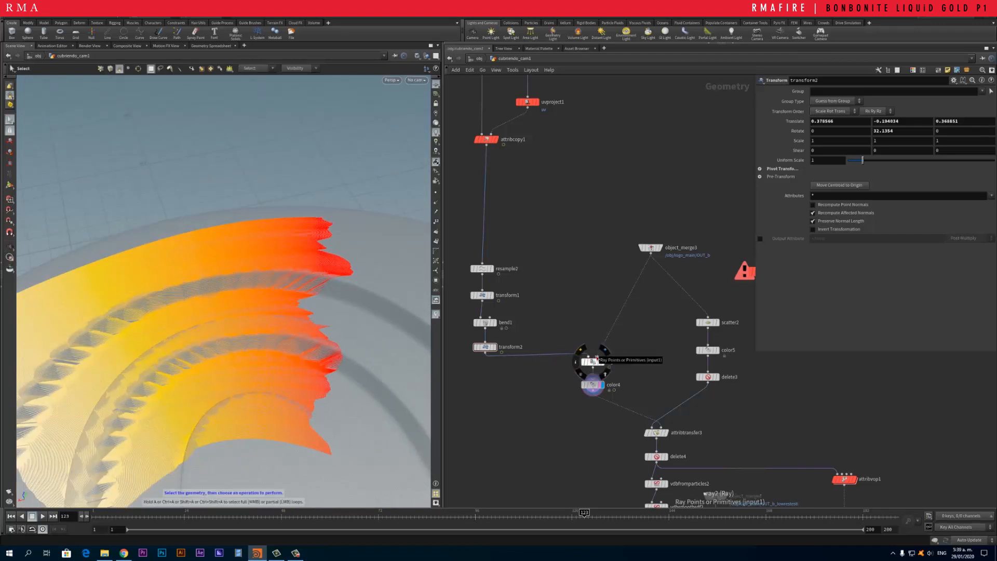
{"action": "mouse_move", "coordinate": [598, 361]}
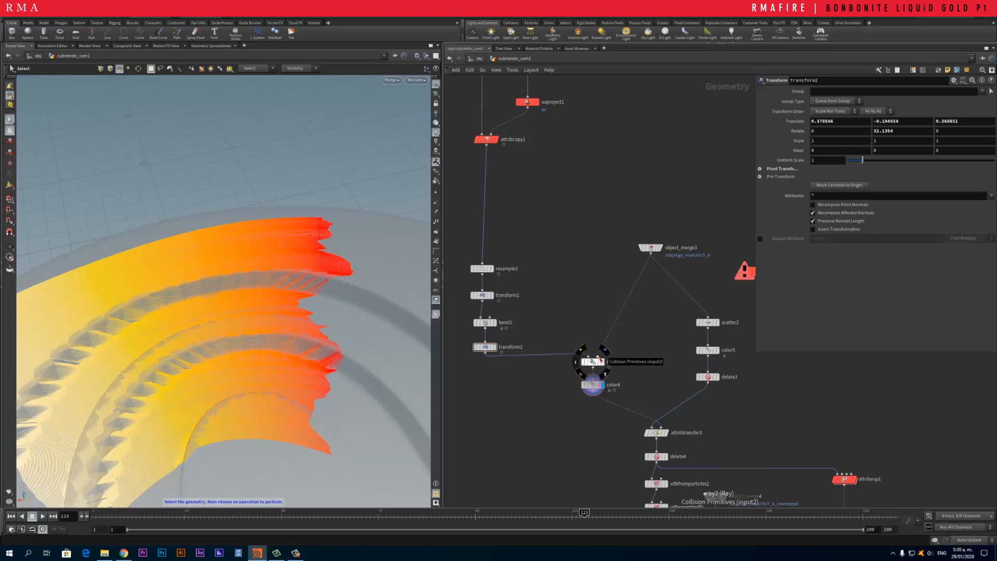
{"action": "left_click", "coordinate": [594, 355]}
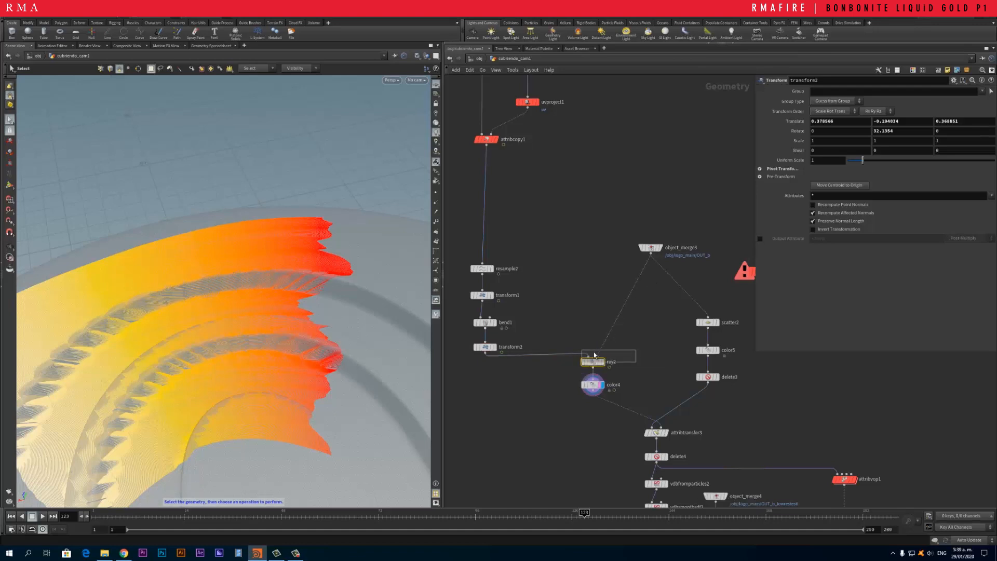
{"action": "left_click", "coordinate": [592, 361]}
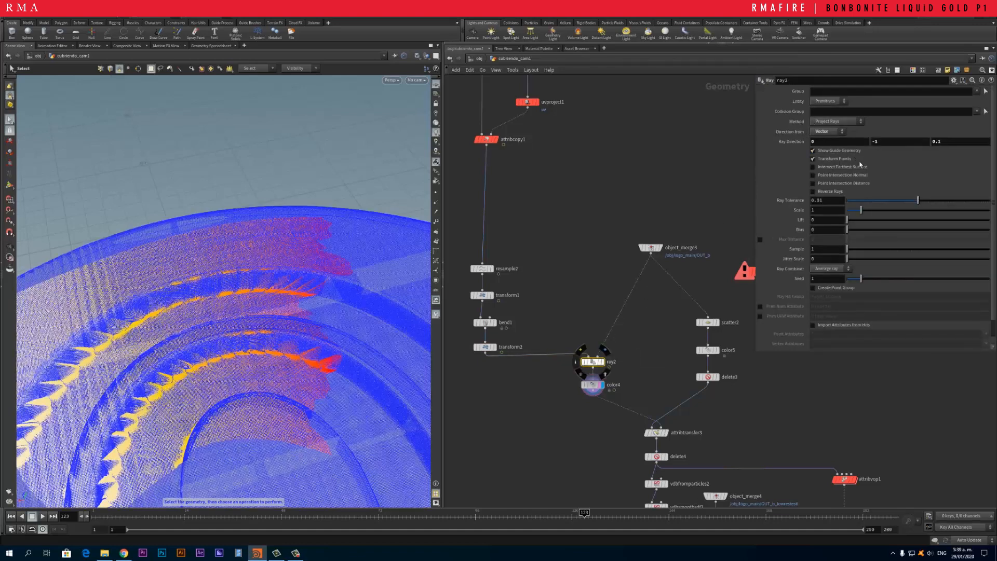